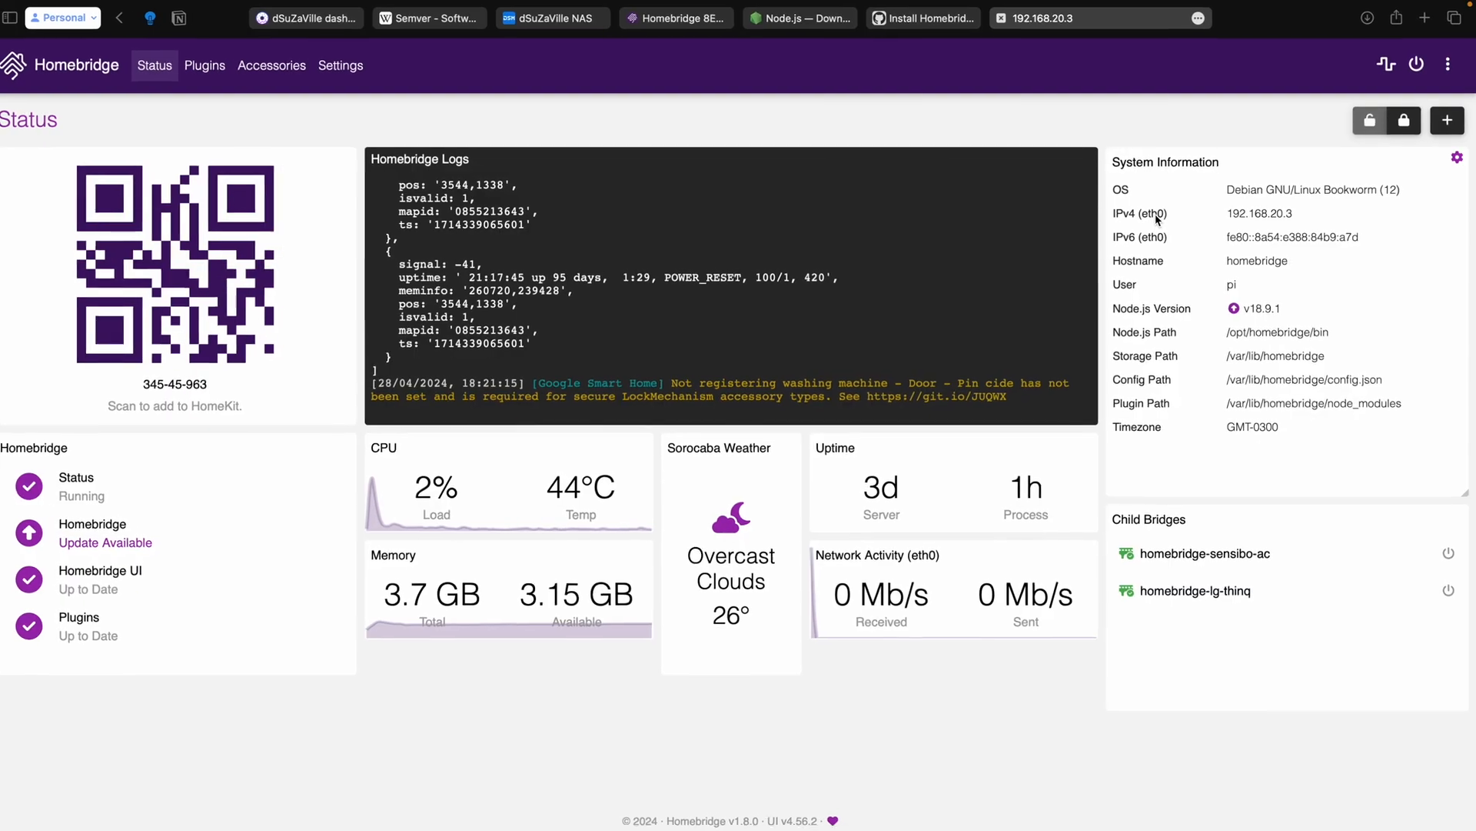
# View the semver MAJOR.Minor.patch diagram, then go to the Homebridge Windows 10 install guide.
pyautogui.scroll(-3)
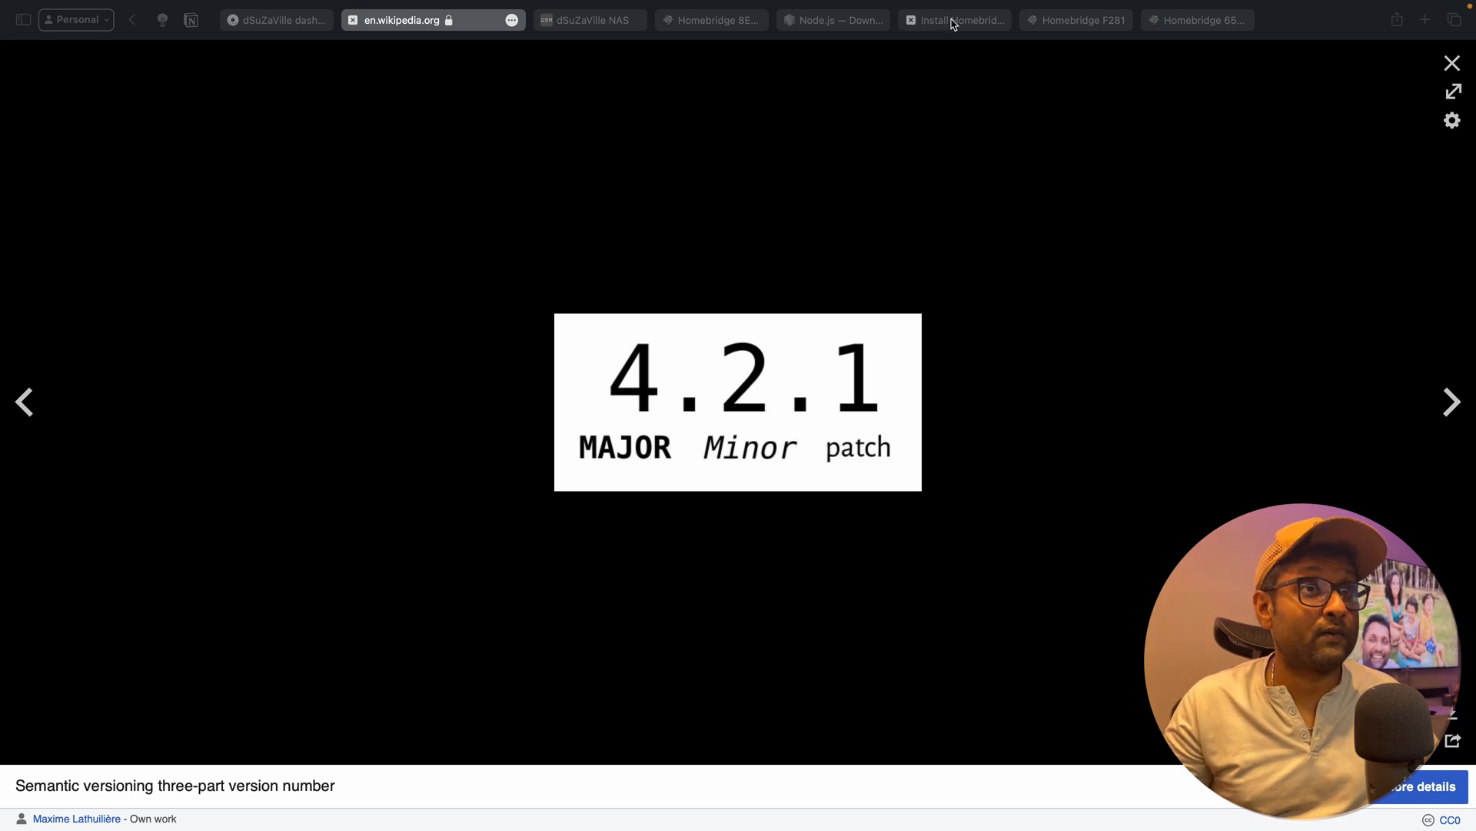
pyautogui.click(1451, 62)
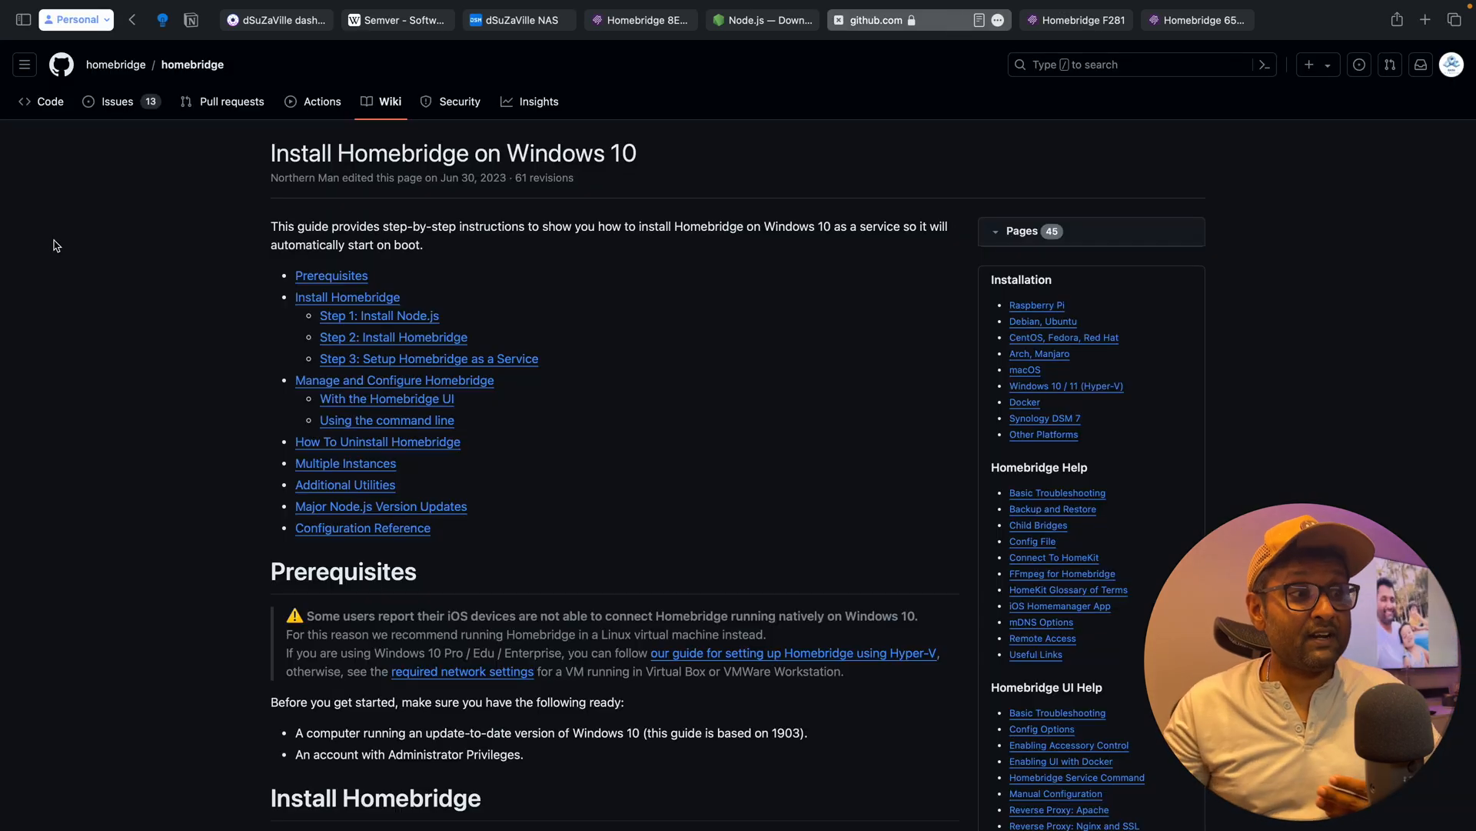
# Scroll to the wiki's Install Node.js step, then check the Node.js v20.12.2 LTS download page.
pyautogui.scroll(-3)
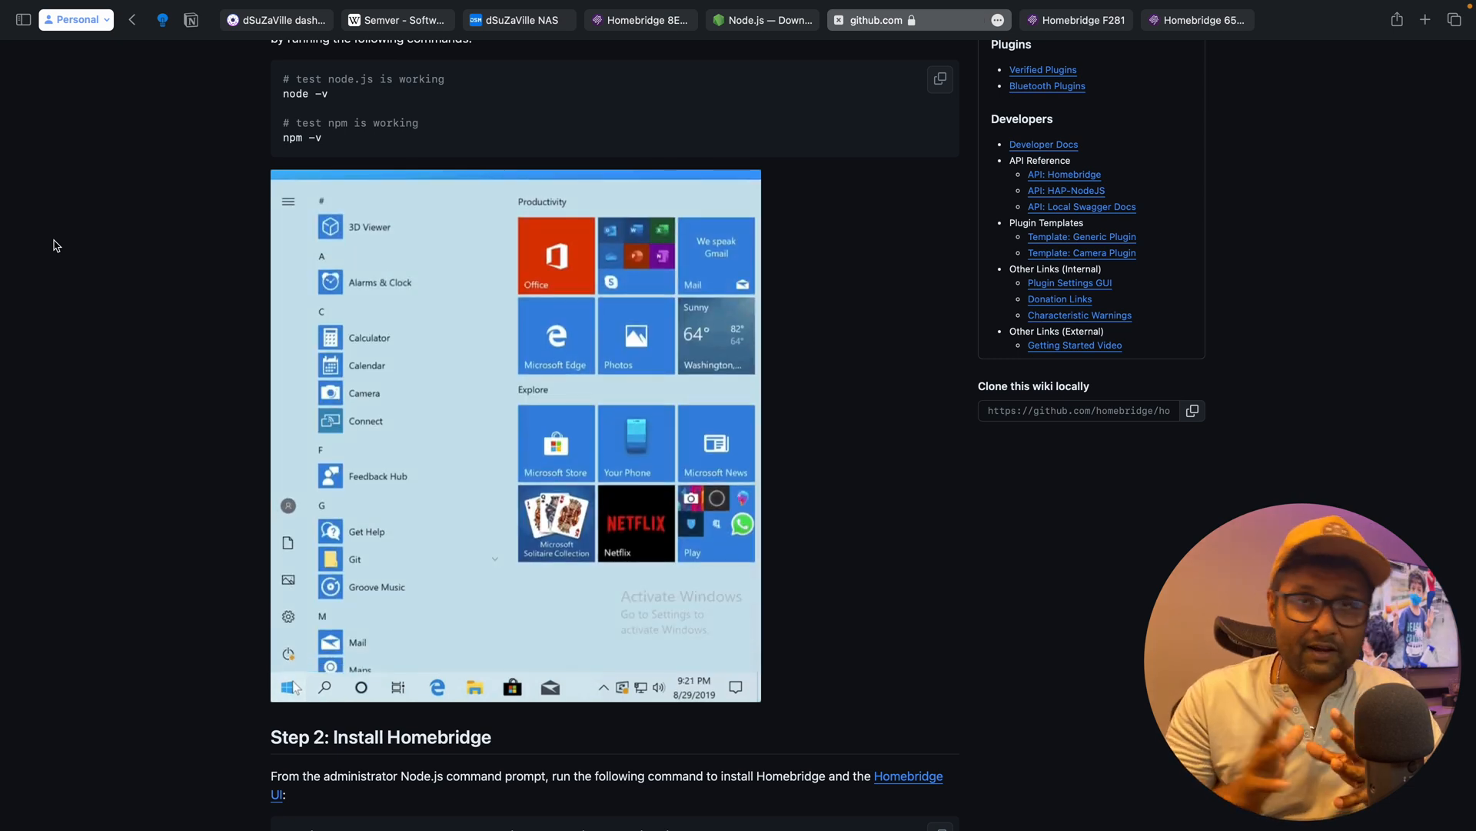
pyautogui.write('node.js')
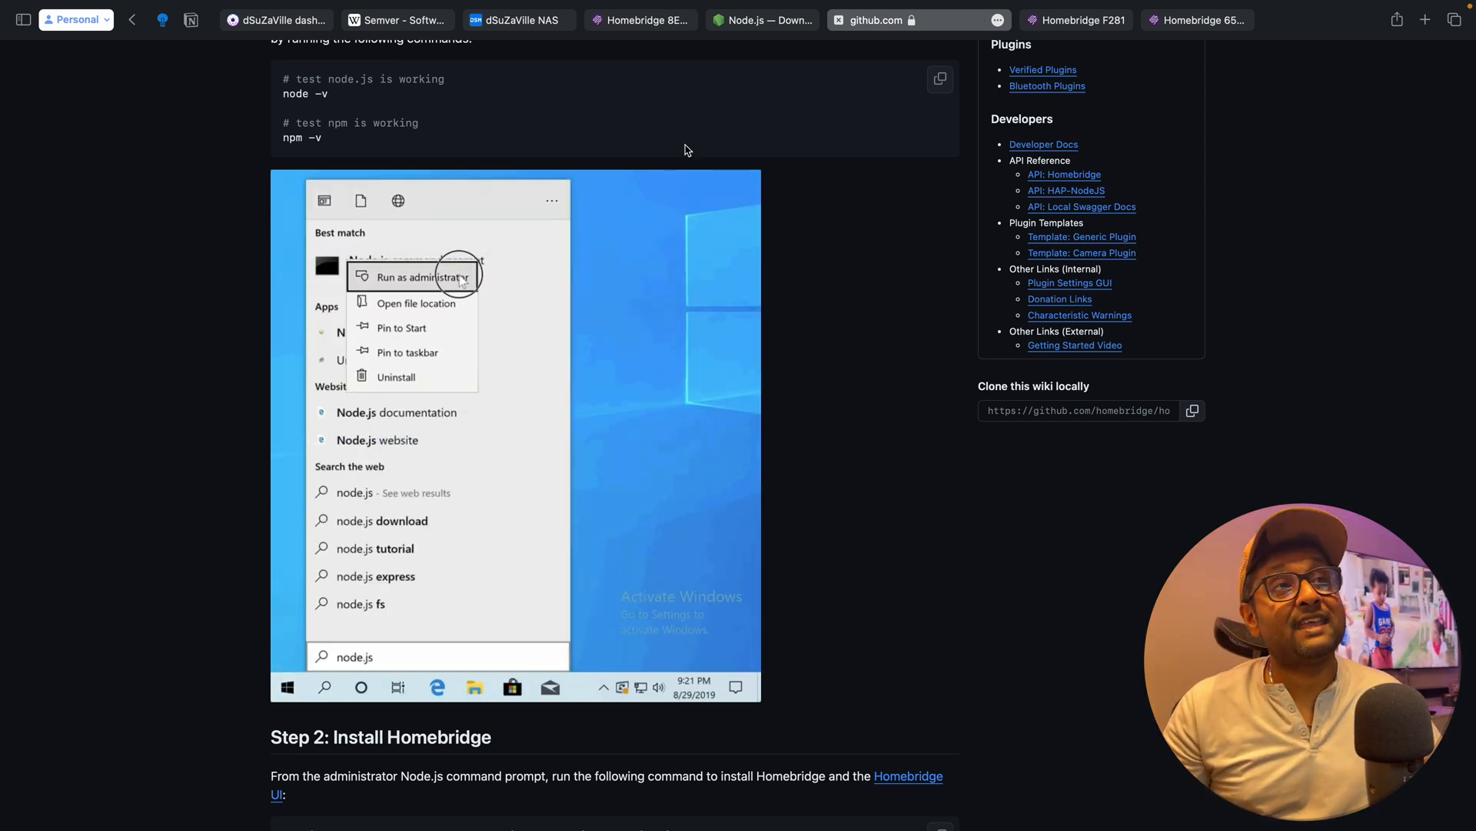
pyautogui.click(763, 20)
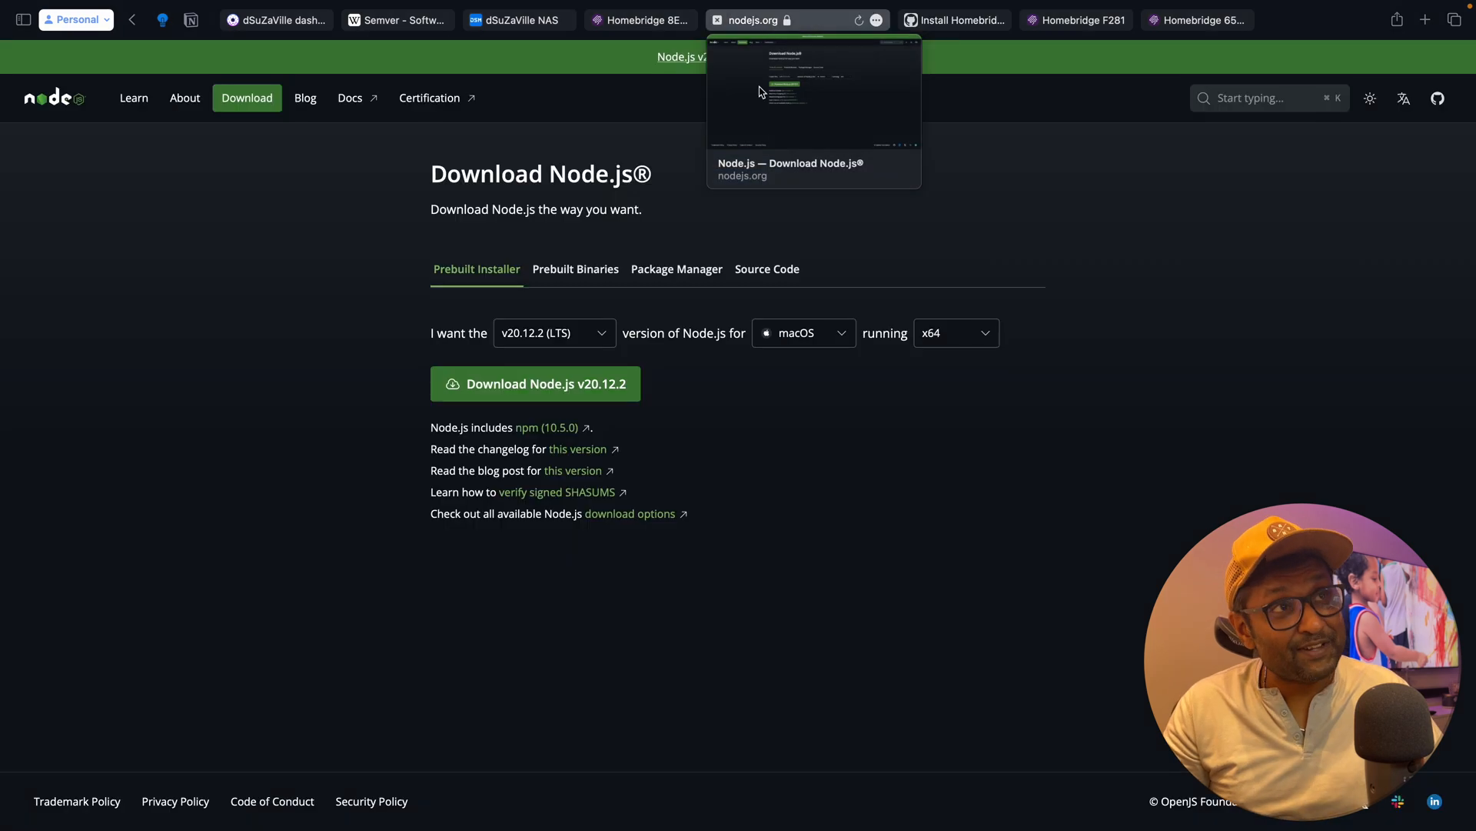
pyautogui.moveTo(9, 388)
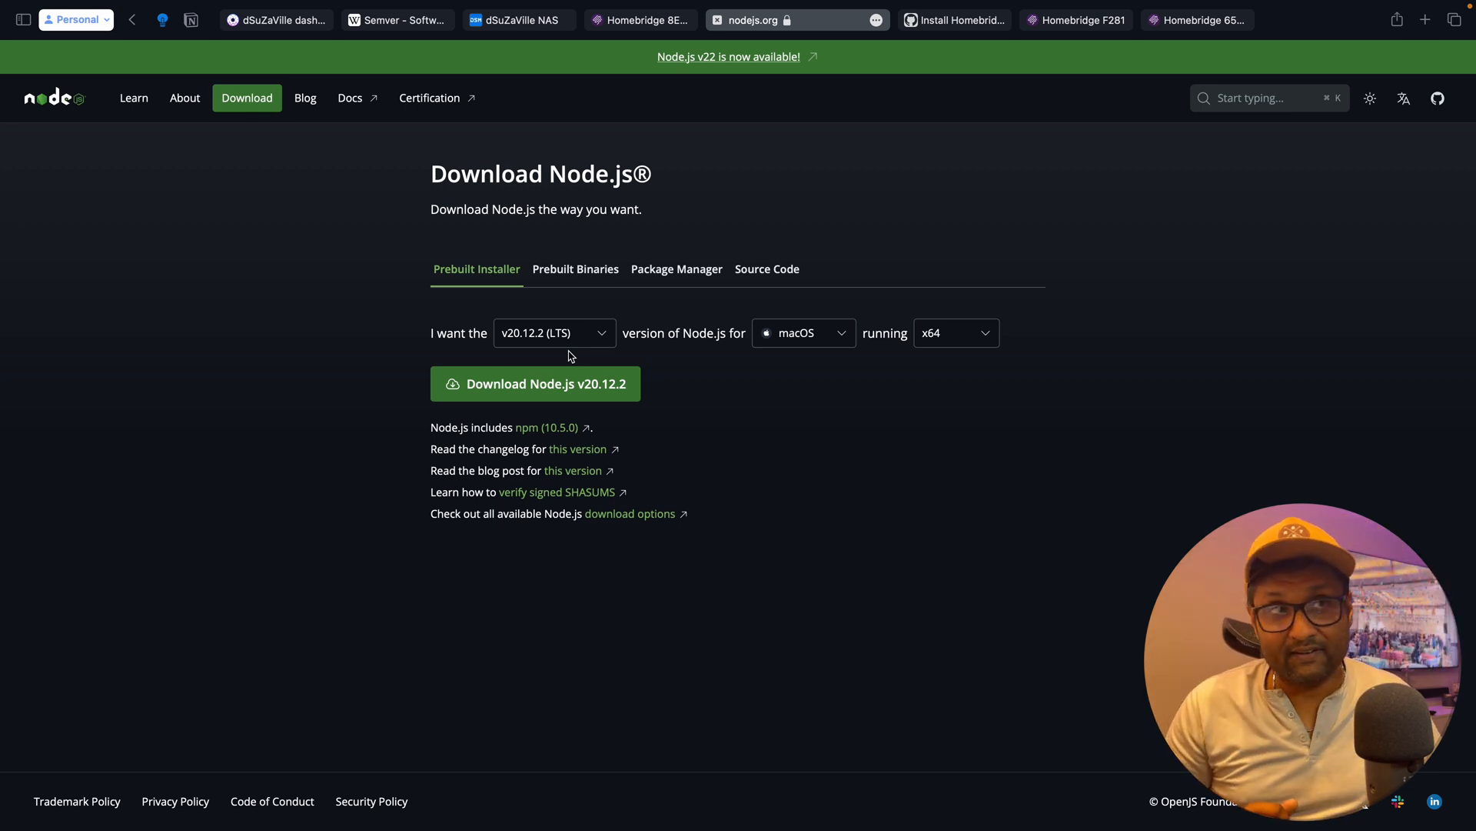
pyautogui.moveTo(936, 188)
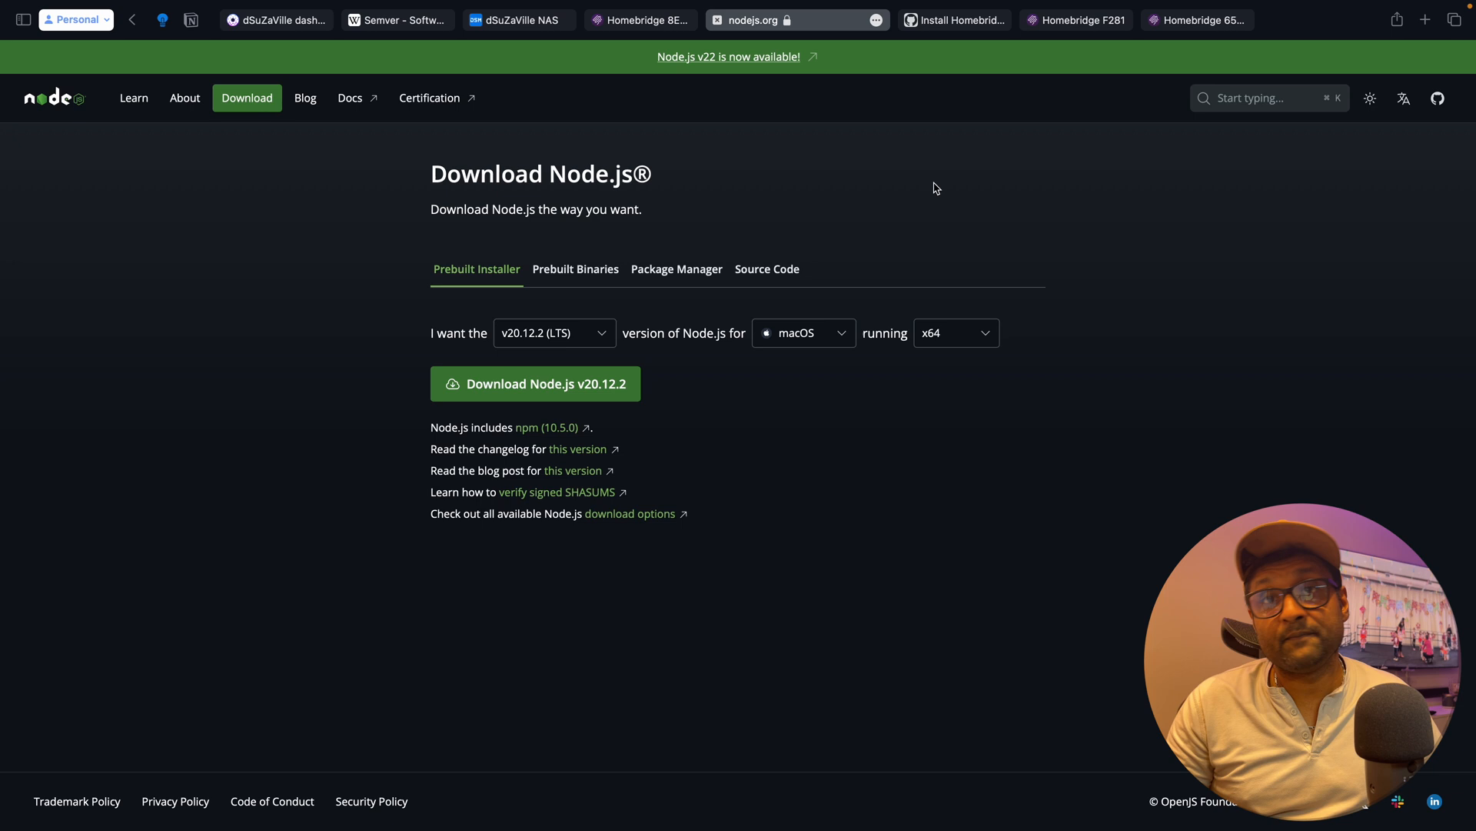
pyautogui.moveTo(995, 50)
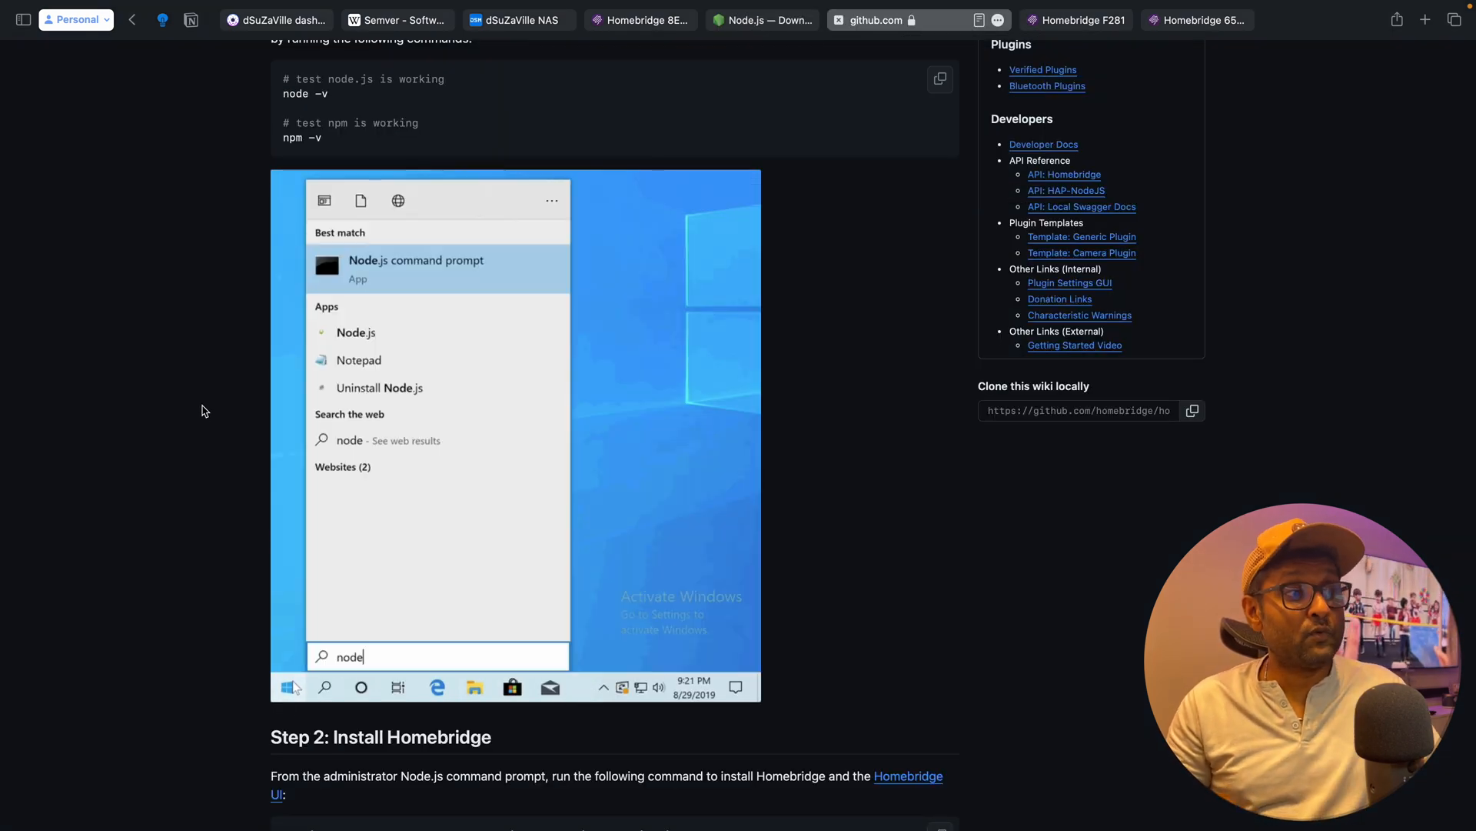
# Read the wiki's Major Node.js Version Updates steps, then view the Mac's Homebridge dashboard (Node.js v18.20.2).
pyautogui.write('.js')
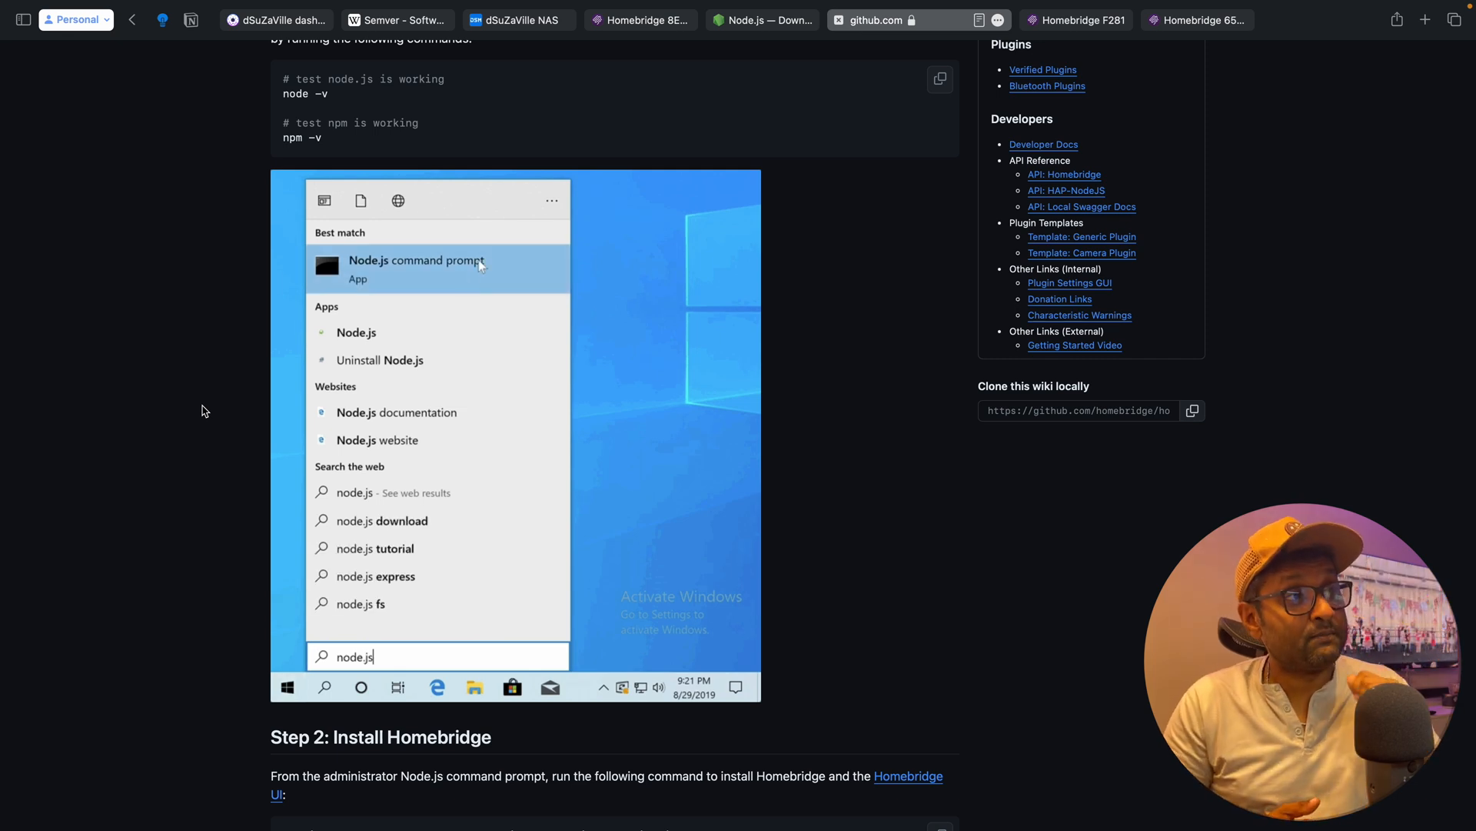
pyautogui.rightClick(415, 260)
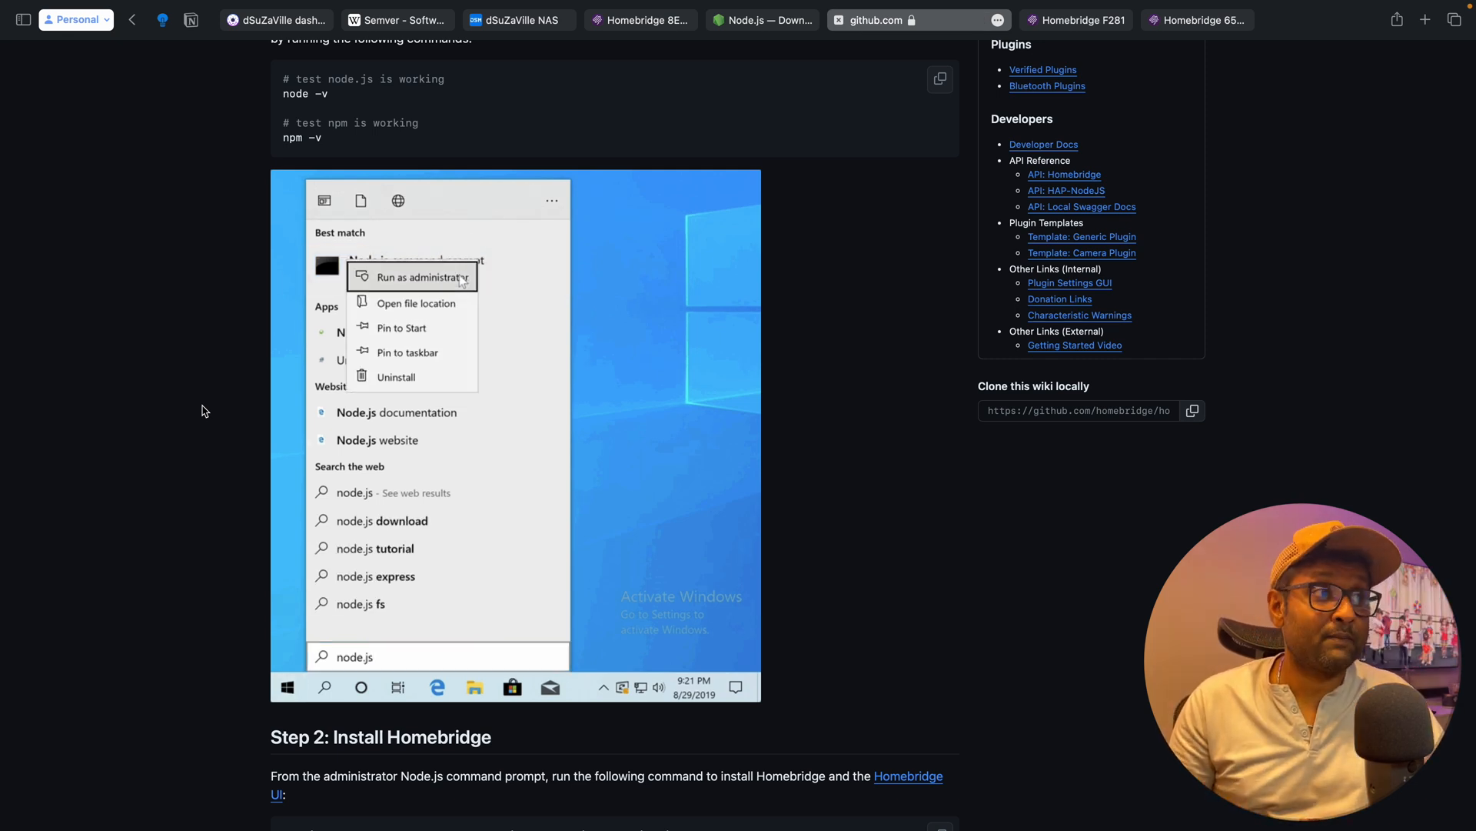
pyautogui.scroll(-3)
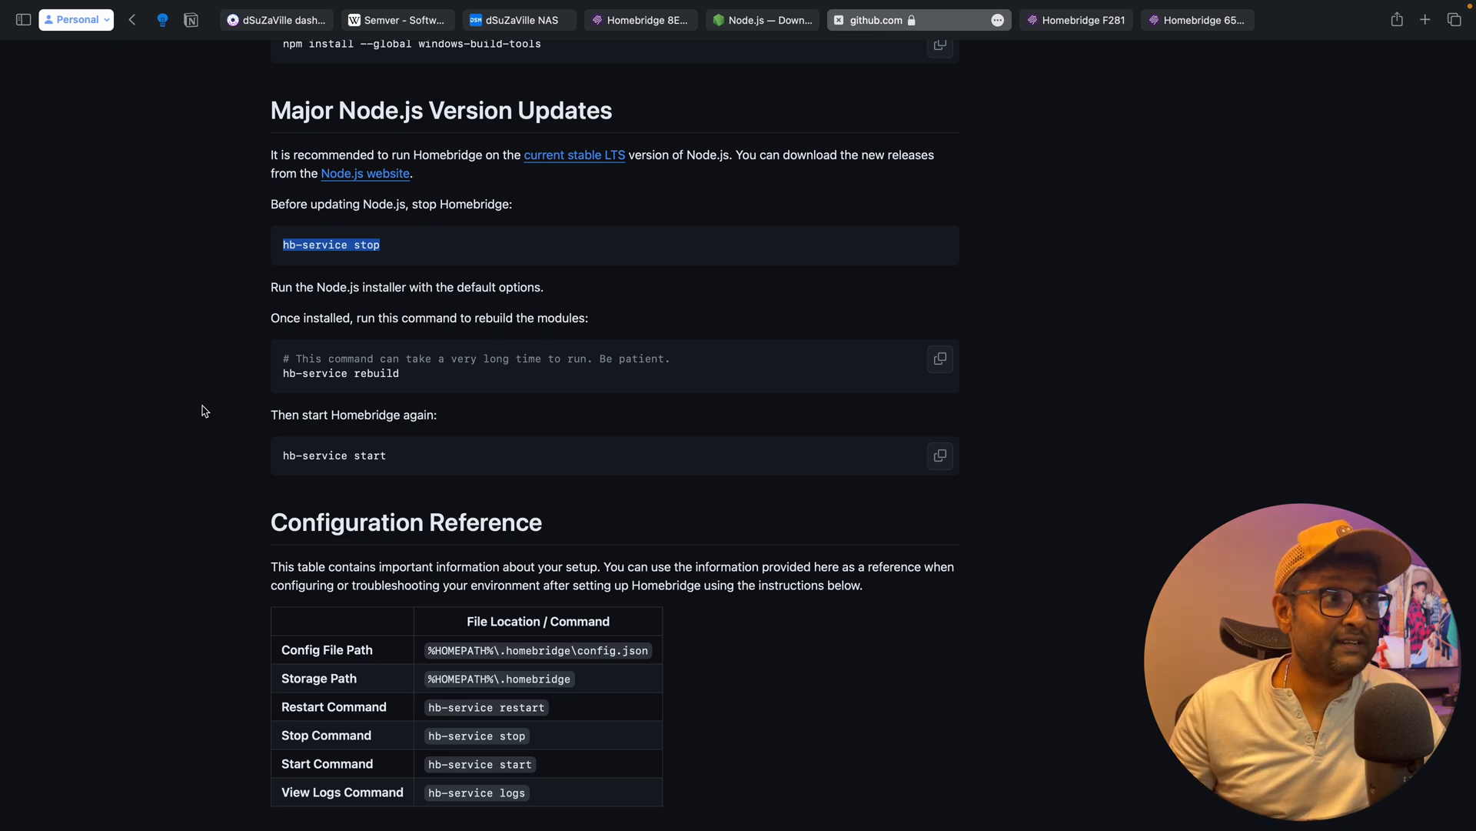
pyautogui.moveTo(277, 396)
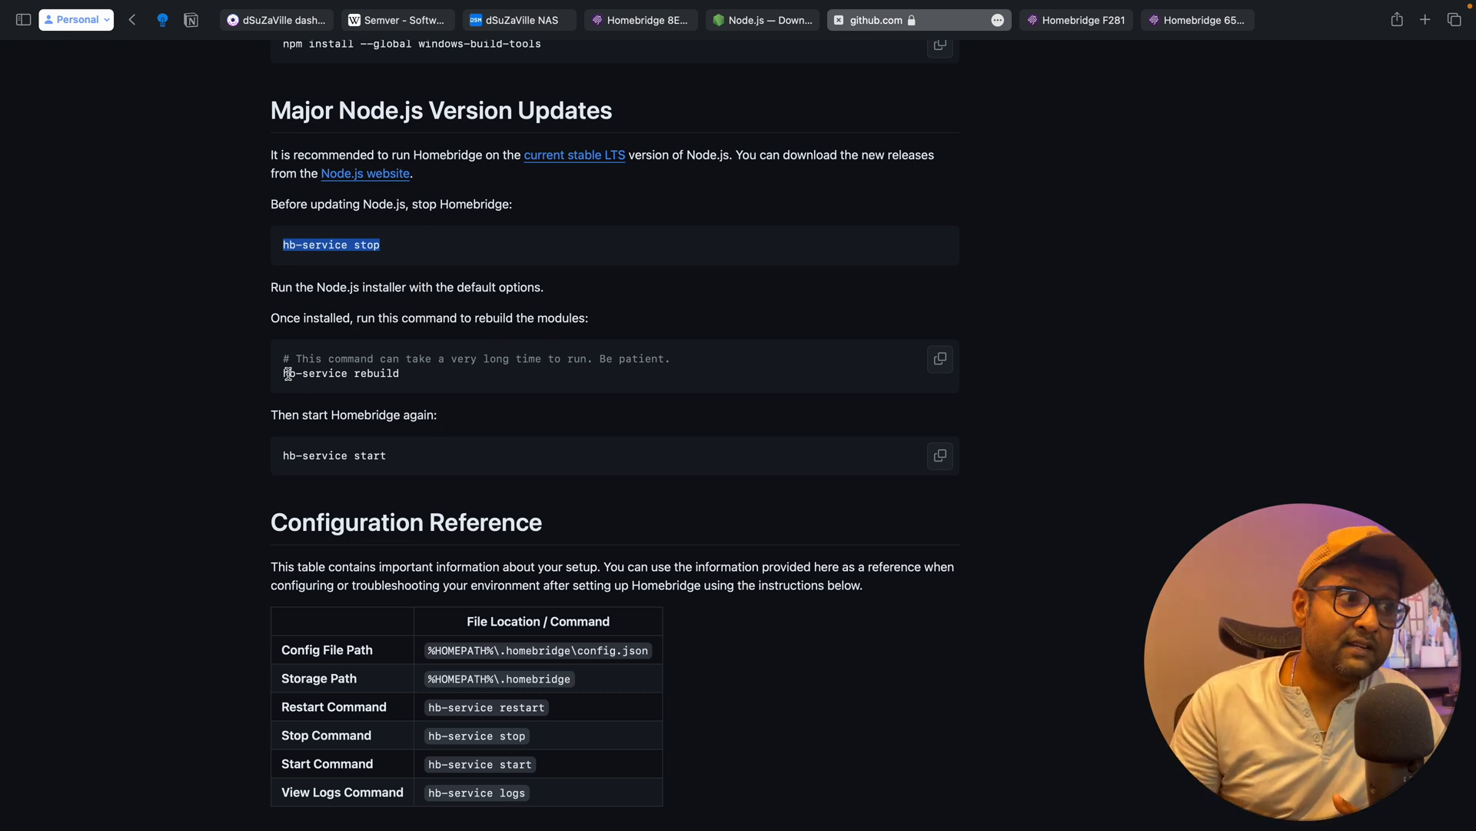
pyautogui.scroll(-3)
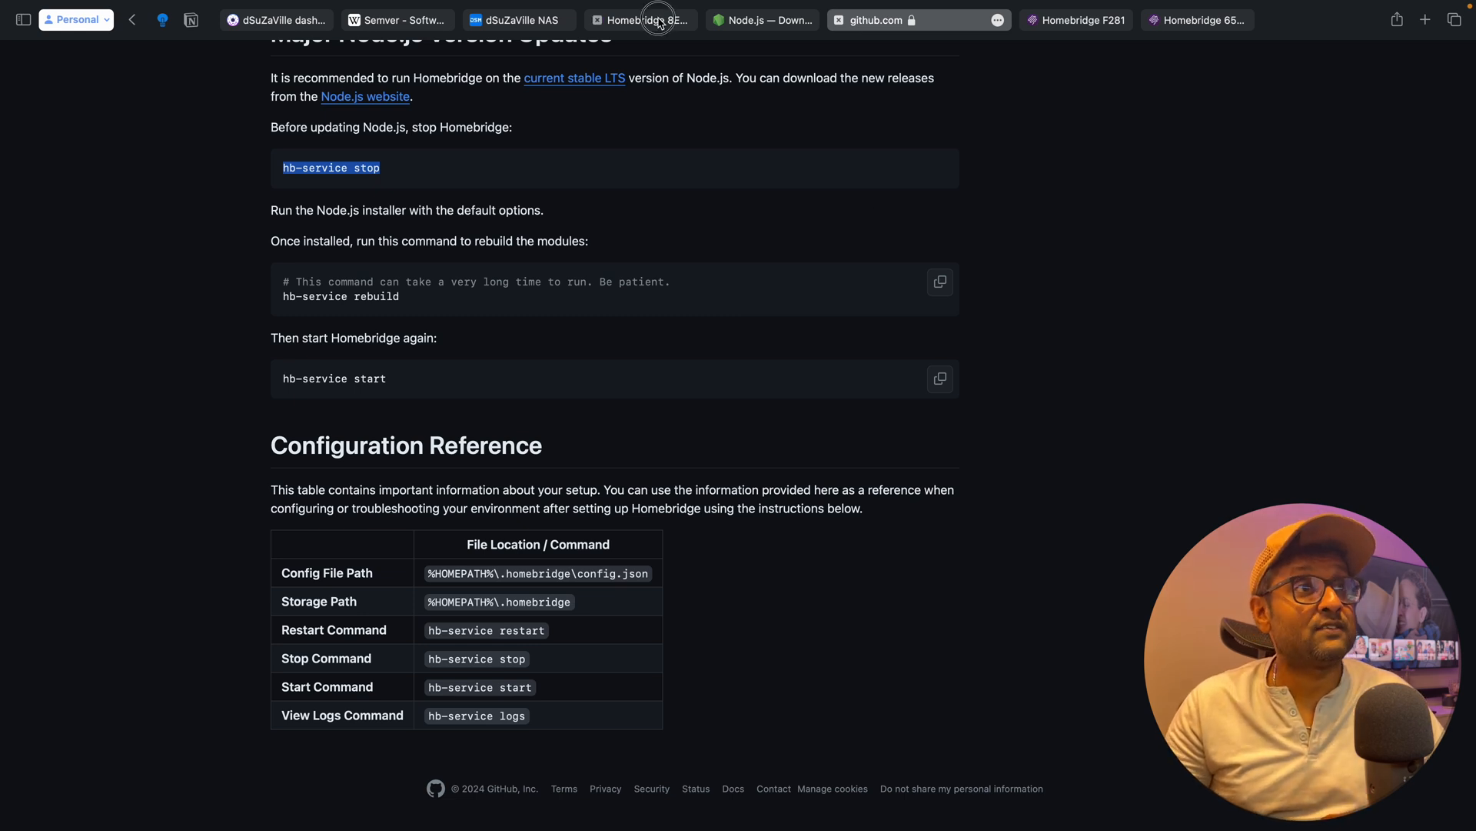
pyautogui.click(641, 20)
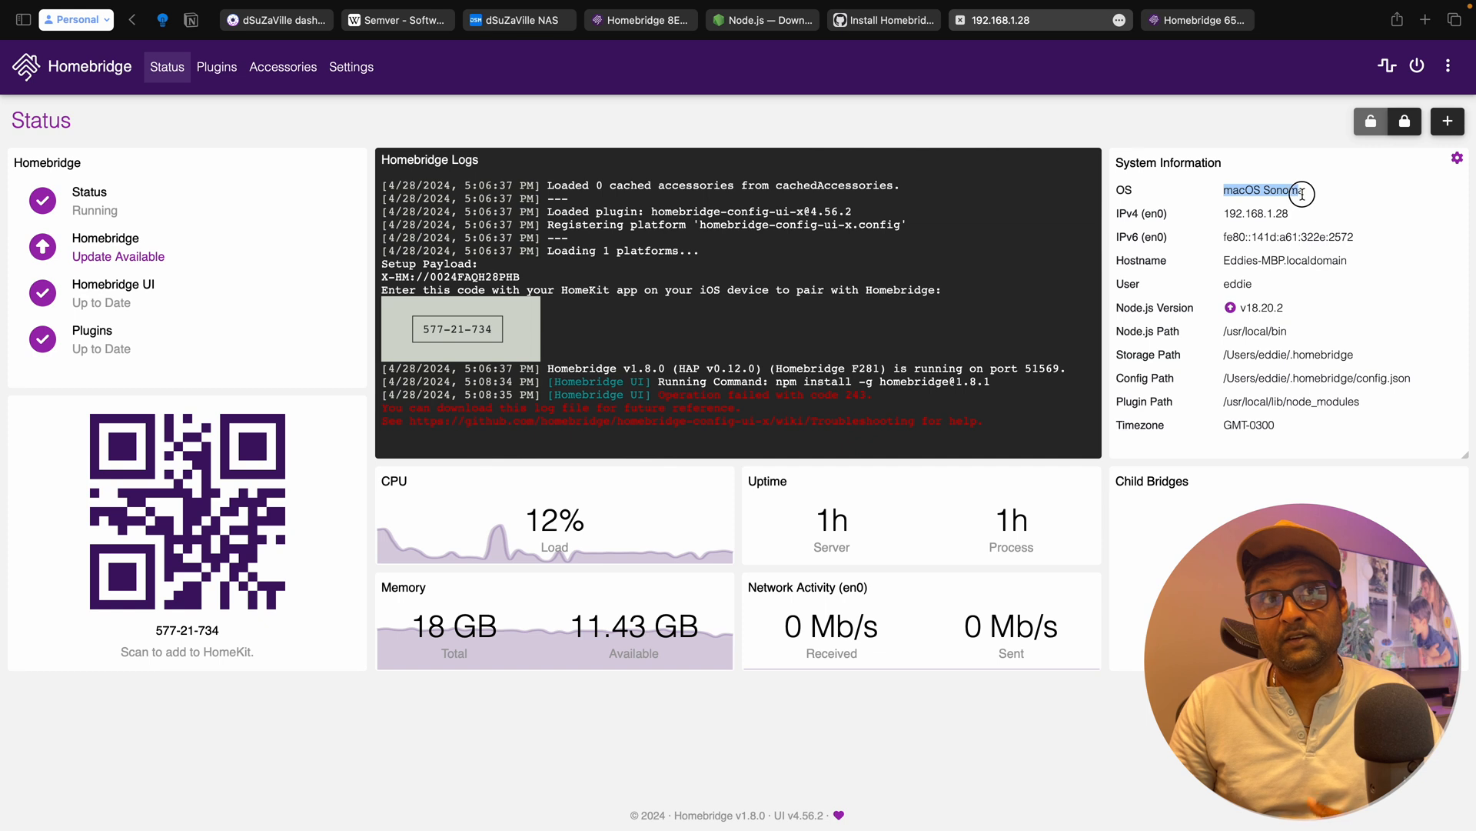
pyautogui.moveTo(1271, 299)
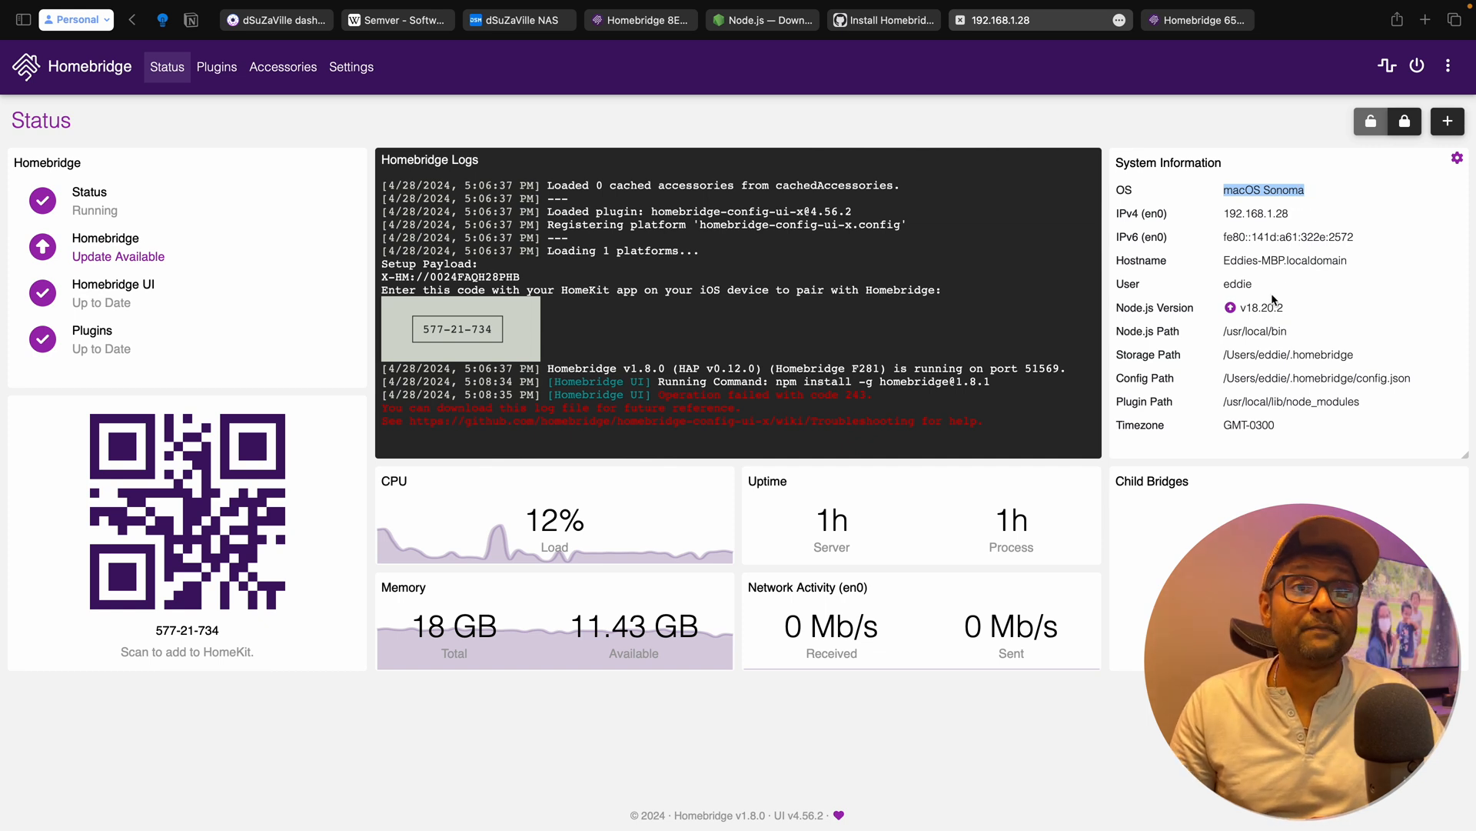
pyautogui.moveTo(1298, 318)
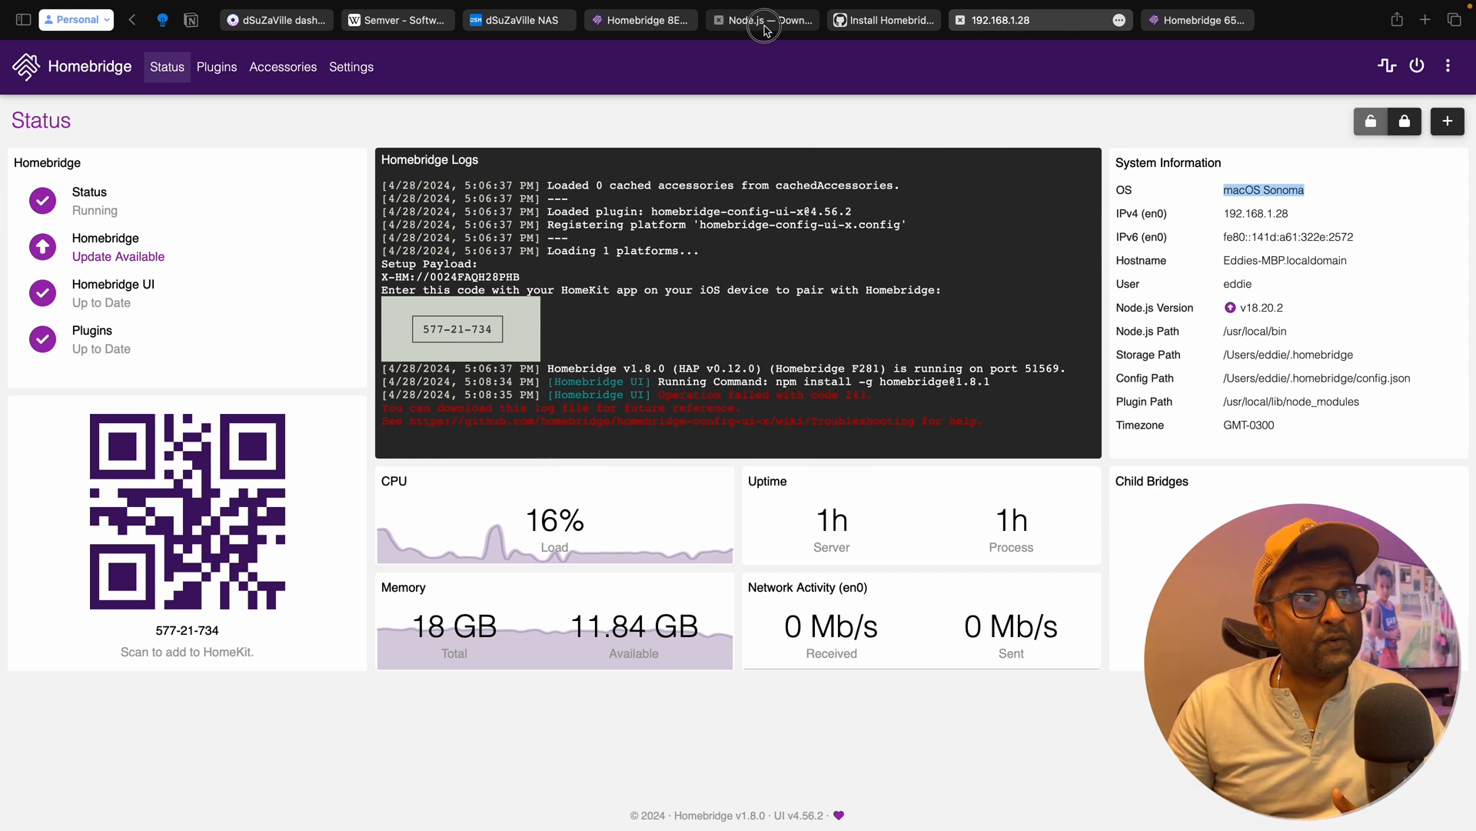
# Download the Node.js v20.12.2 macOS installer from nodejs.org.
pyautogui.click(761, 20)
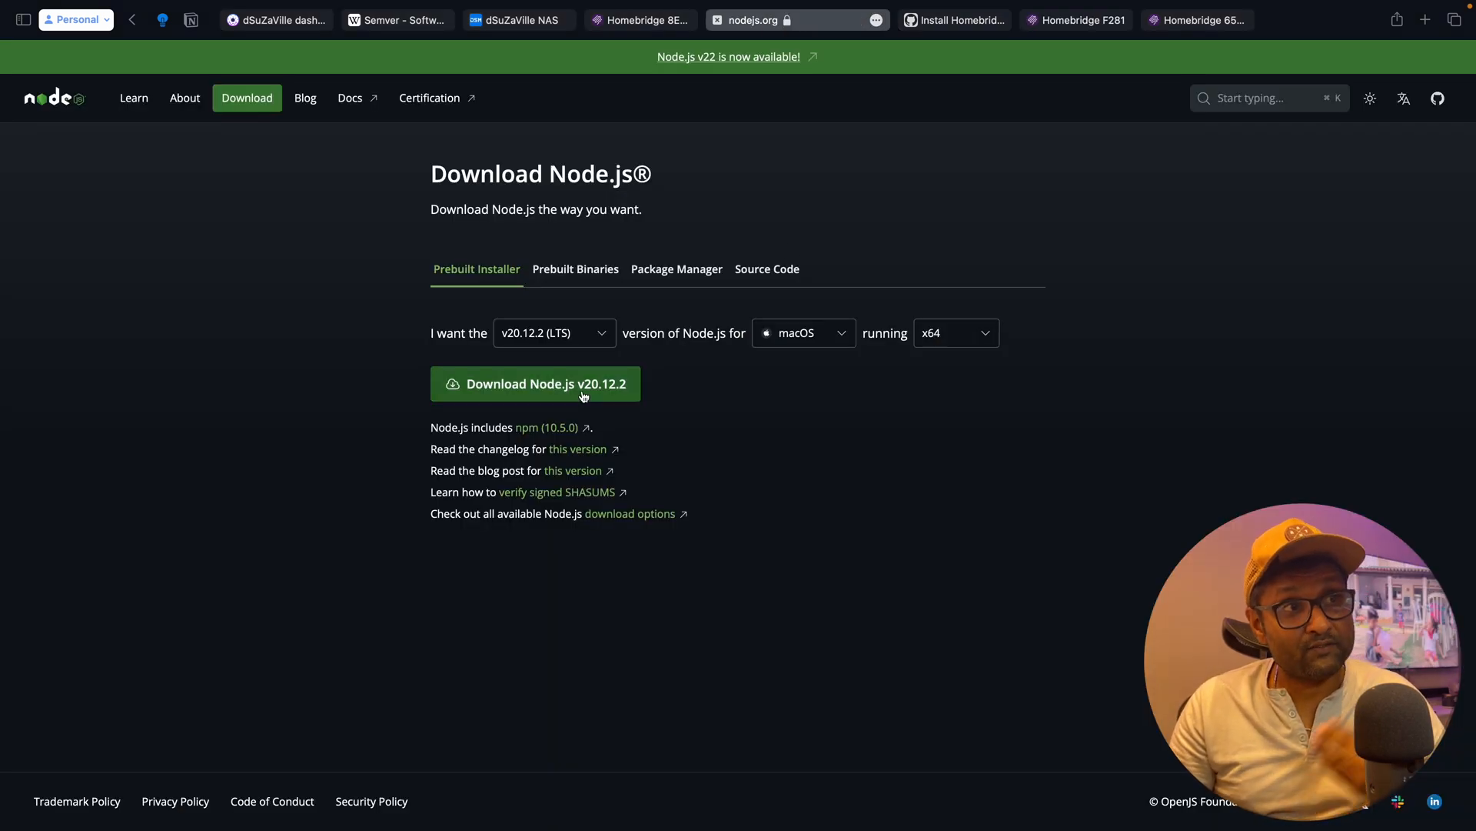
pyautogui.click(535, 383)
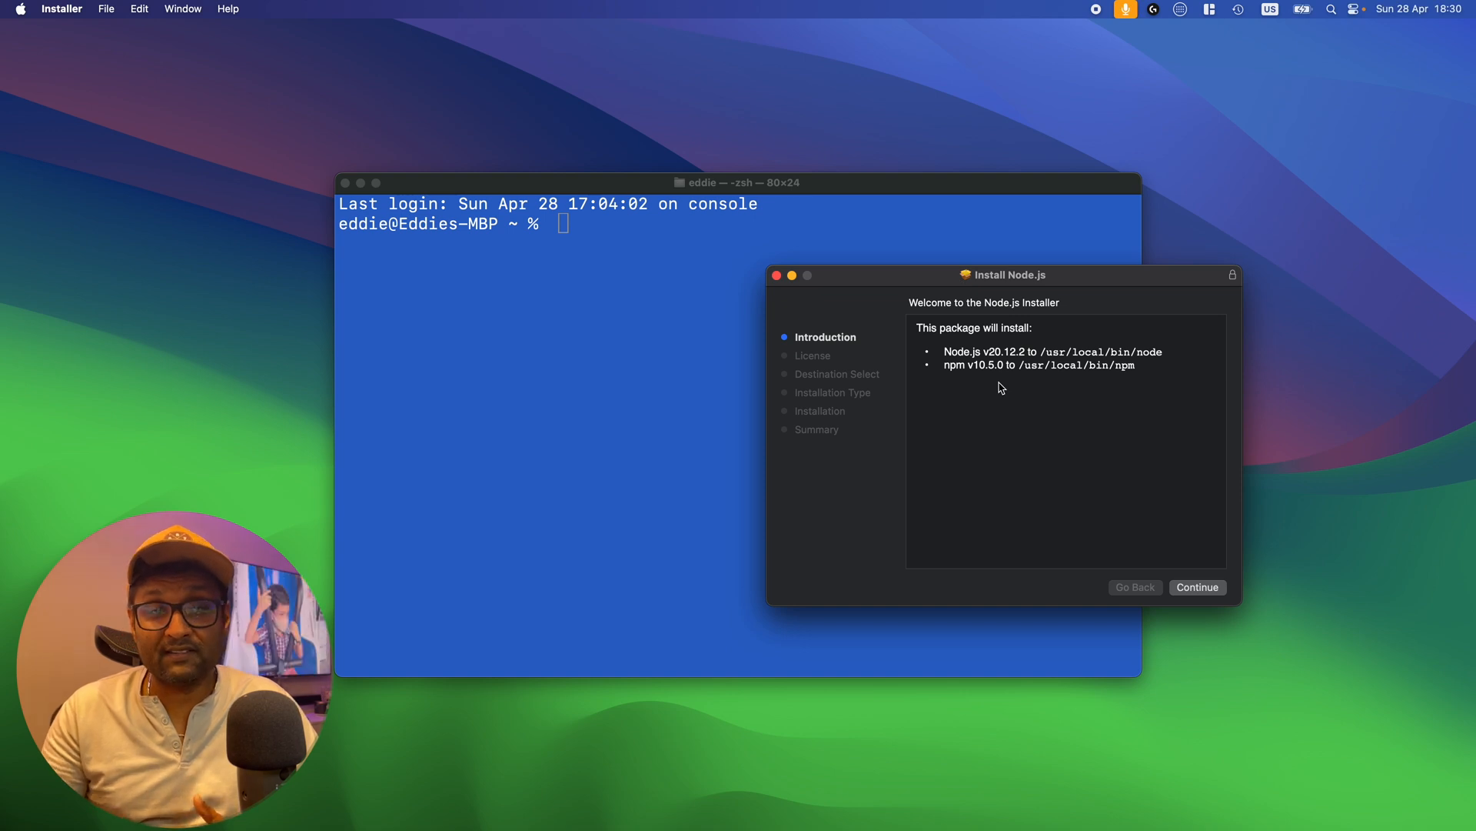
# Install Node.js v20.12.2 with npm v10.5.0, accept the license, and trash the installer.
pyautogui.click(1197, 587)
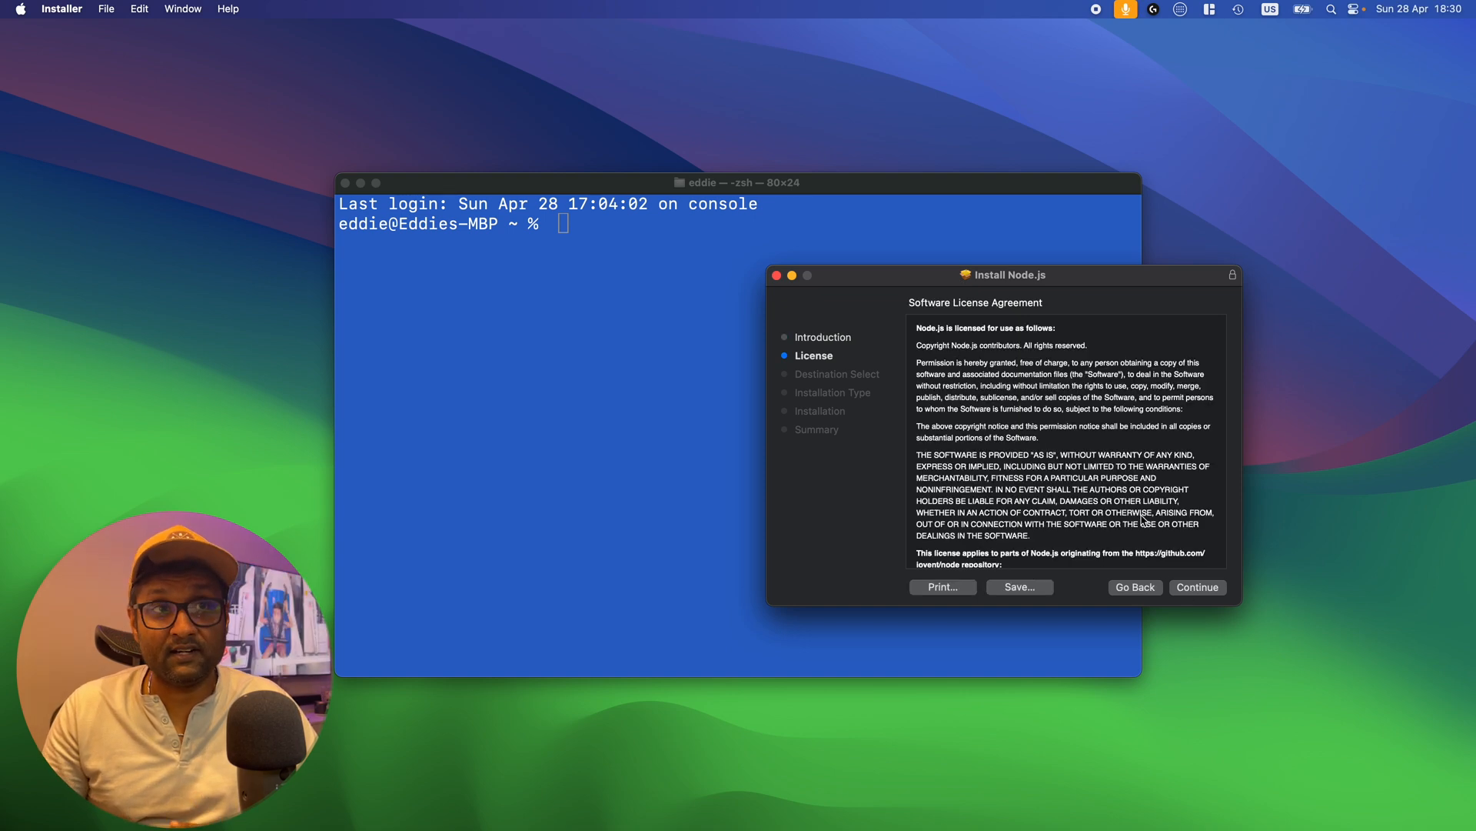
pyautogui.click(1196, 587)
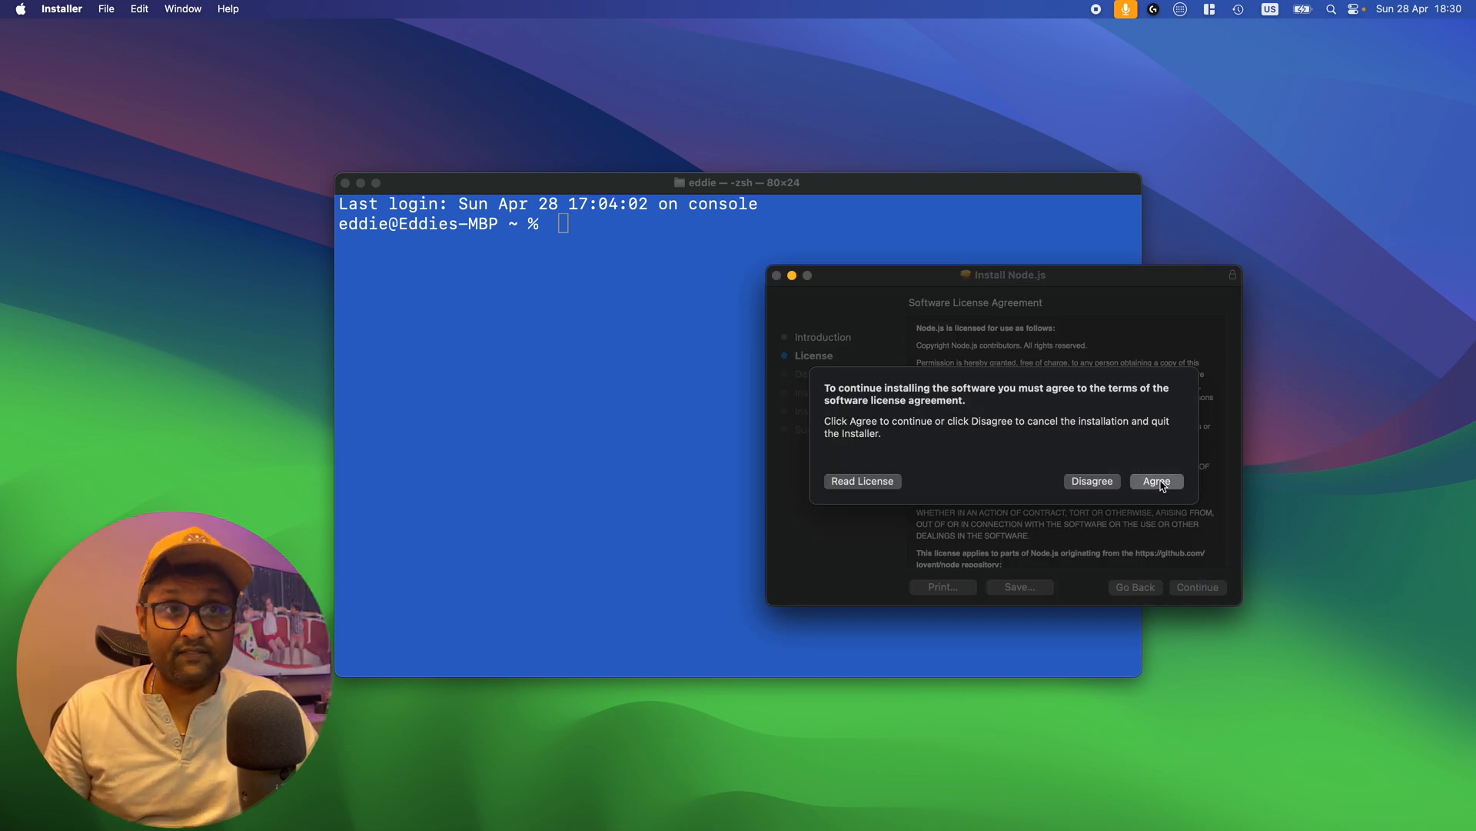
pyautogui.click(1156, 480)
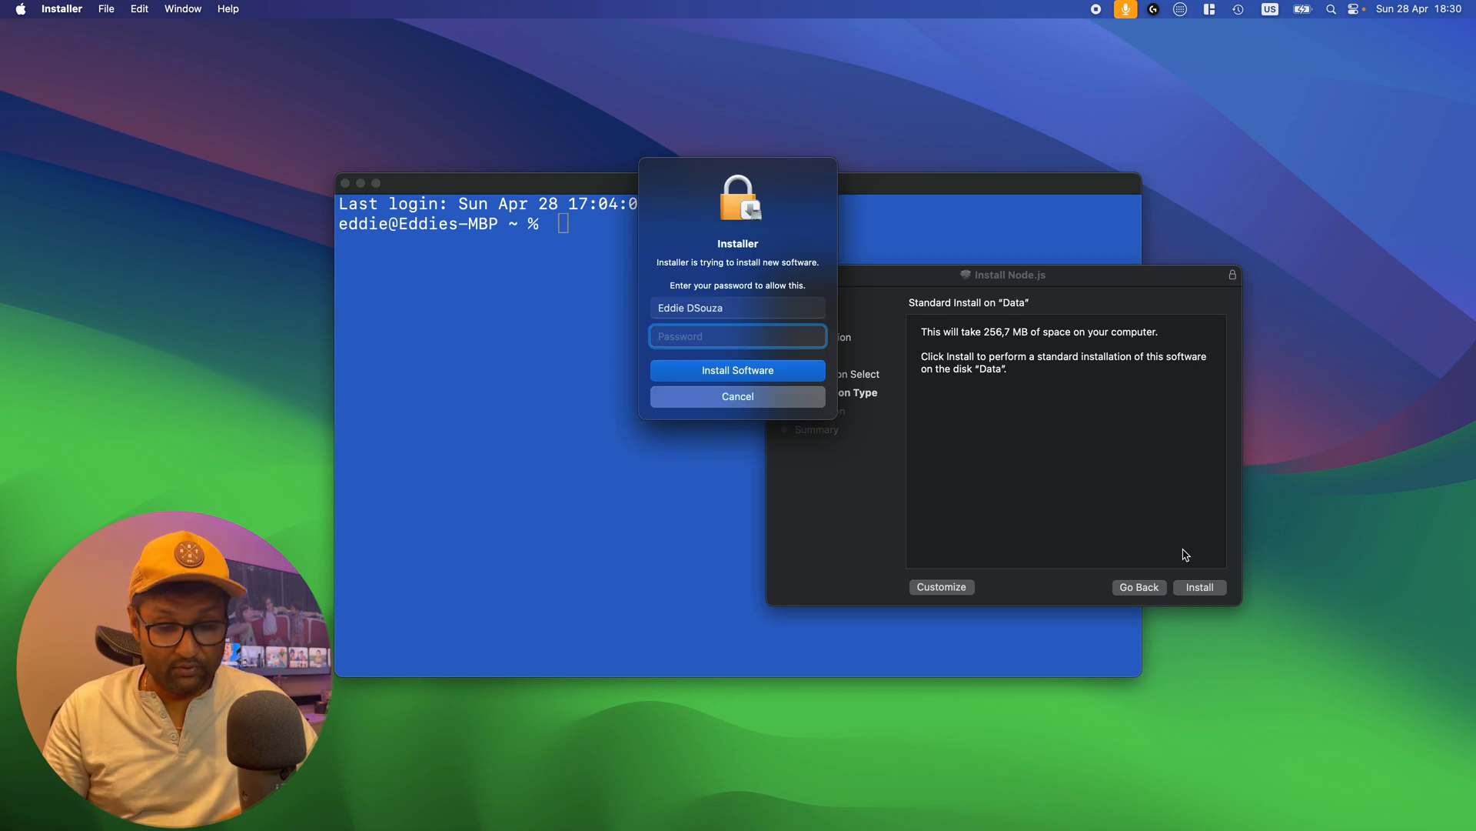
pyautogui.click(738, 369)
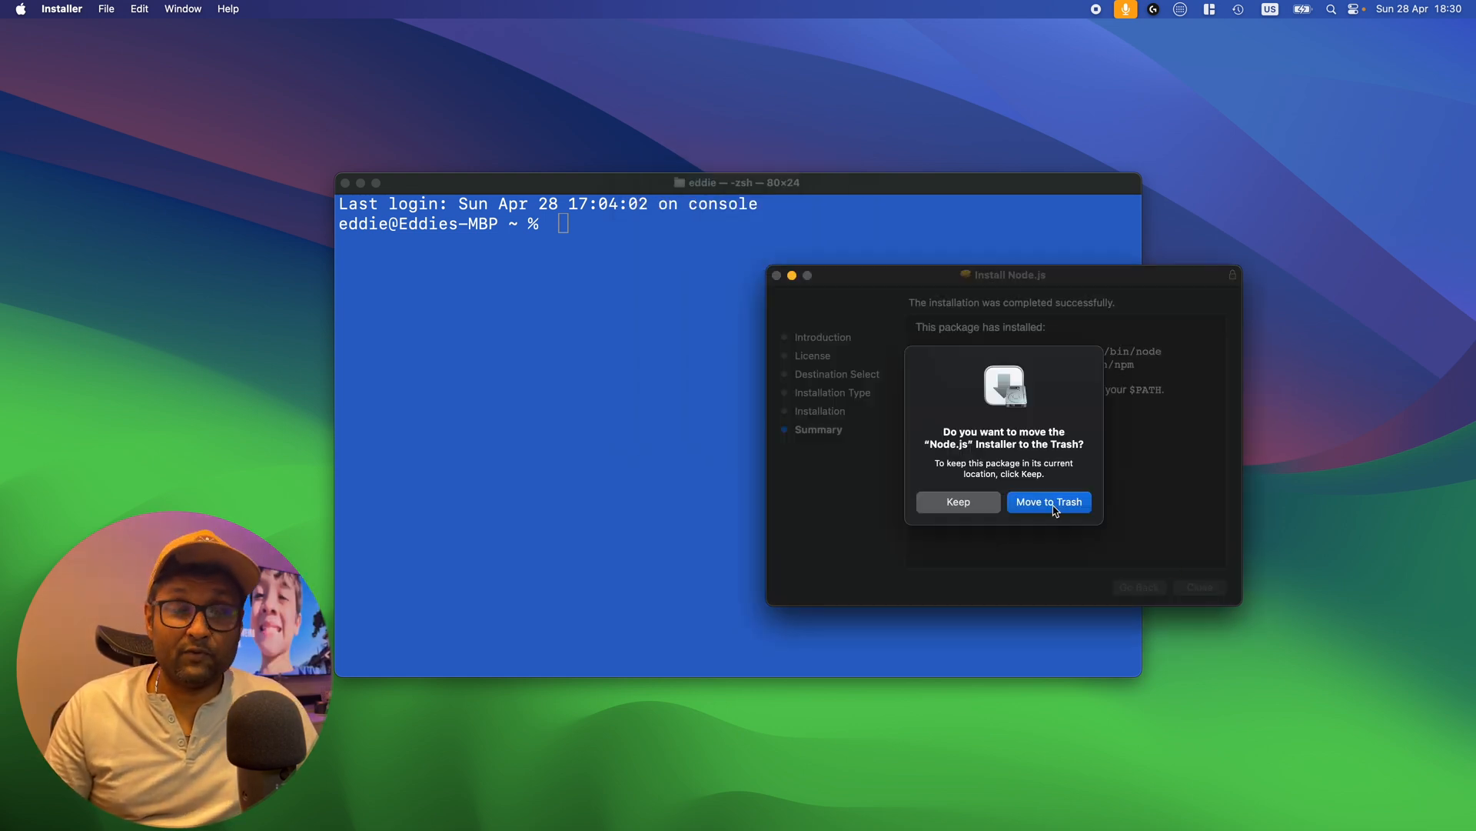
pyautogui.click(1048, 500)
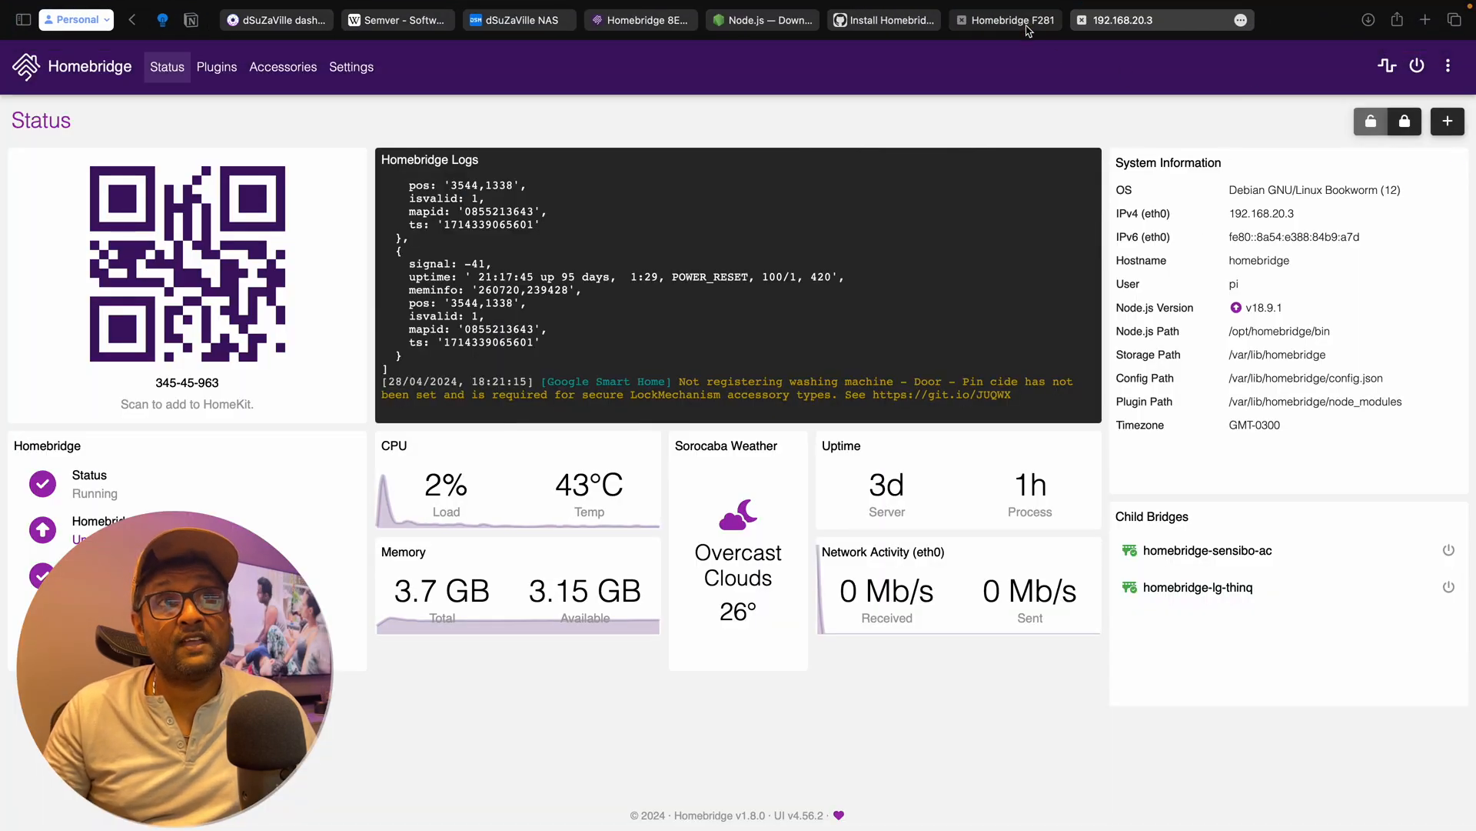
pyautogui.click(1416, 67)
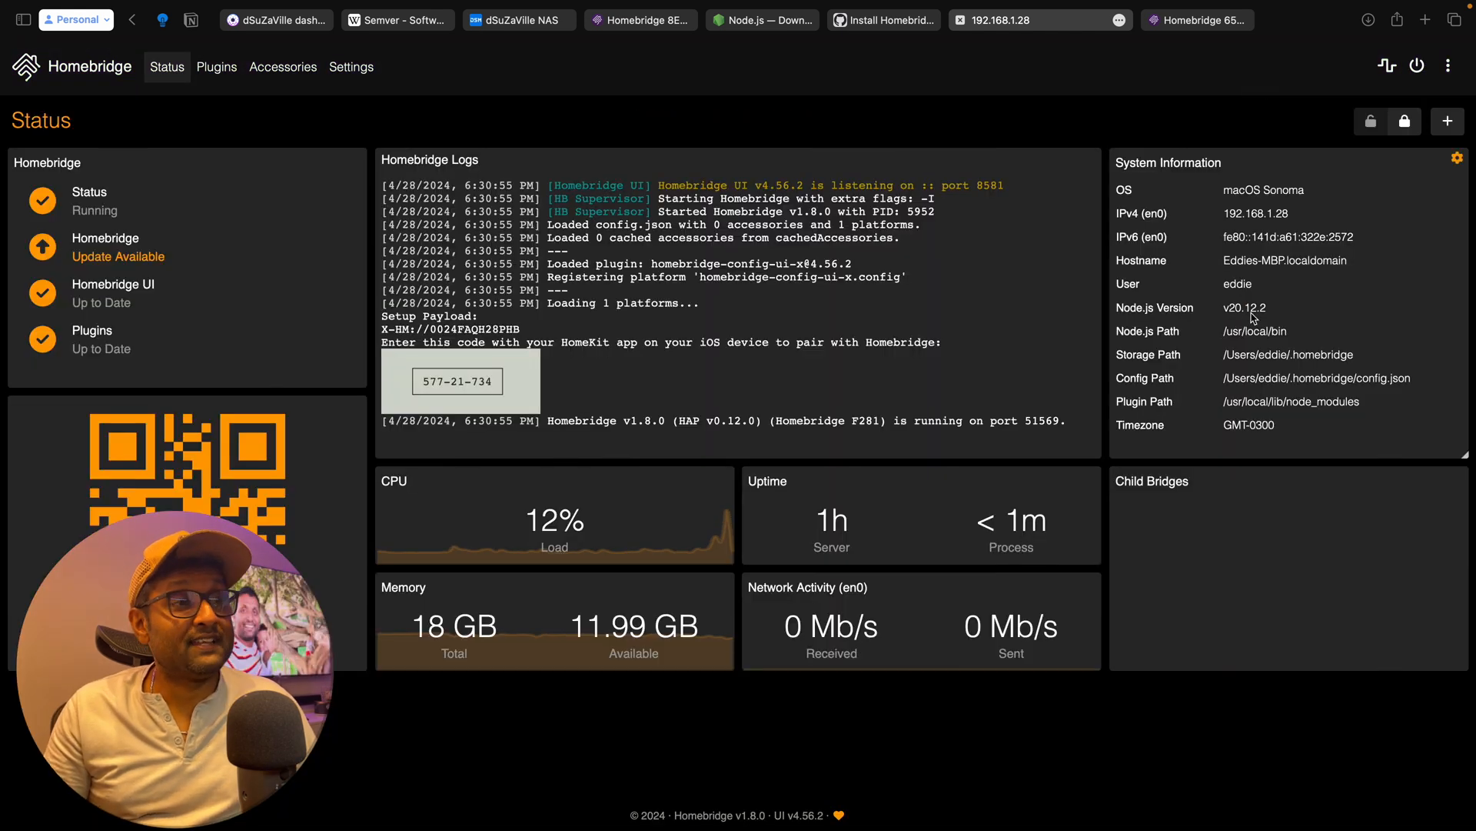
pyautogui.moveTo(1234, 323)
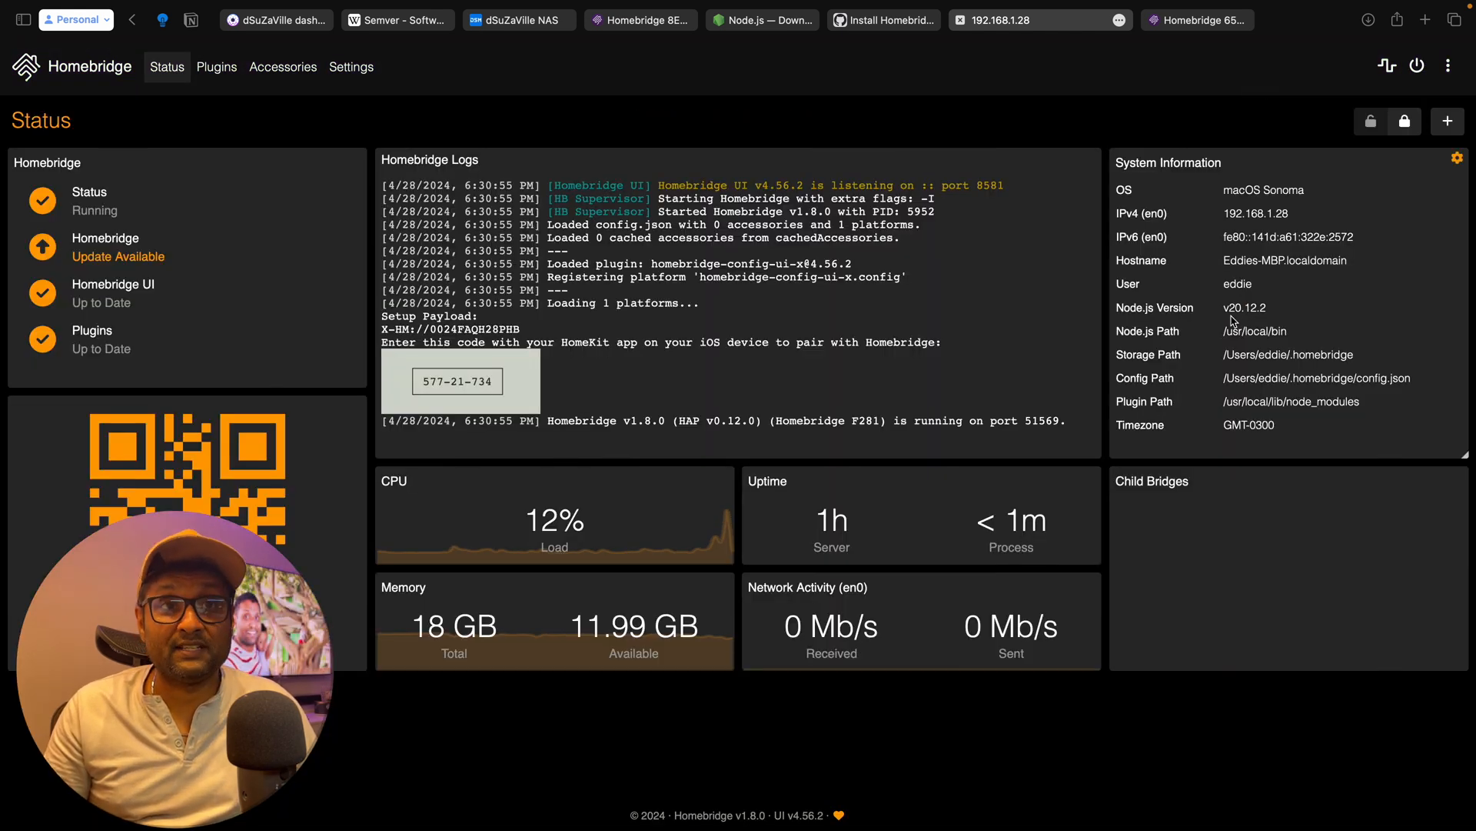
# Open the Mac dashboard's menu of logs, settings and power options.
pyautogui.click(1448, 67)
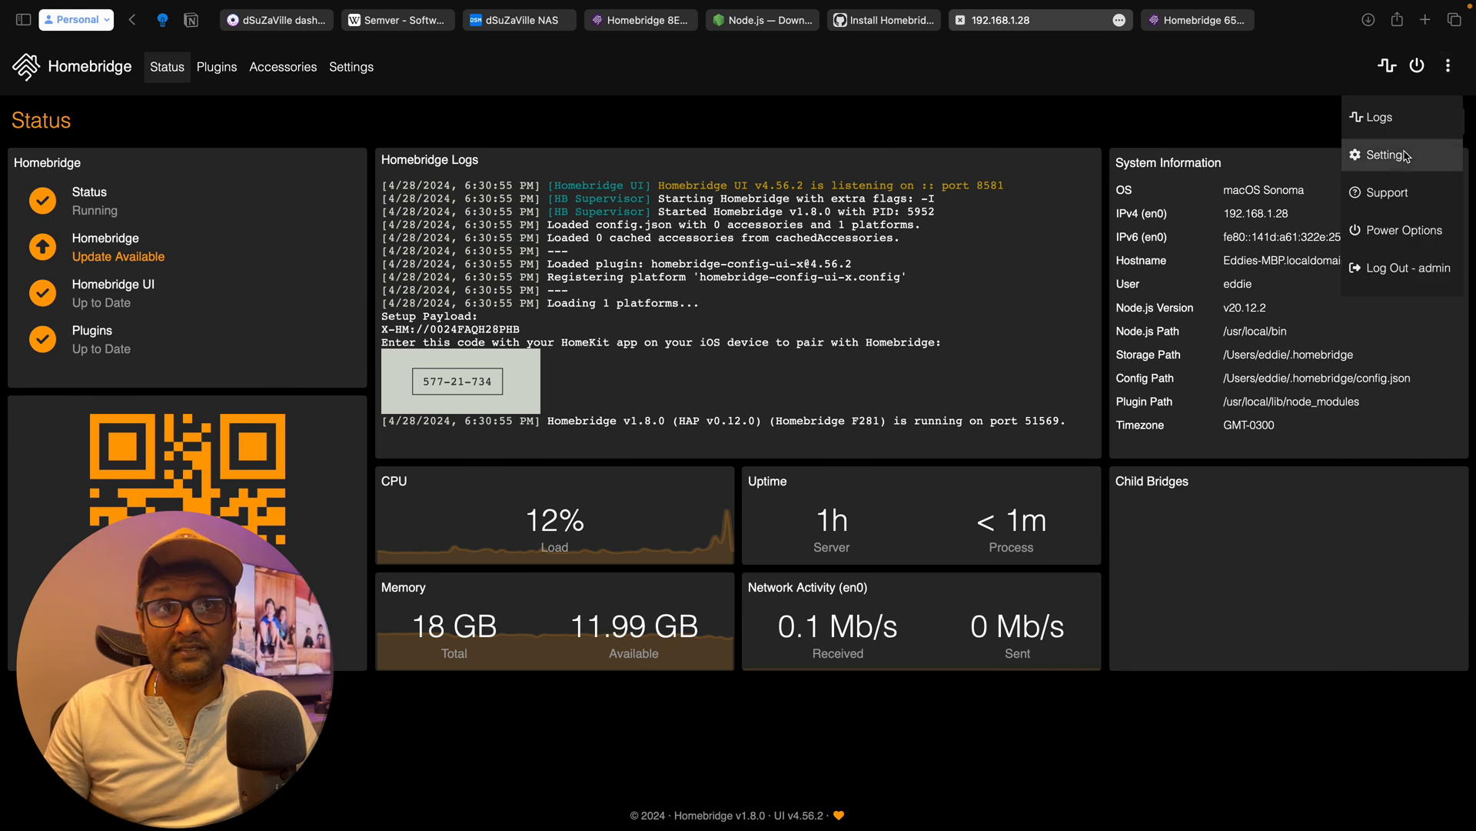
pyautogui.moveTo(1245, 122)
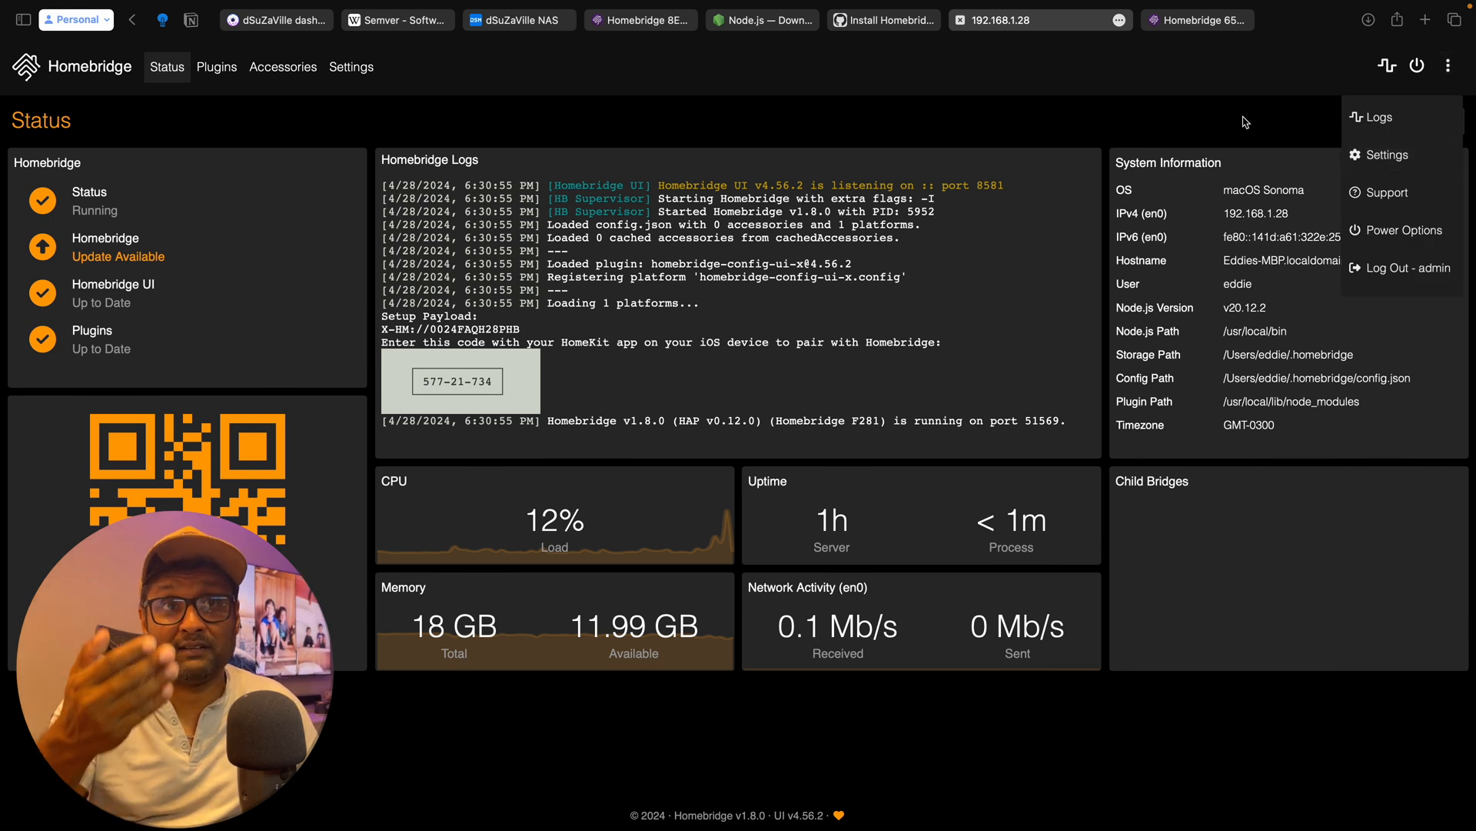
pyautogui.moveTo(1372, 117)
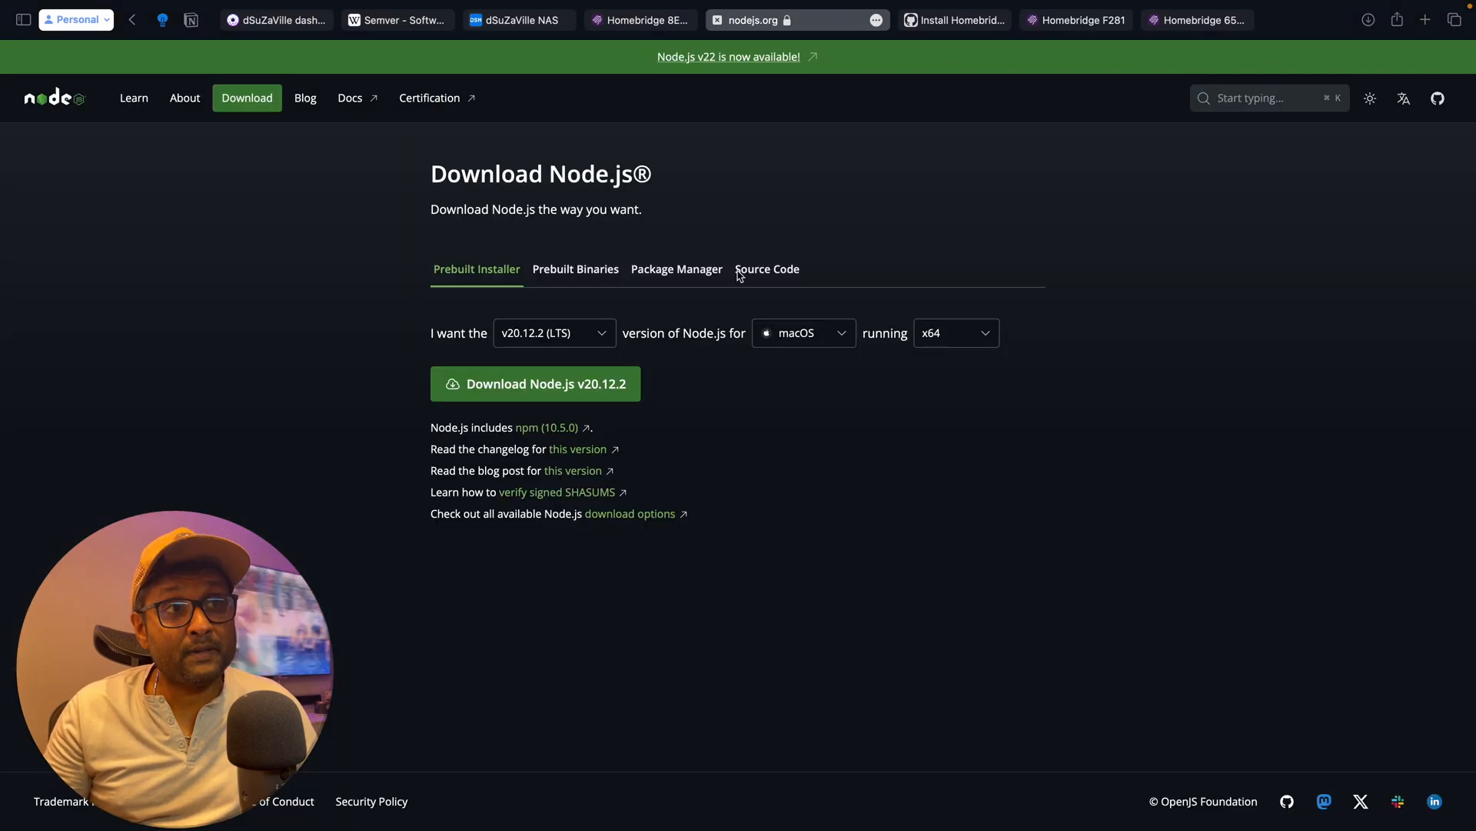
# Review the NVM commands for Node.js 20, then return to the Prebuilt Installer options.
pyautogui.click(676, 269)
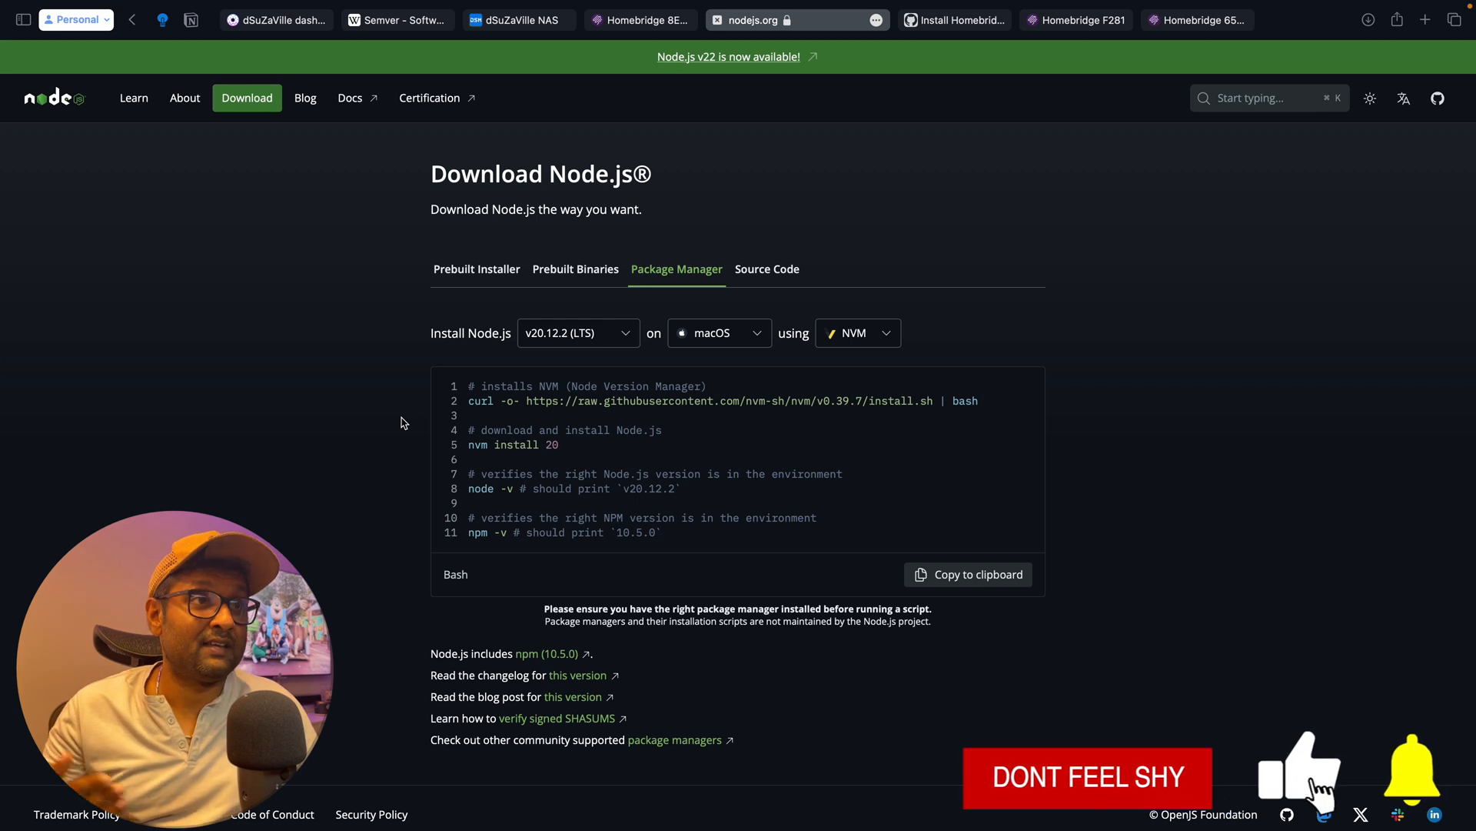
pyautogui.click(477, 269)
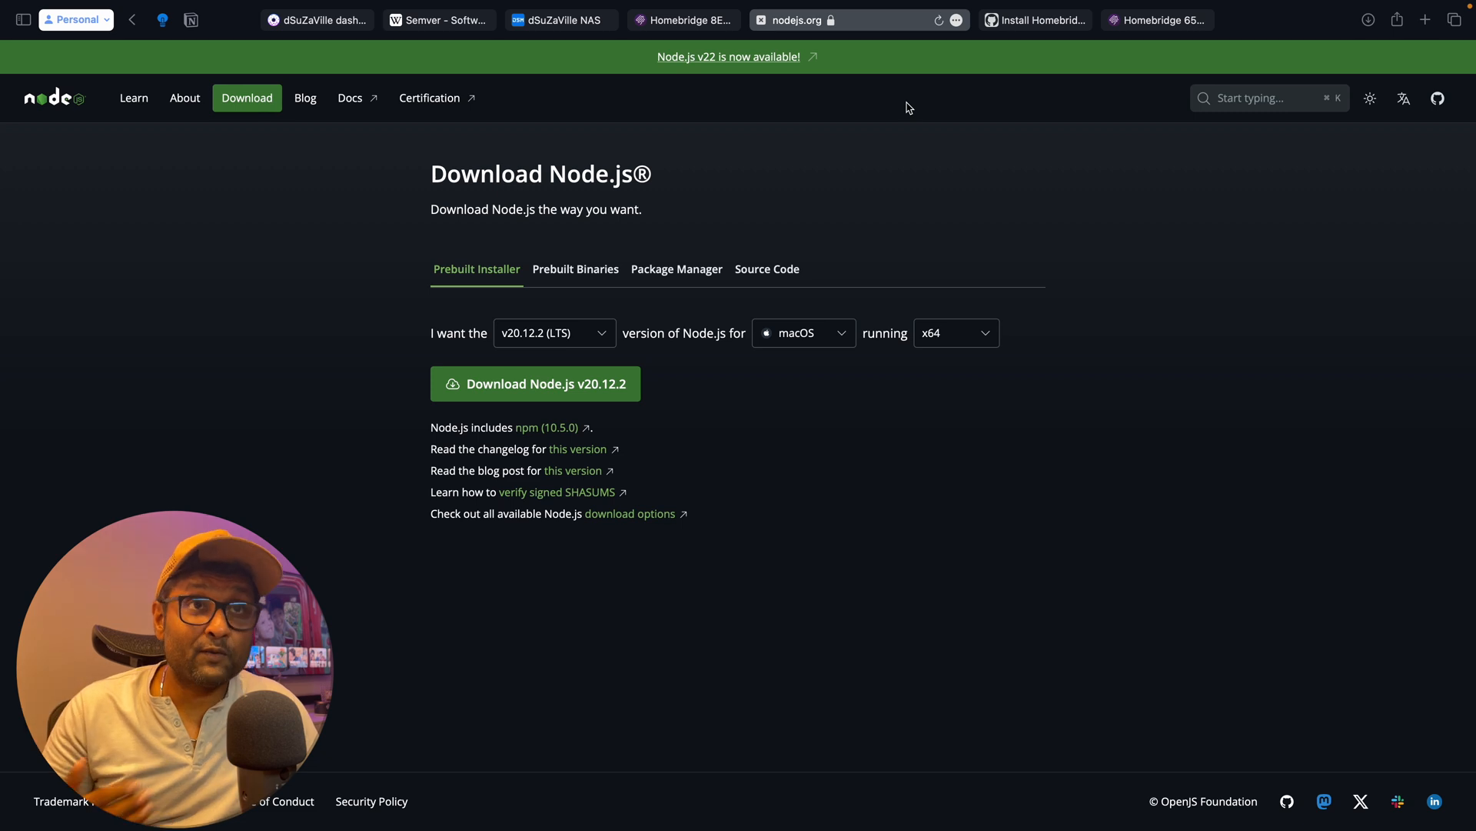
pyautogui.click(1102, 20)
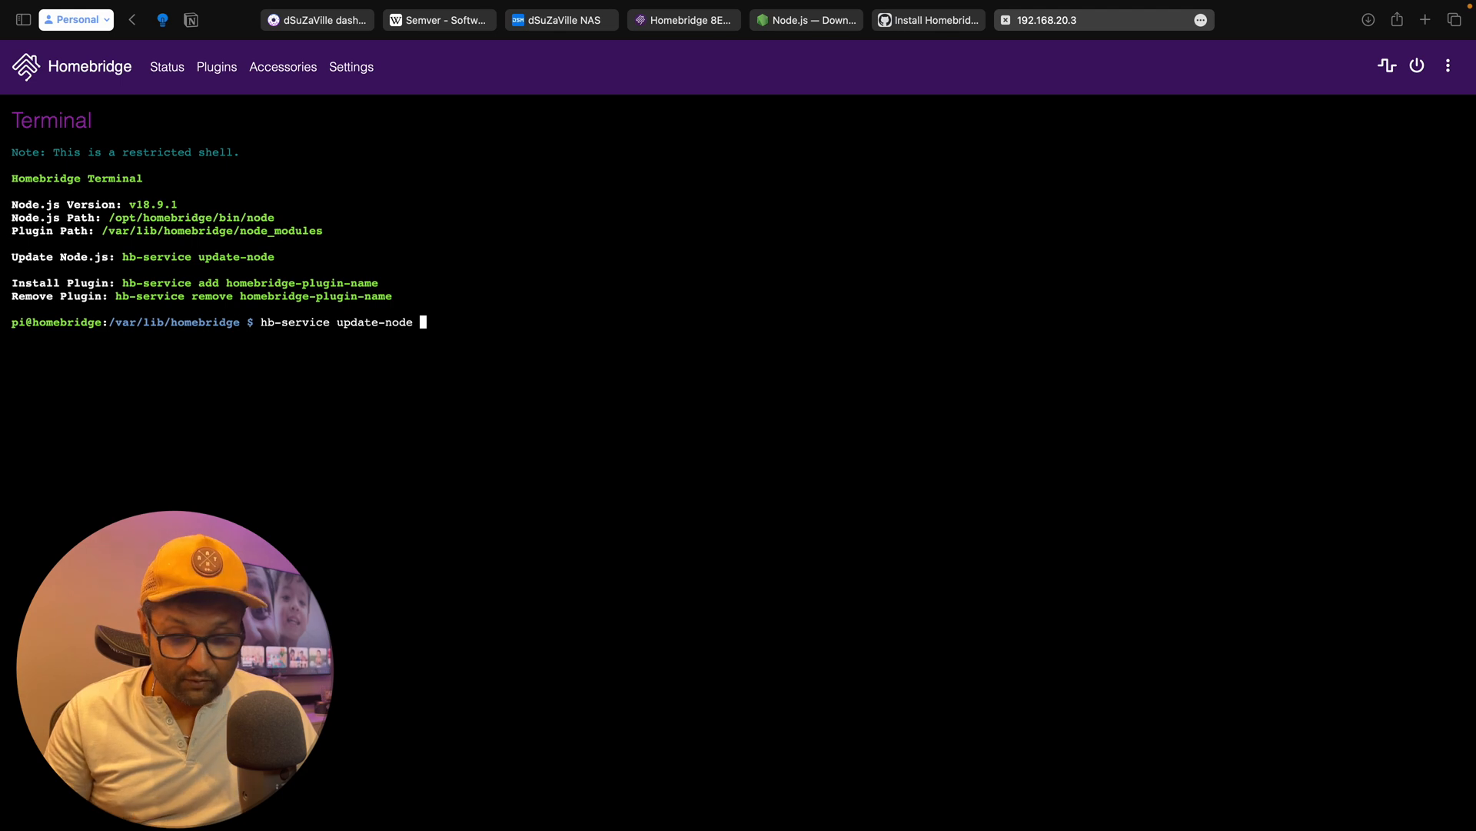
# Run hb-service update-node on the Pi, erasing the stray version number first.
pyautogui.write('18')
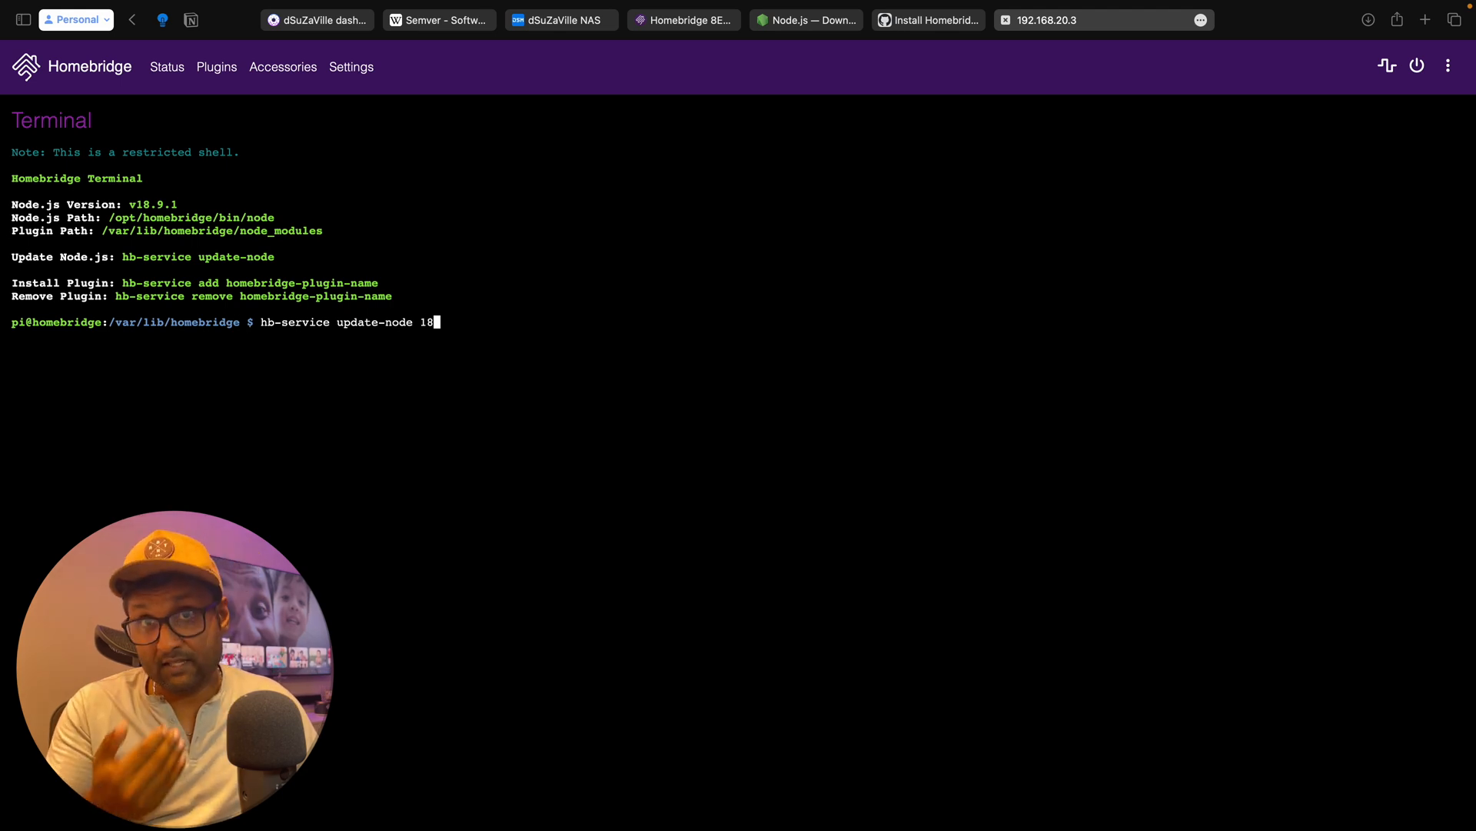
pyautogui.write('.')
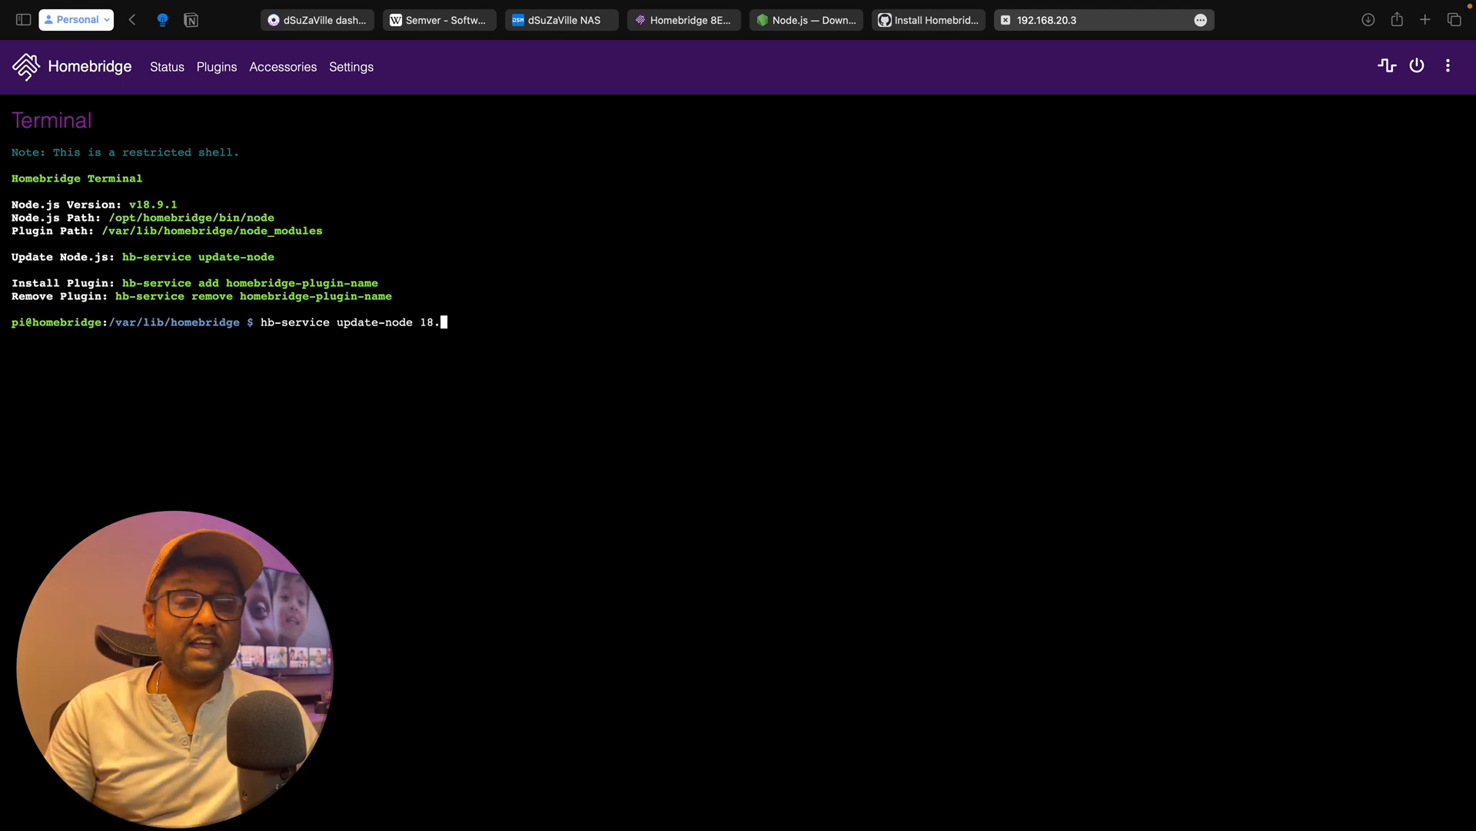
pyautogui.write('9')
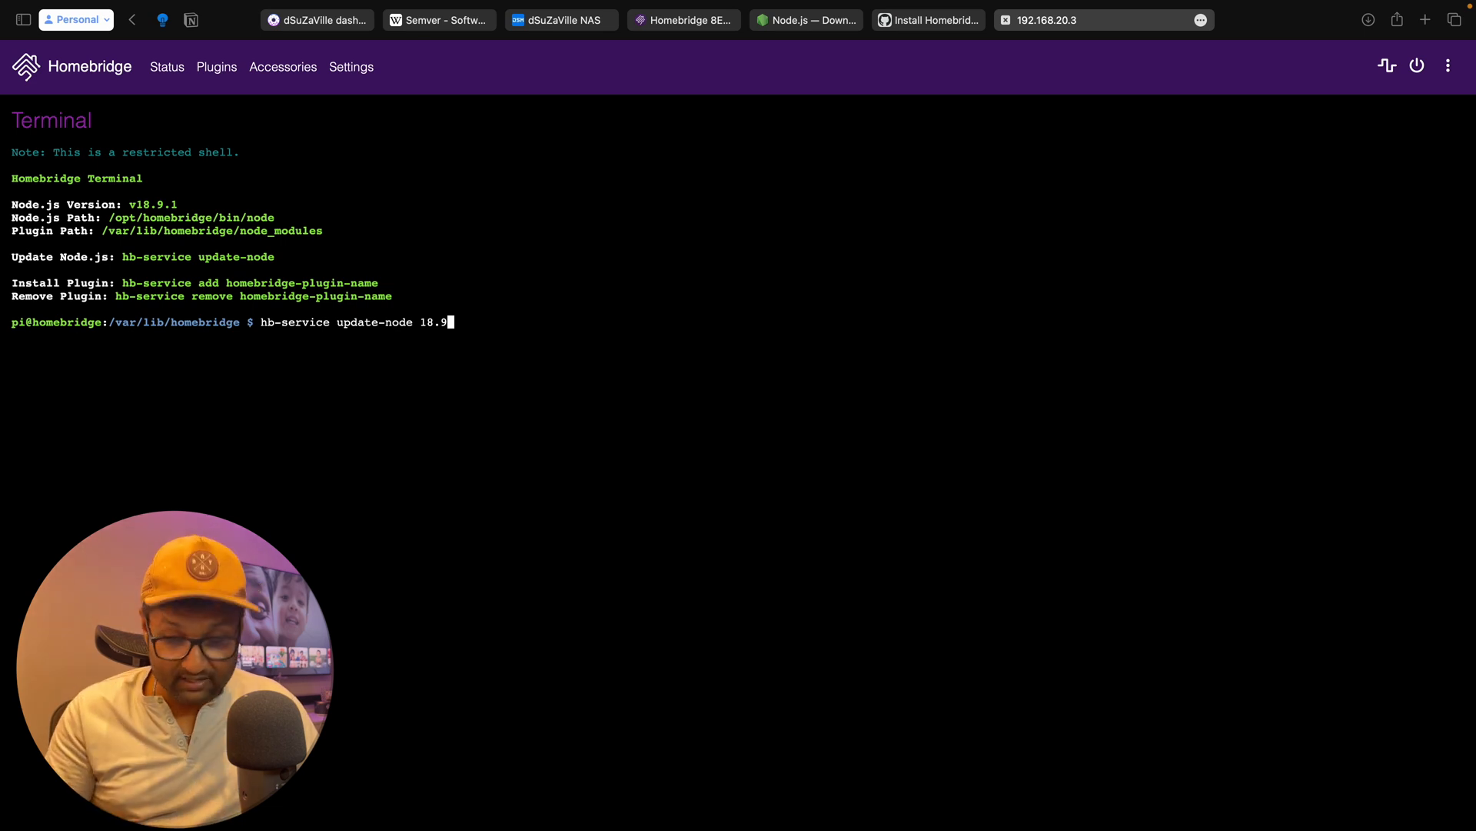
pyautogui.write('.')
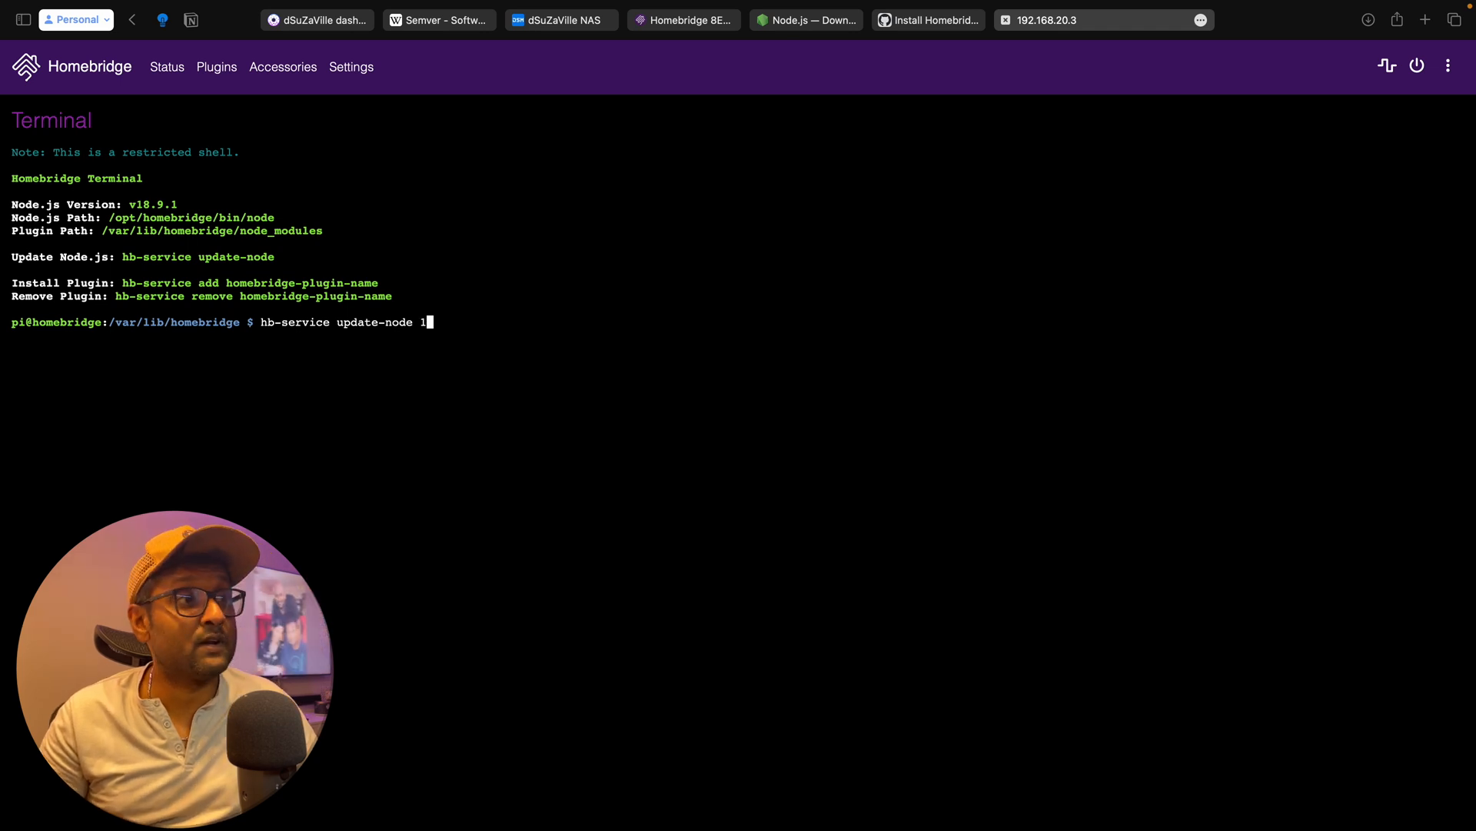
pyautogui.press('Backspace')
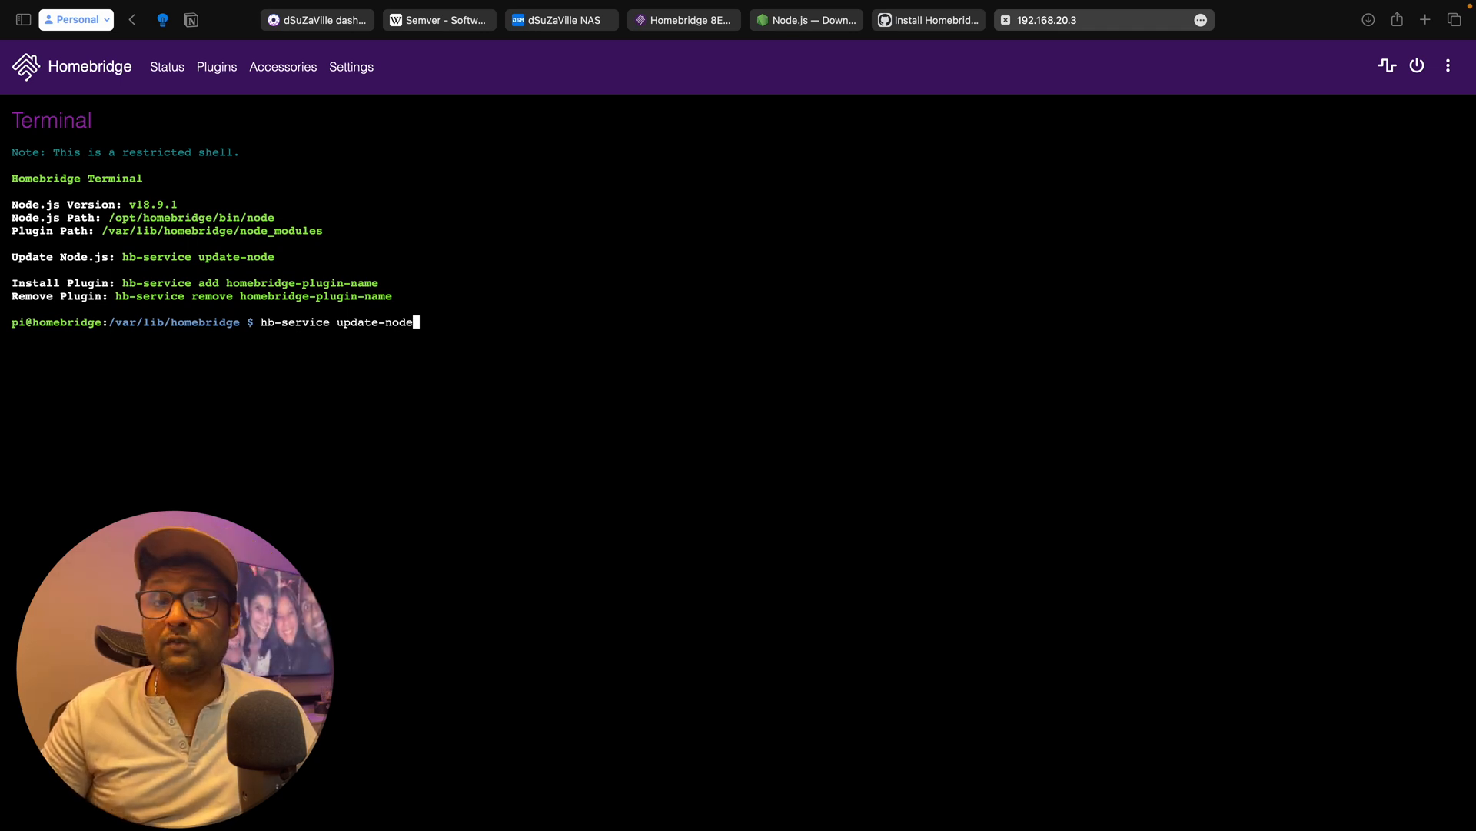
pyautogui.press('Return')
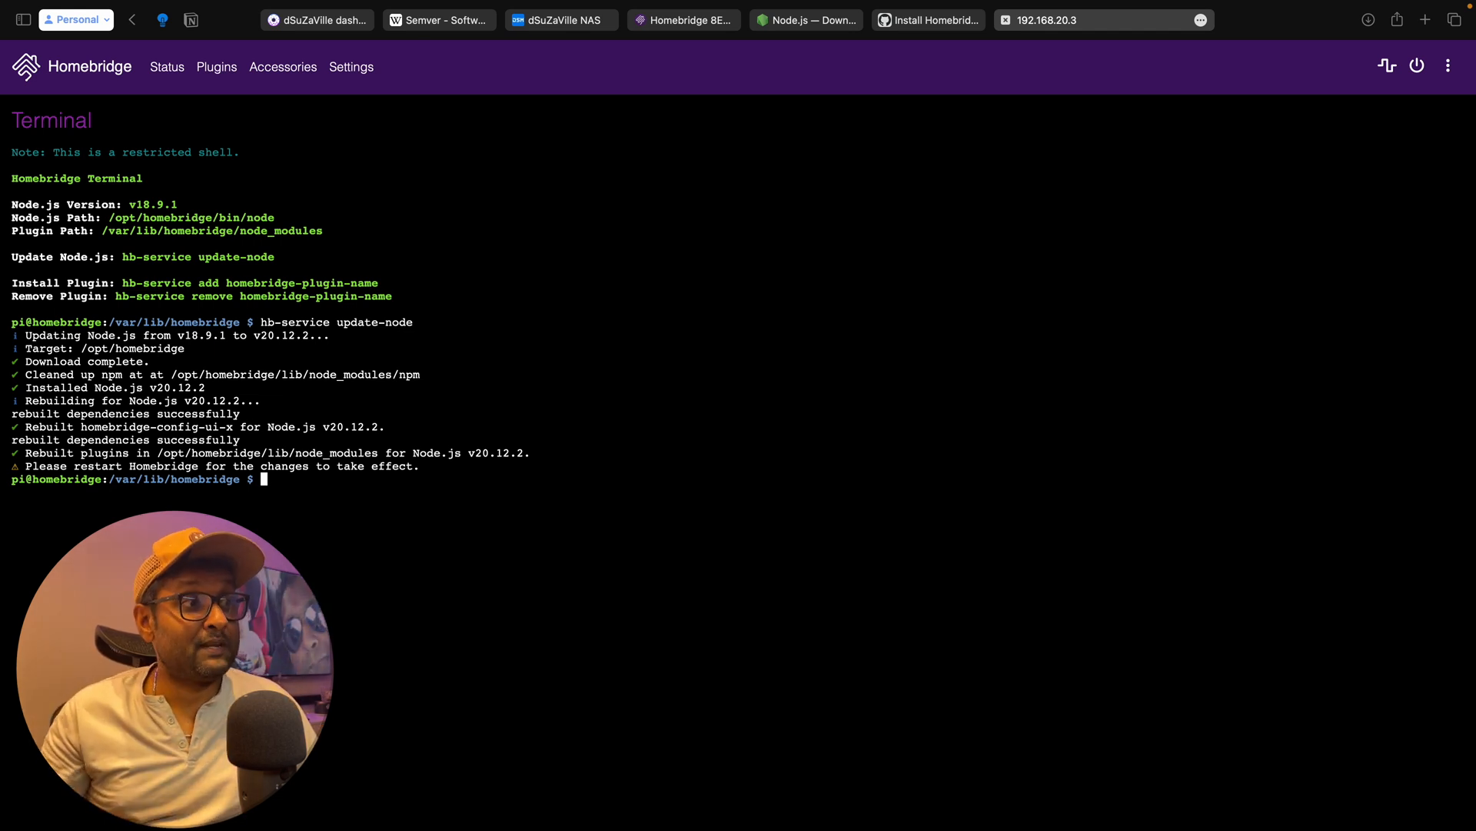
# Restart the Pi's operating system from the Power Options menu.
pyautogui.click(1448, 66)
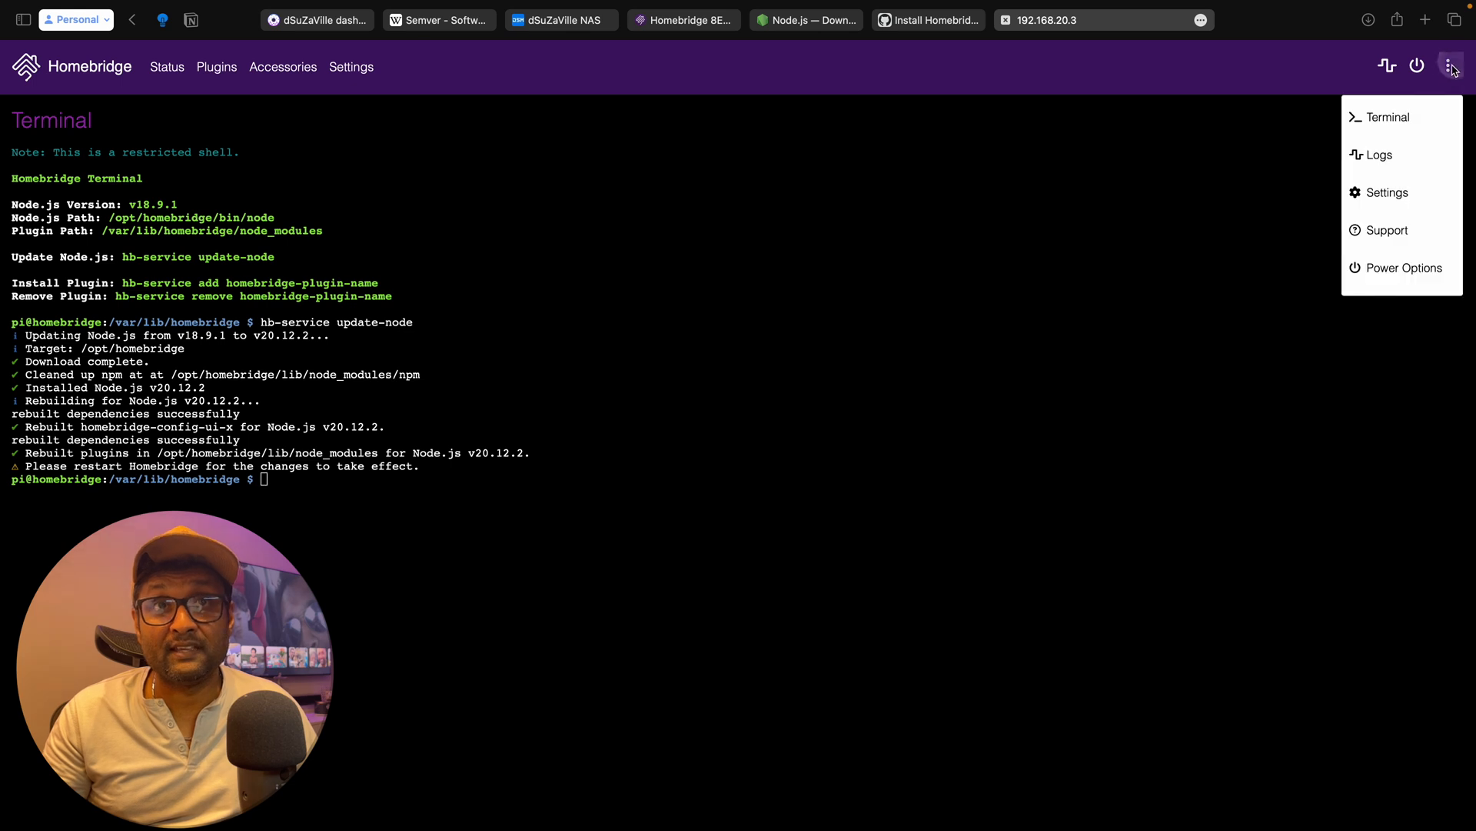
pyautogui.moveTo(1403, 268)
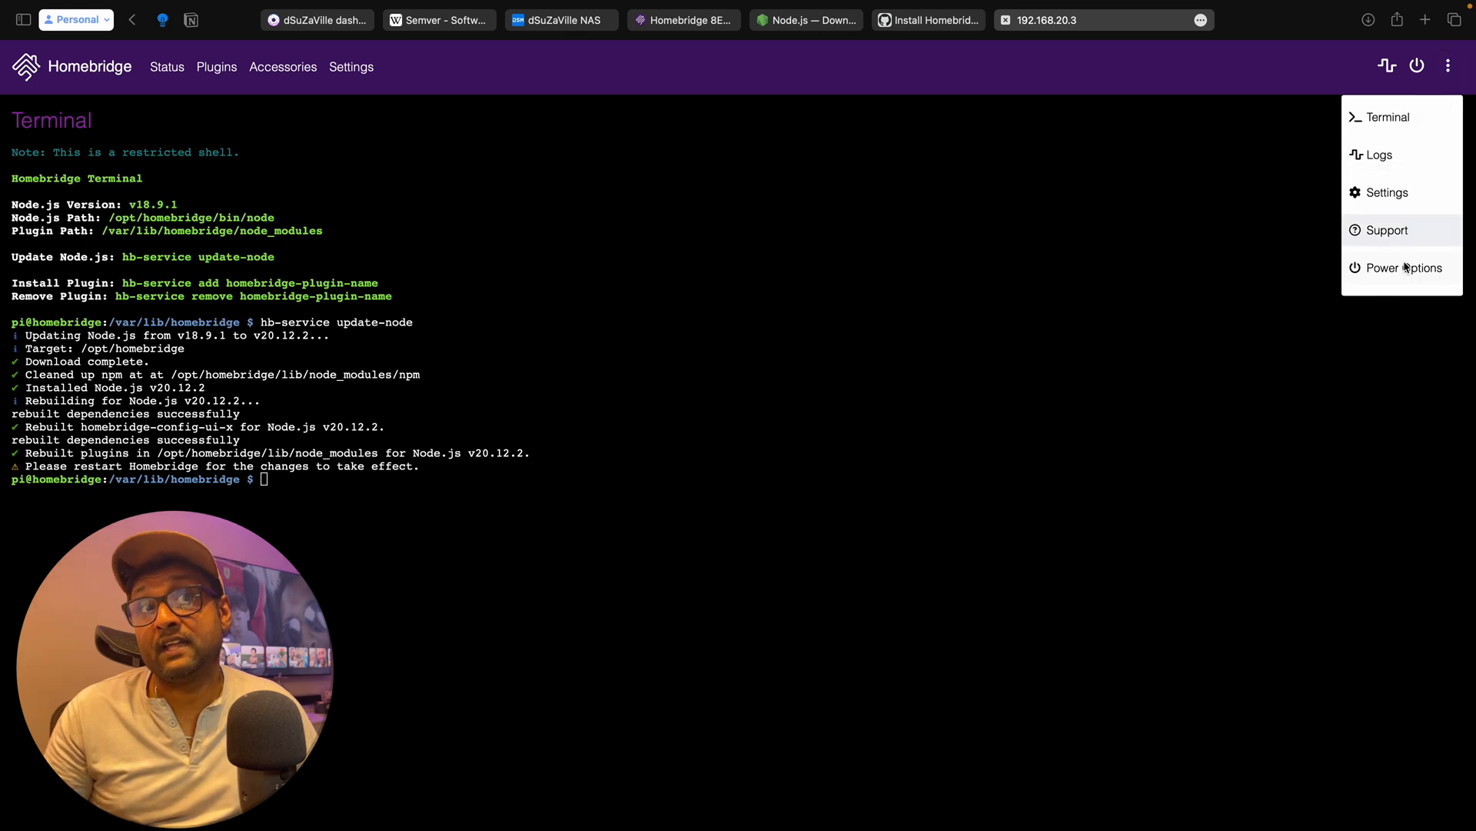
pyautogui.click(1403, 268)
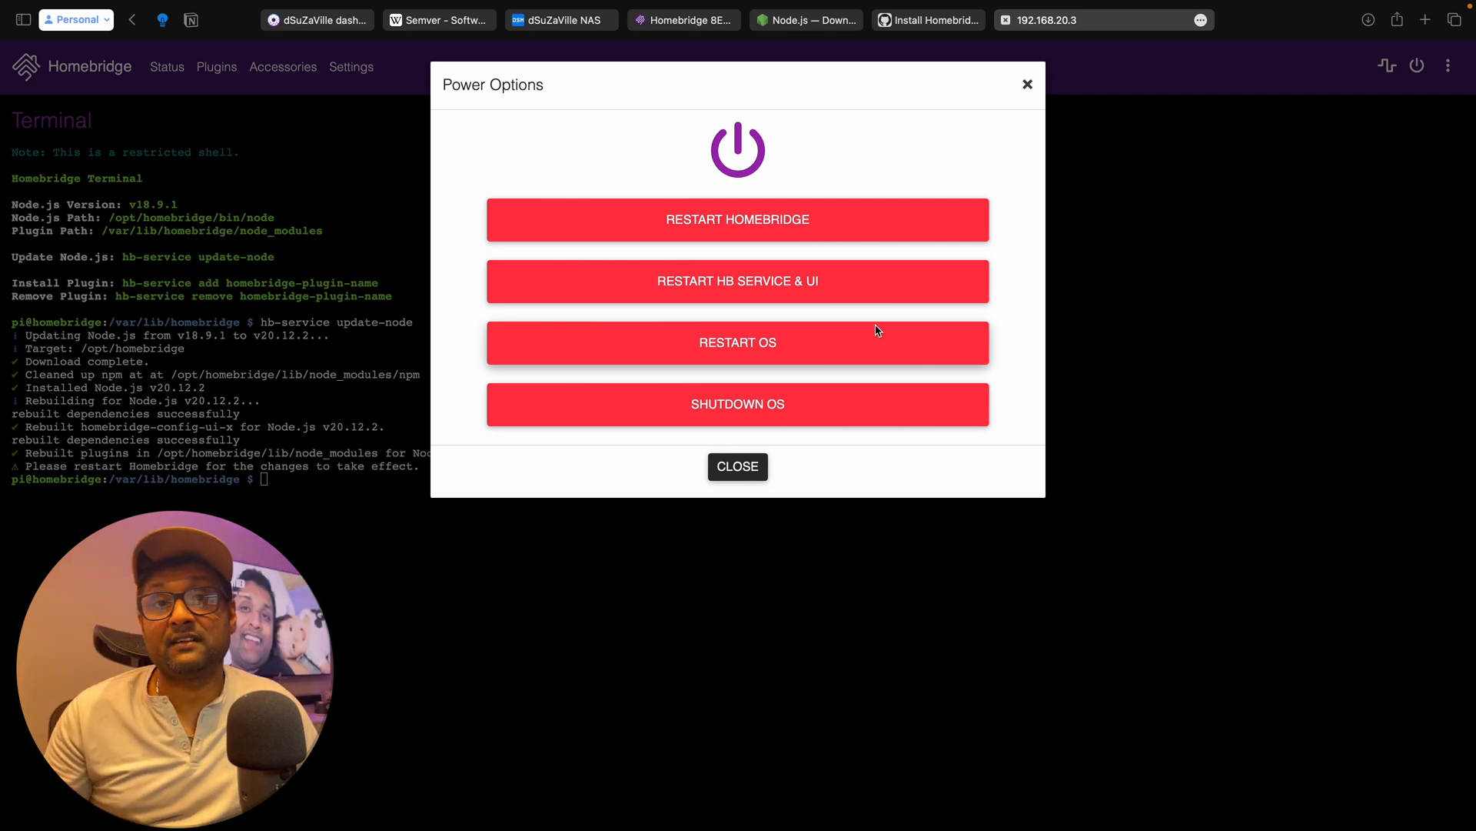
pyautogui.click(738, 466)
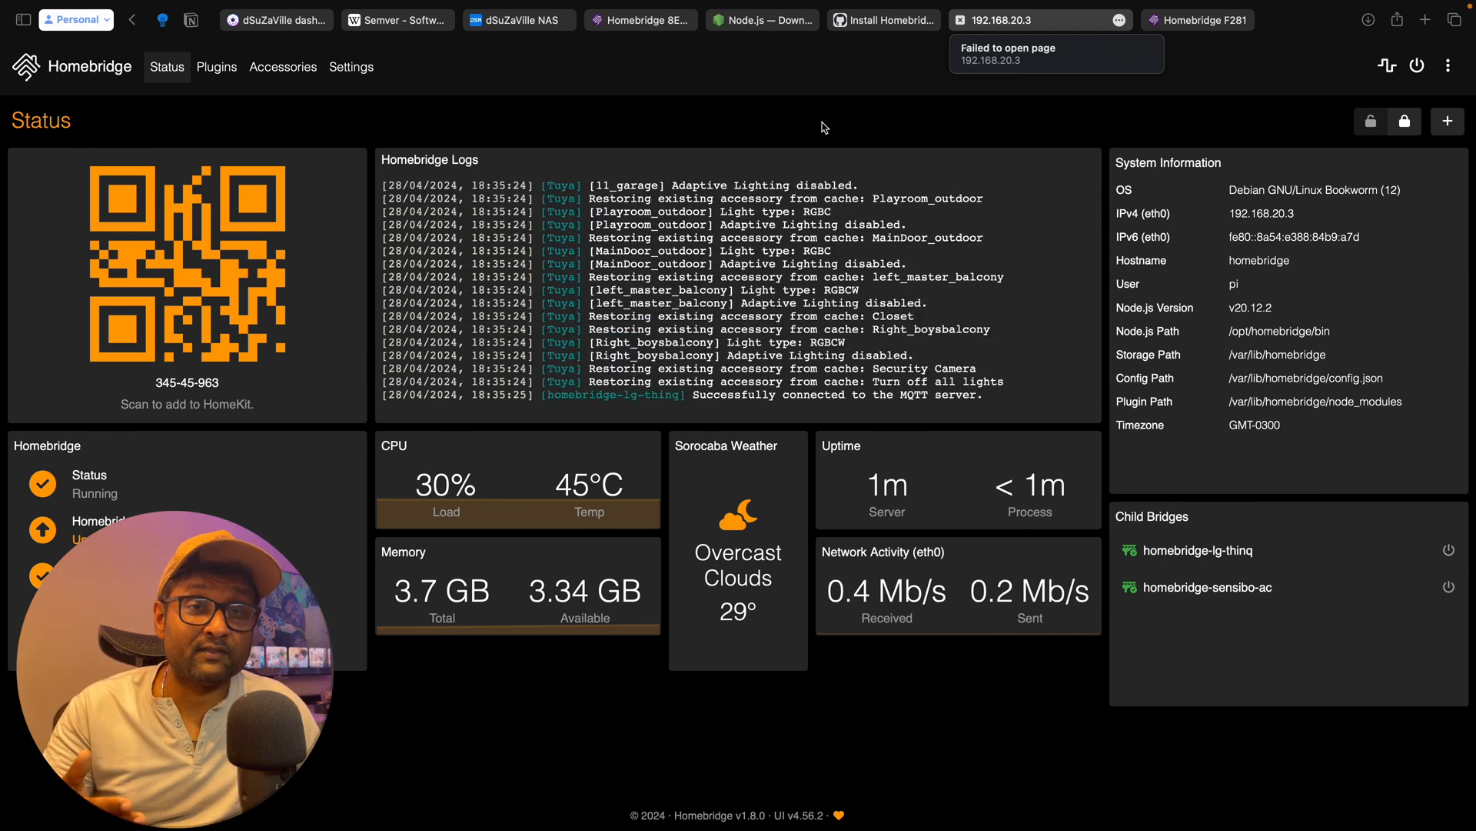
# View the Mac's Homebridge status page, then switch to the Pi's SSH Terminal session.
pyautogui.click(1005, 20)
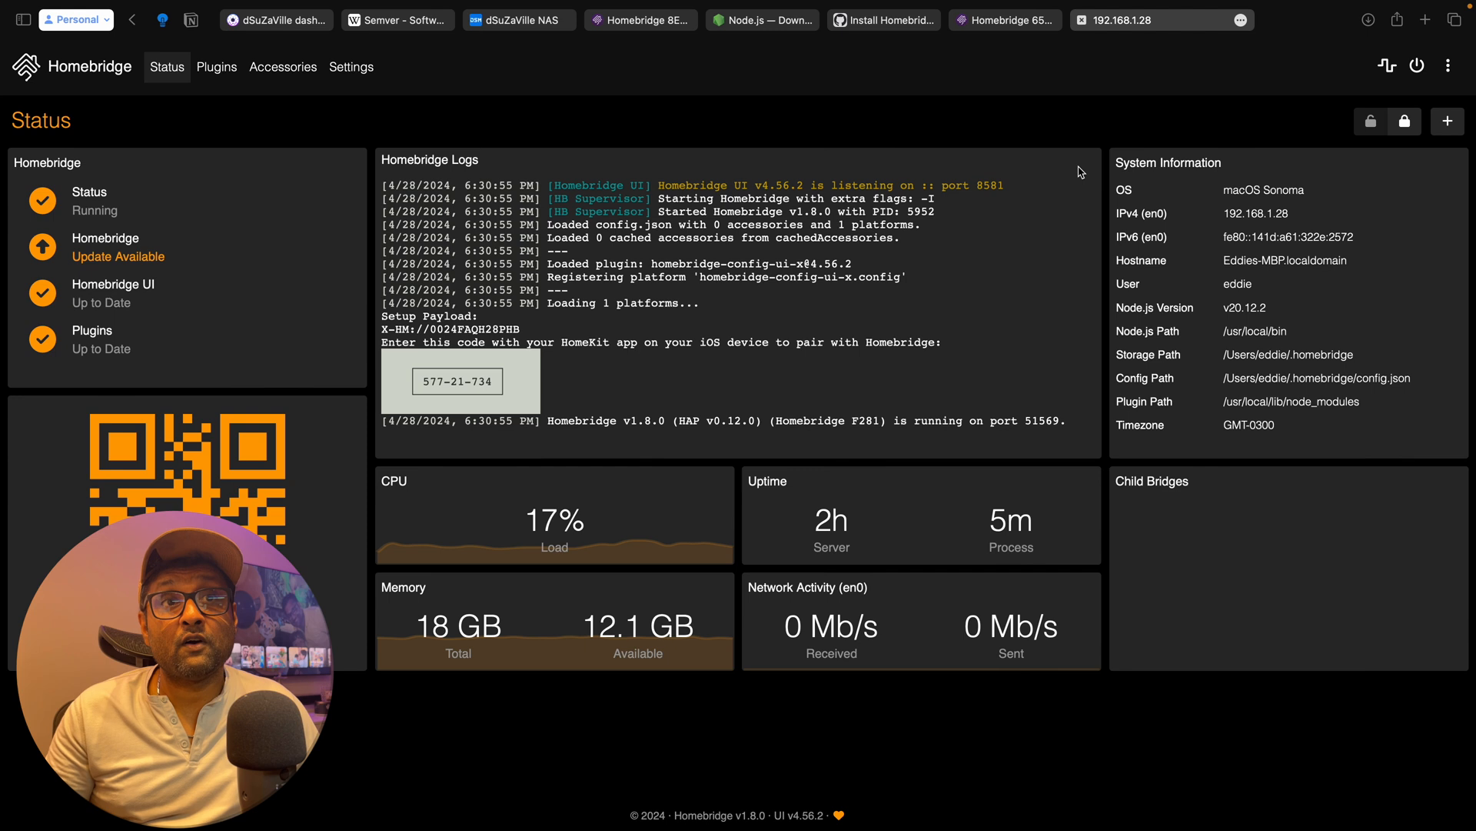
pyautogui.moveTo(1002, 31)
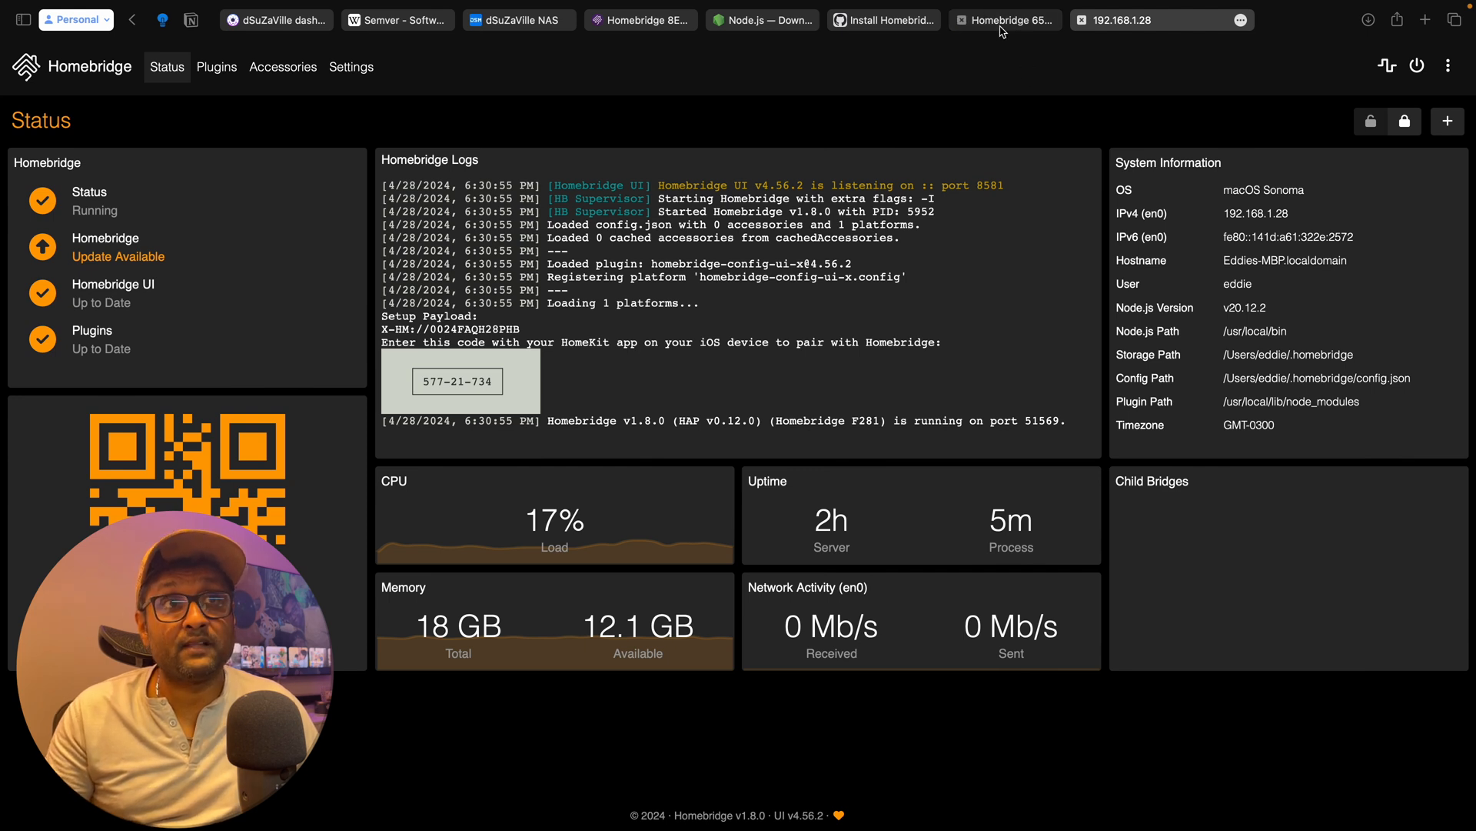
pyautogui.click(1002, 20)
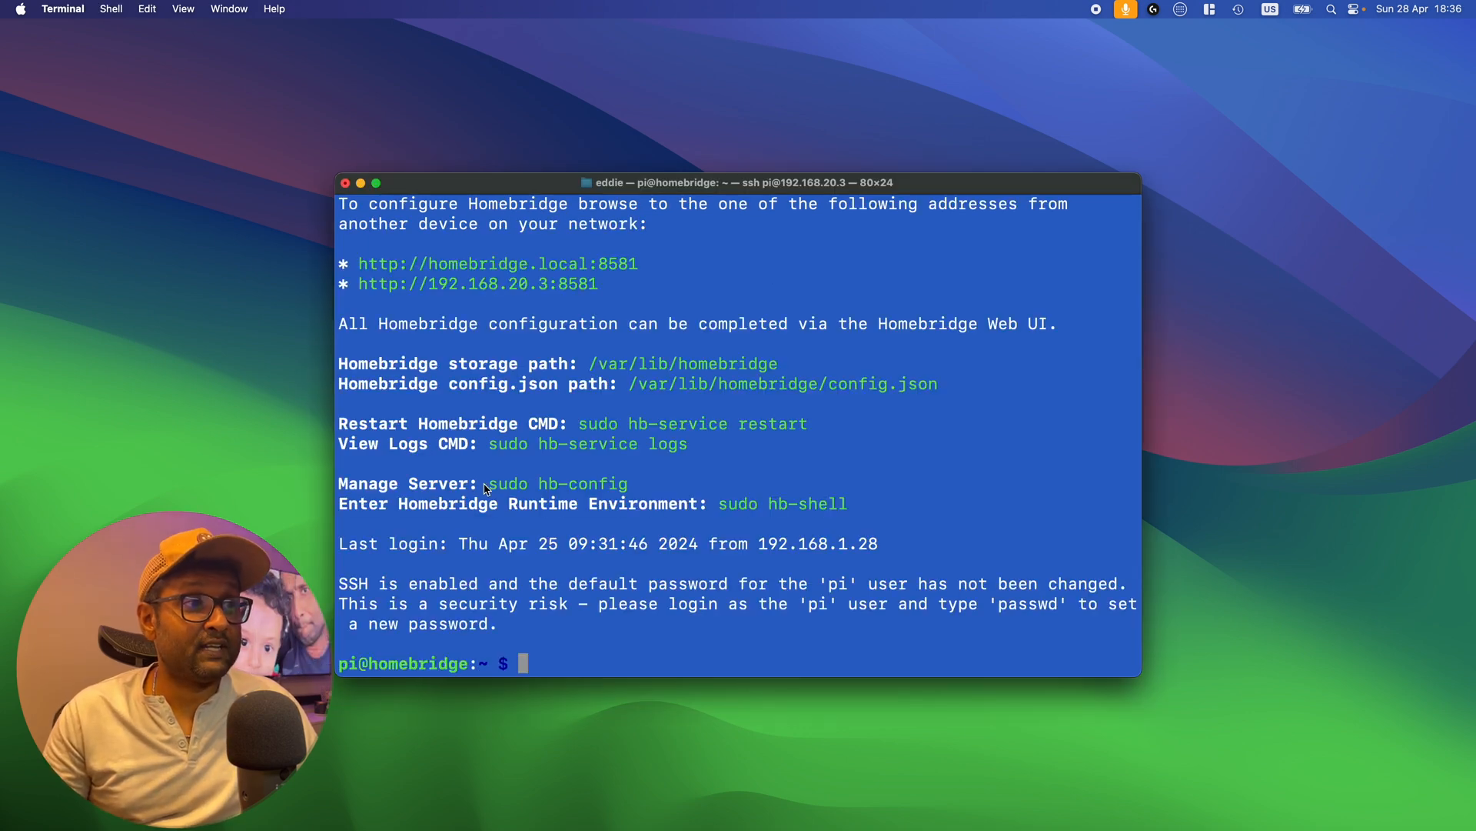
# Run sudo hb-config over SSH on the Pi, then exit the management tool.
pyautogui.write('sudo hb-config')
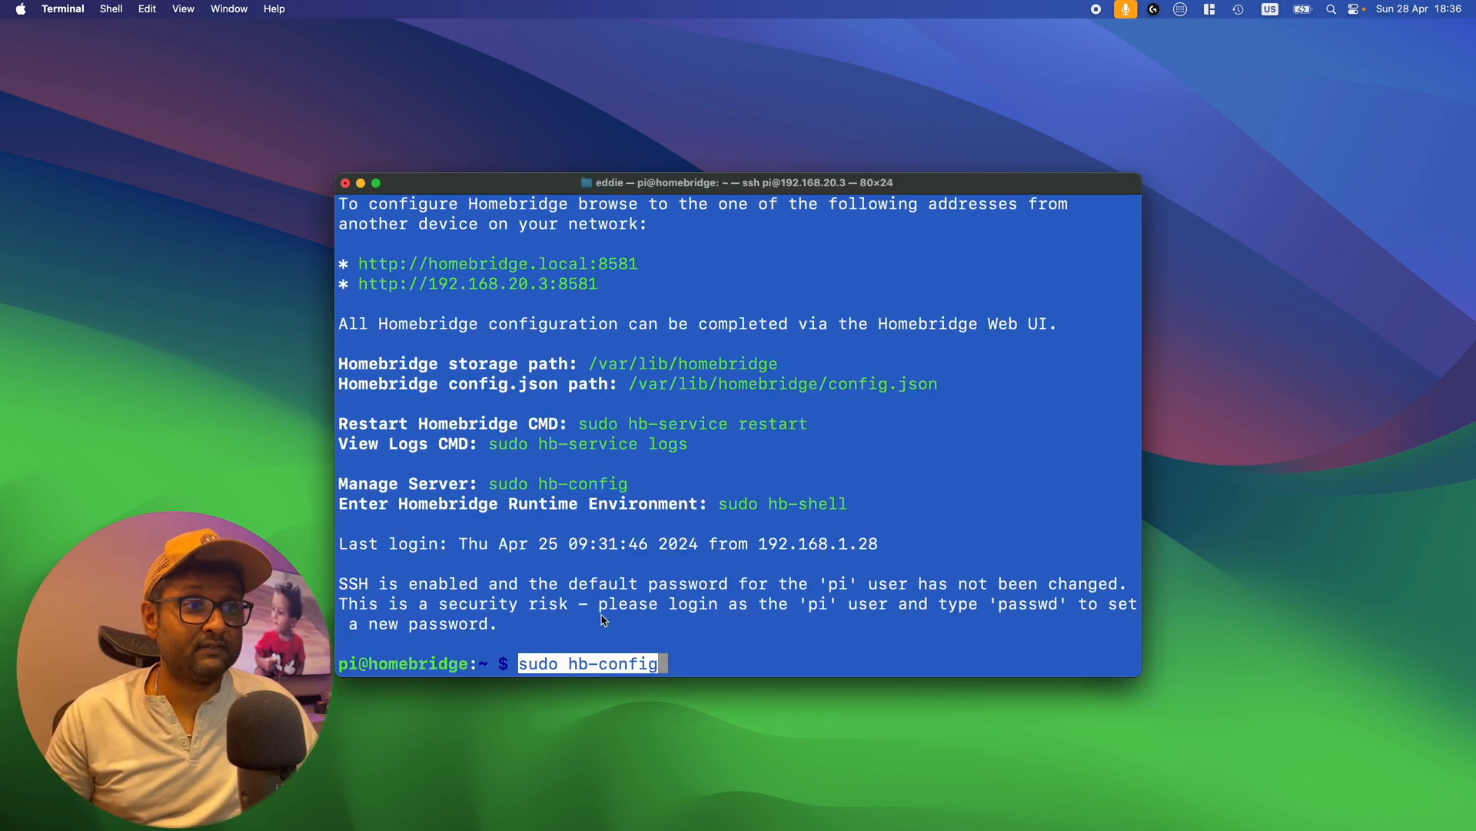
pyautogui.press('Return')
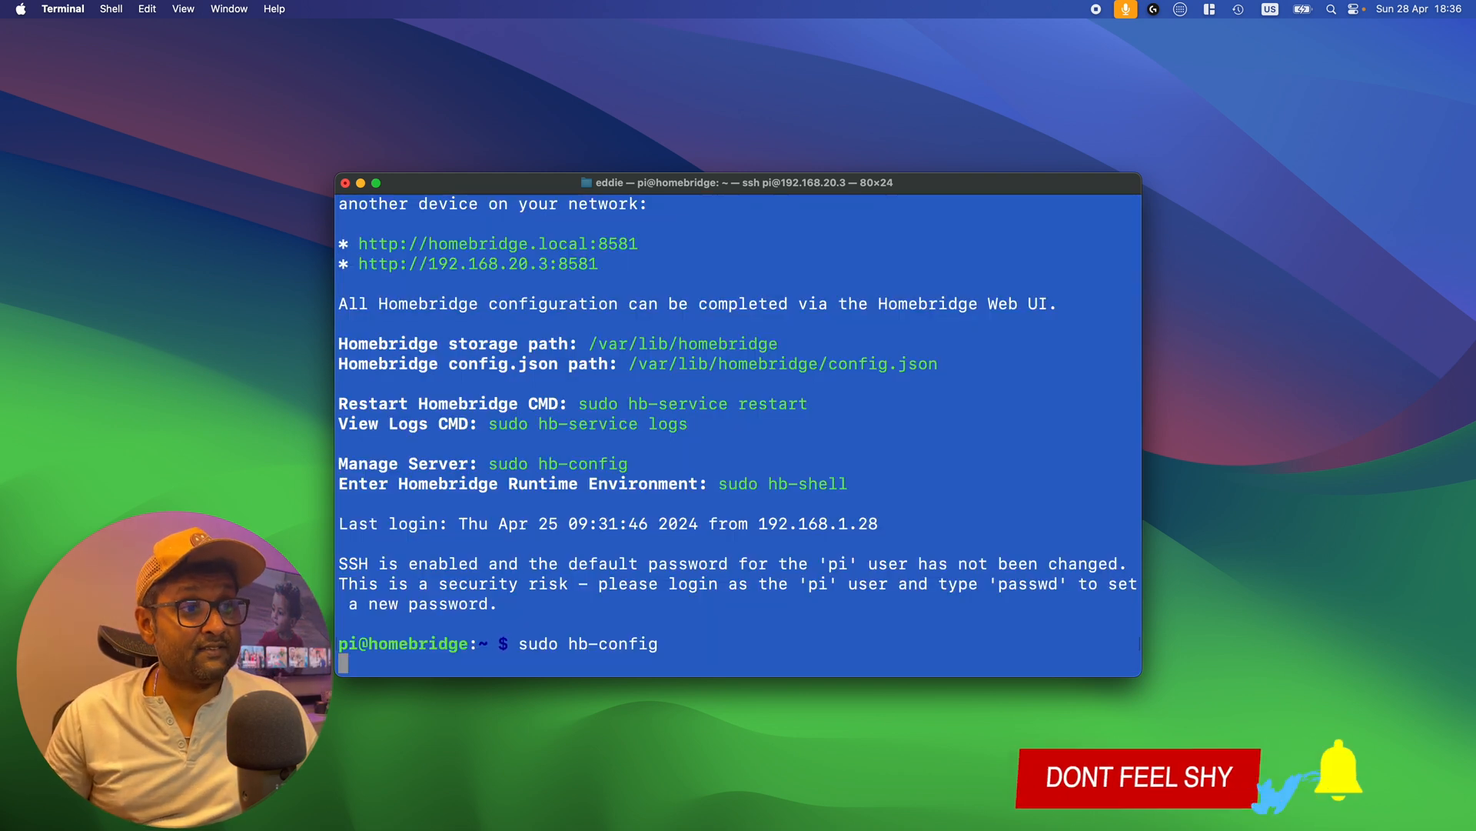
pyautogui.press('Return')
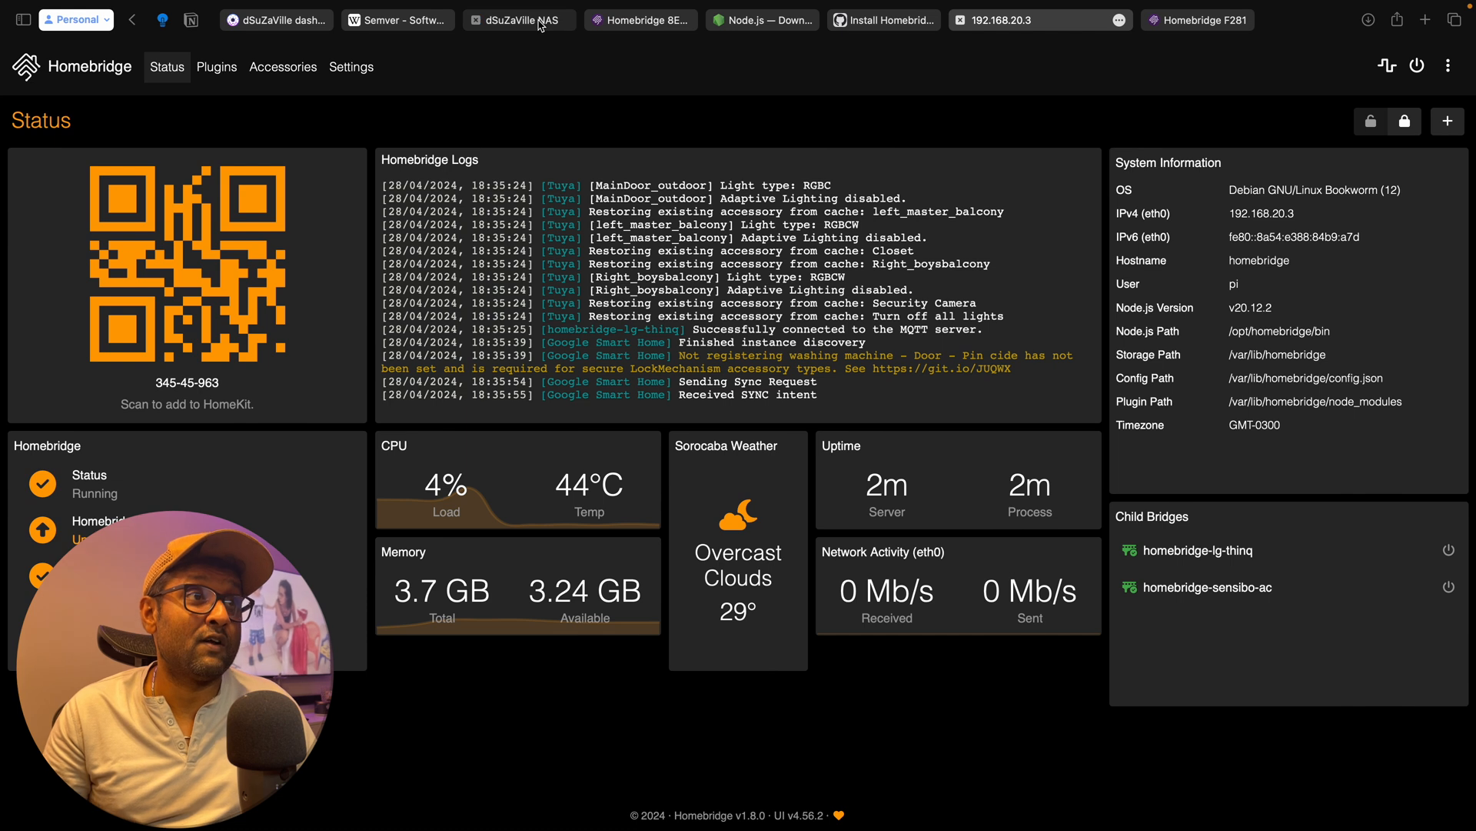
# Sign back in to the NAS using the saved username and password.
pyautogui.click(518, 20)
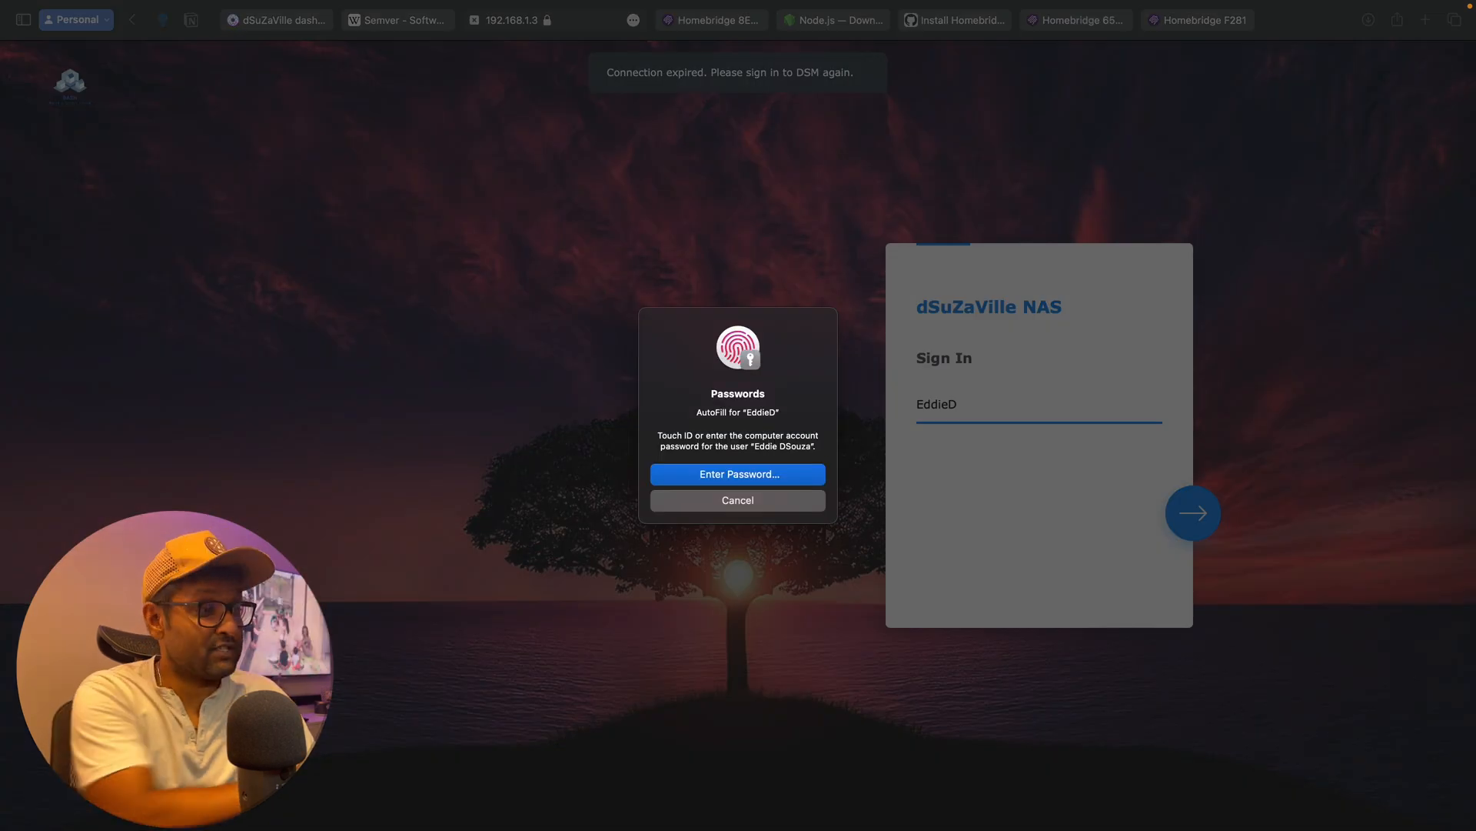
pyautogui.click(738, 500)
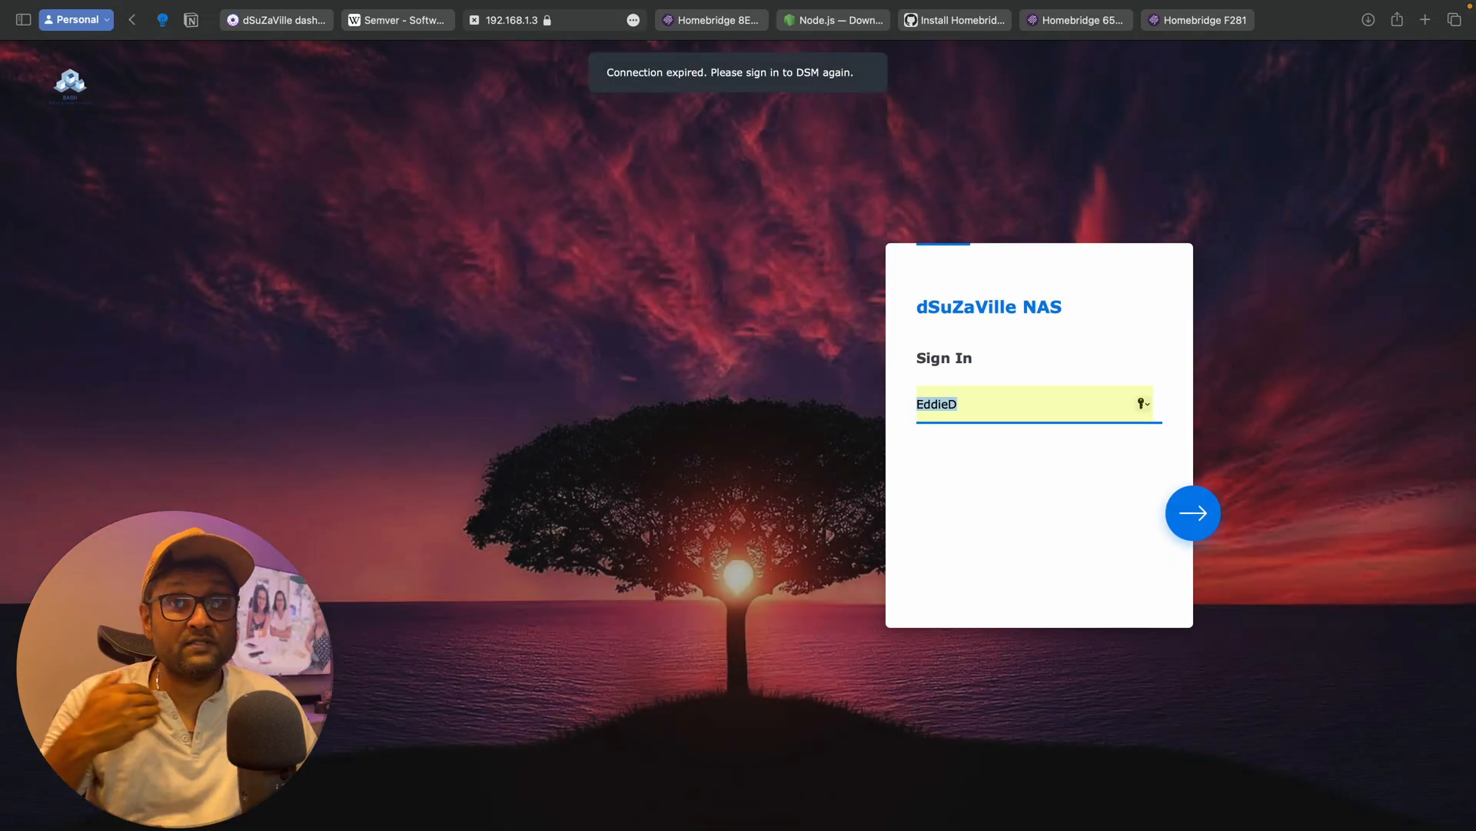
pyautogui.moveTo(743, 340)
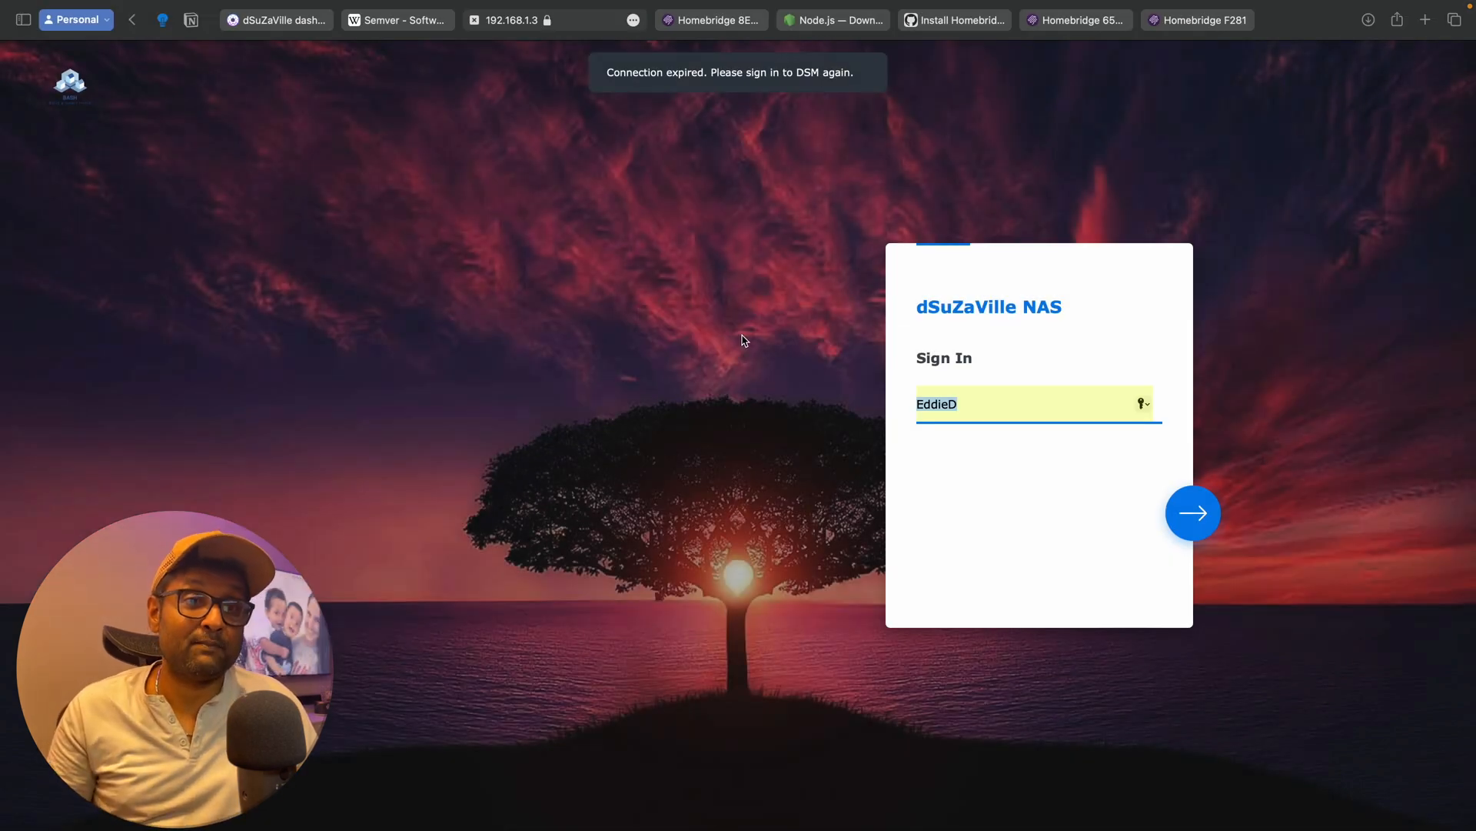
pyautogui.click(1192, 512)
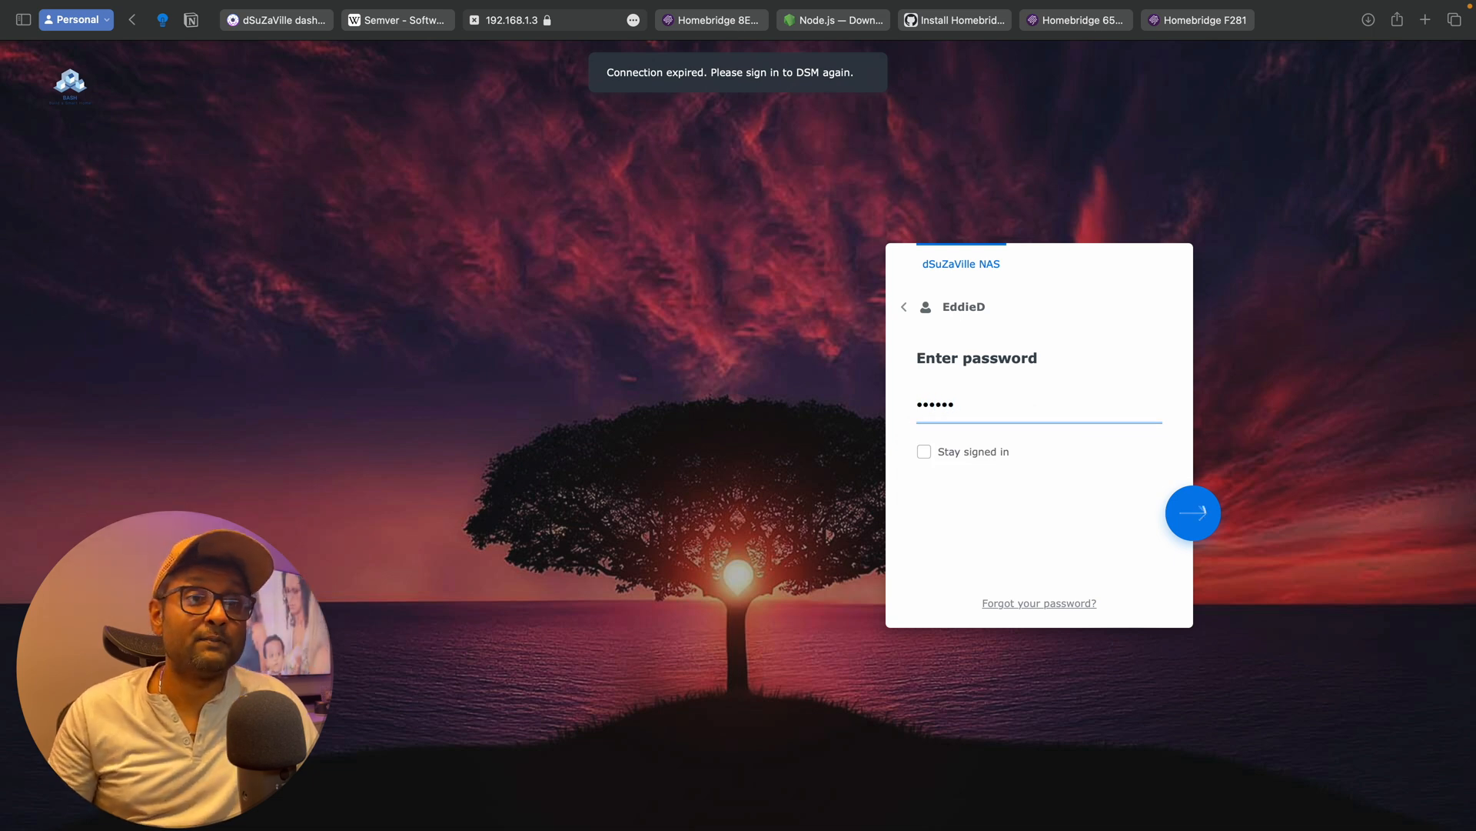
pyautogui.click(1192, 512)
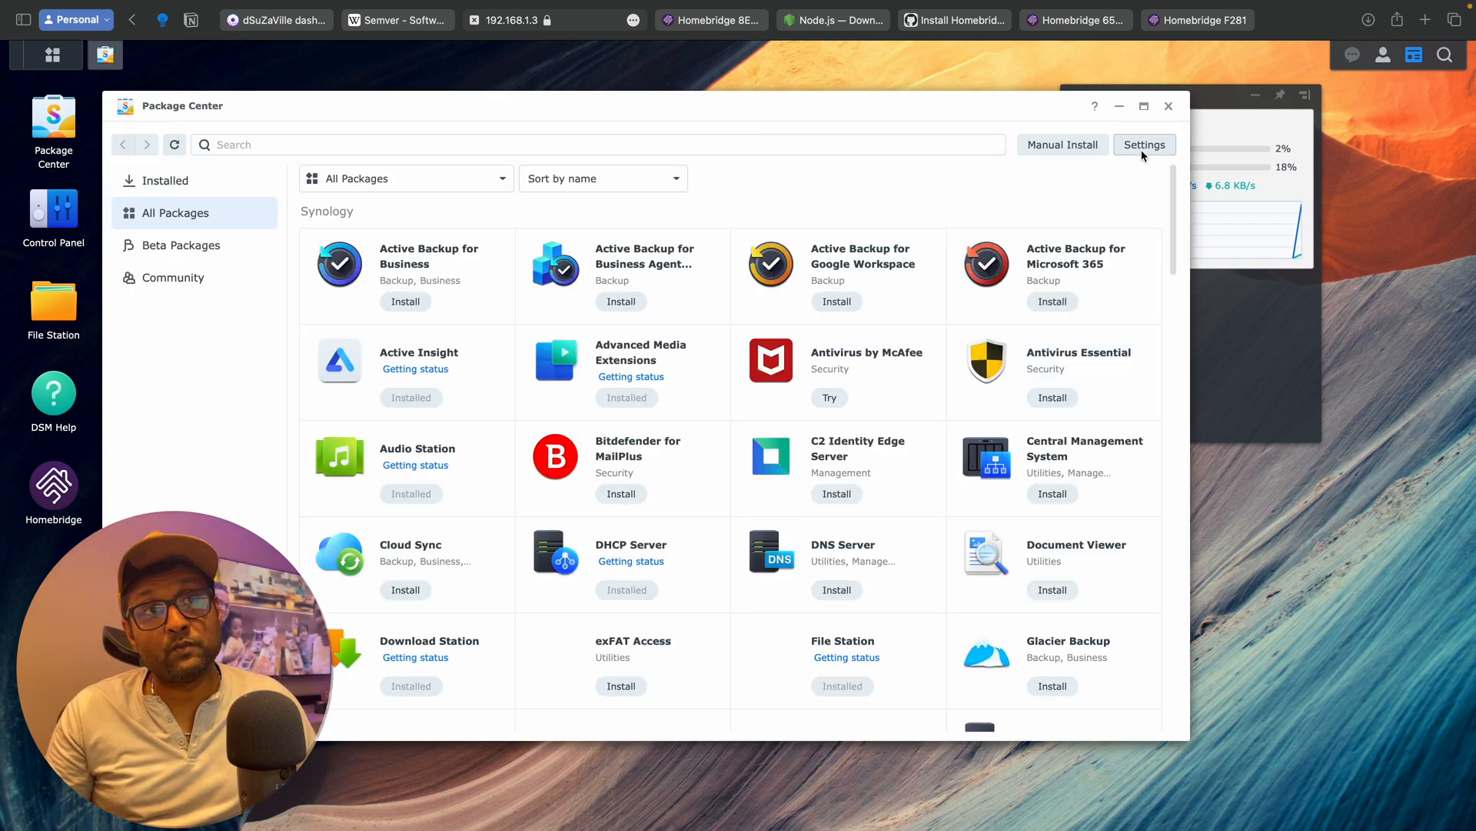
pyautogui.click(1145, 143)
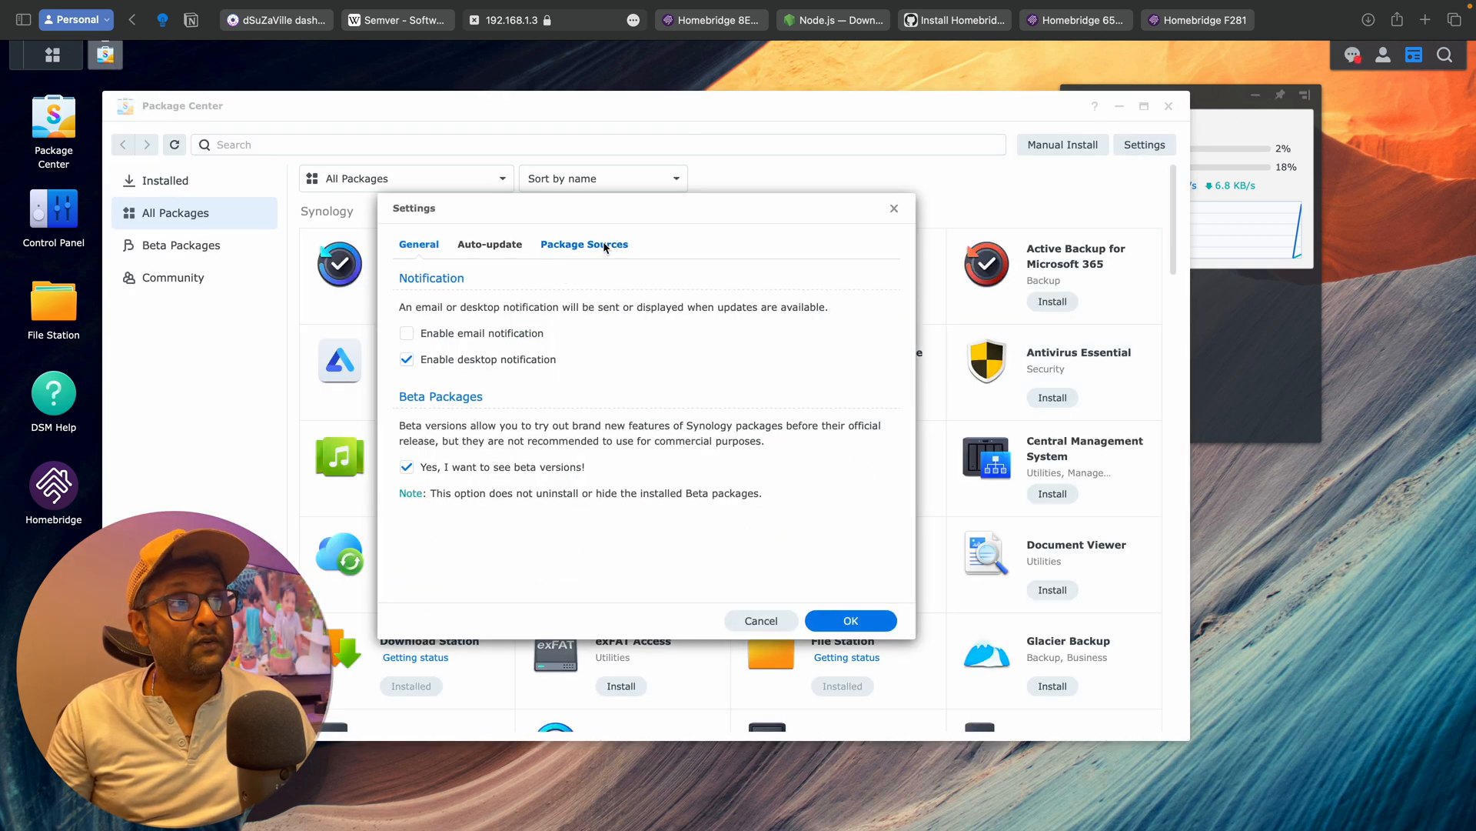
pyautogui.click(584, 244)
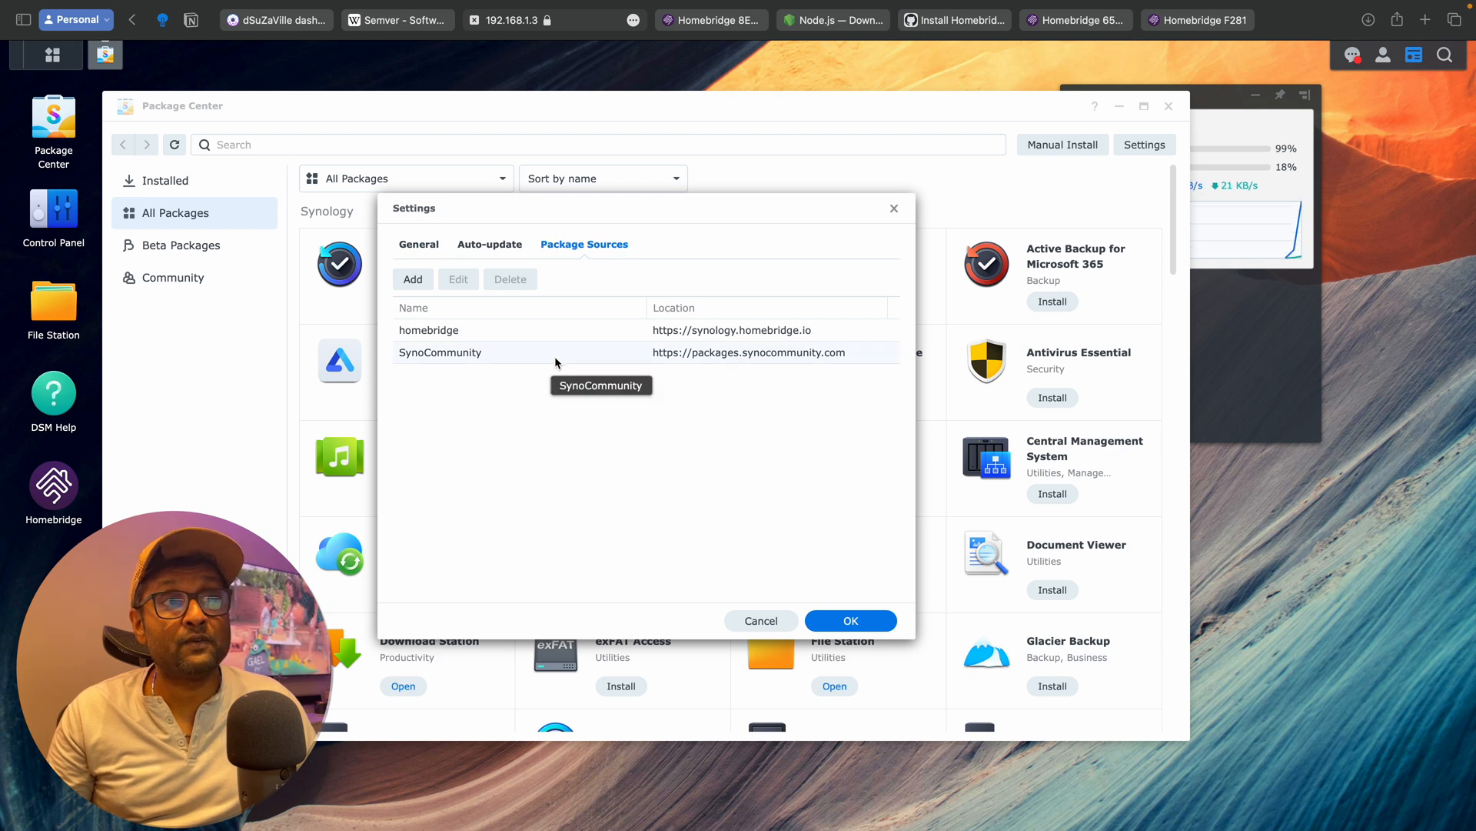
pyautogui.moveTo(702, 359)
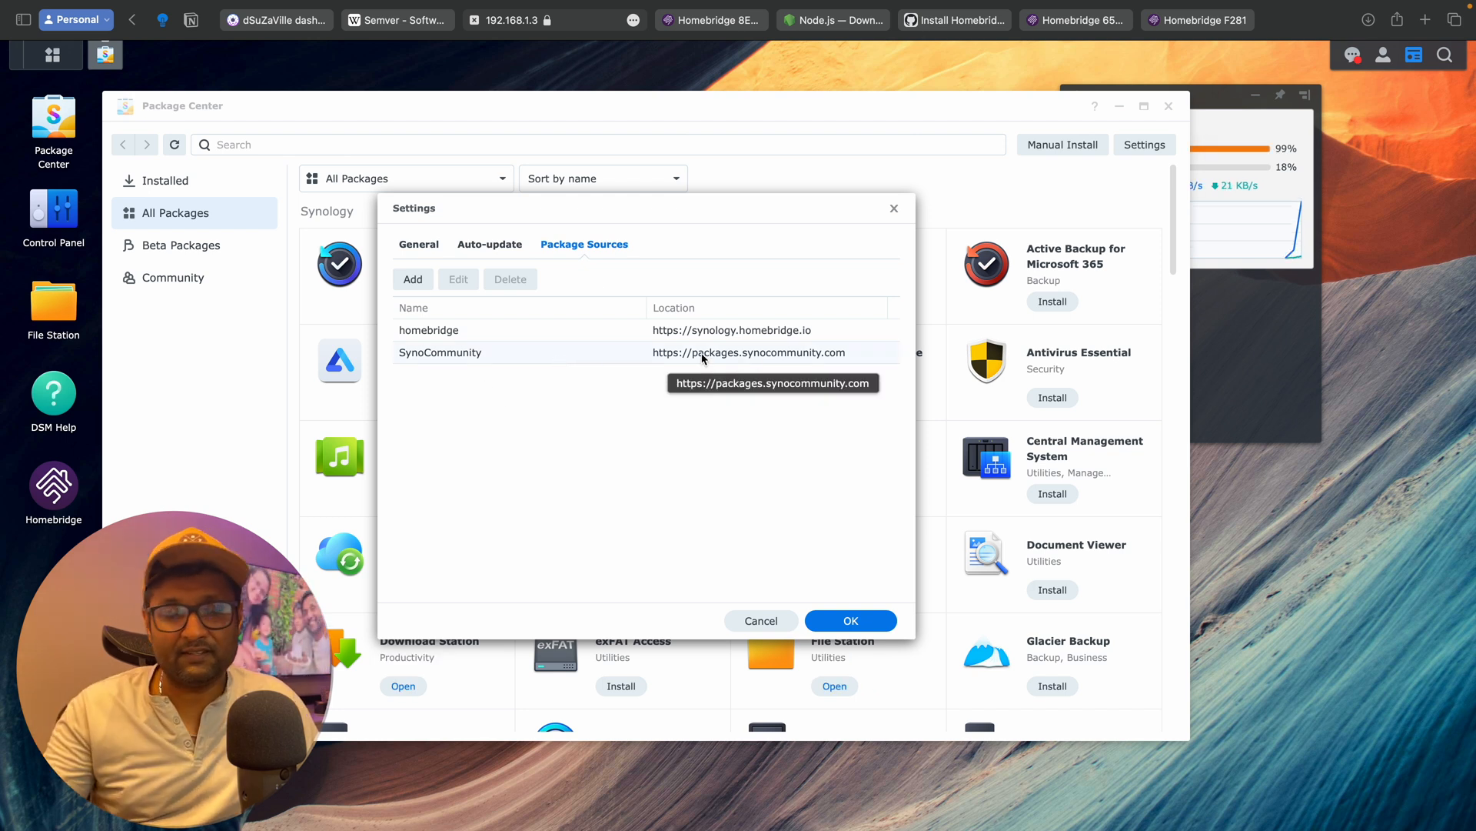
pyautogui.click(848, 620)
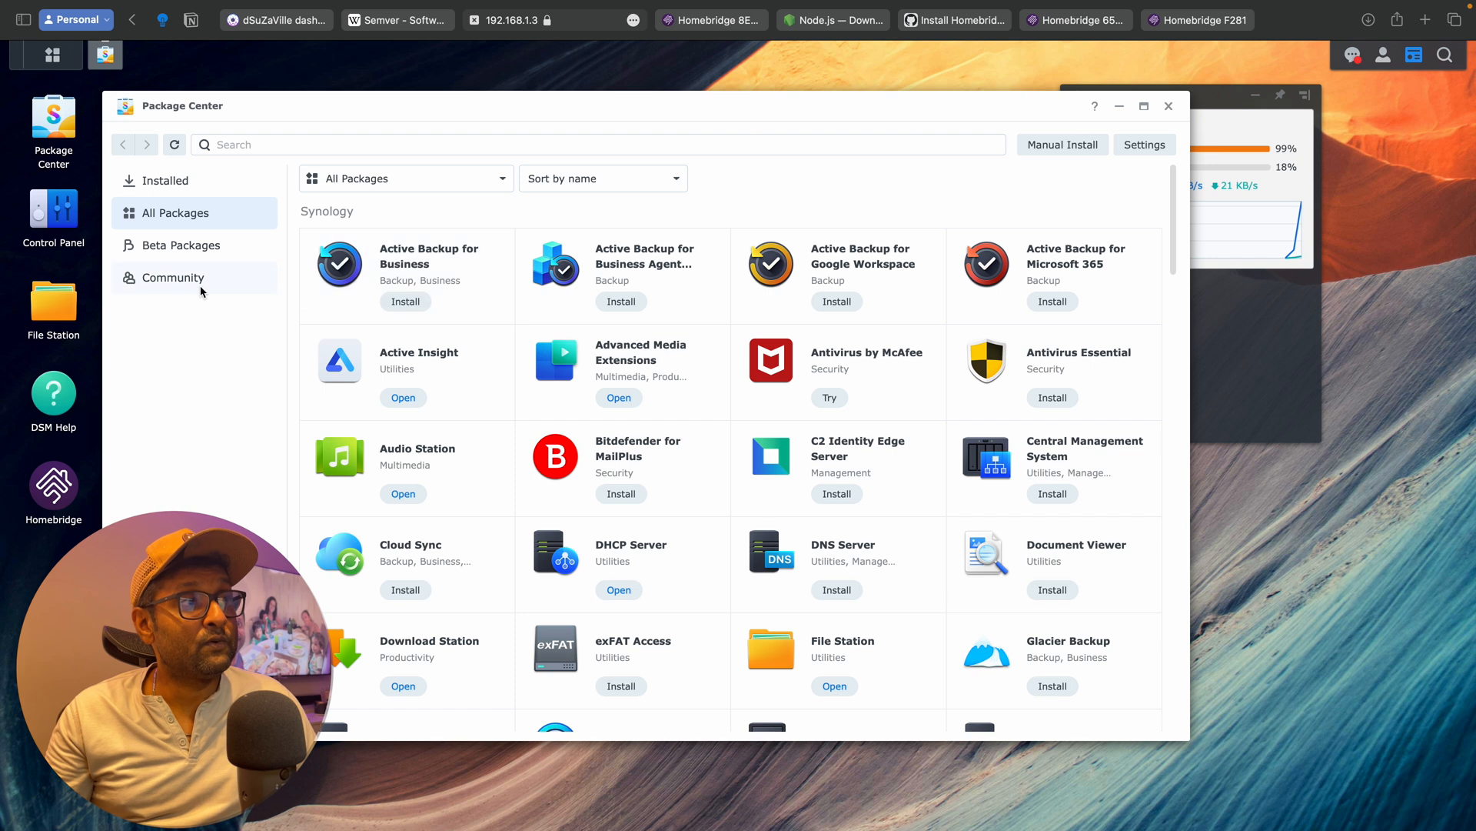
# Verify Node.js v20 (20.9.0) is running in Community packages, then view the Mac's dashboard.
pyautogui.click(172, 276)
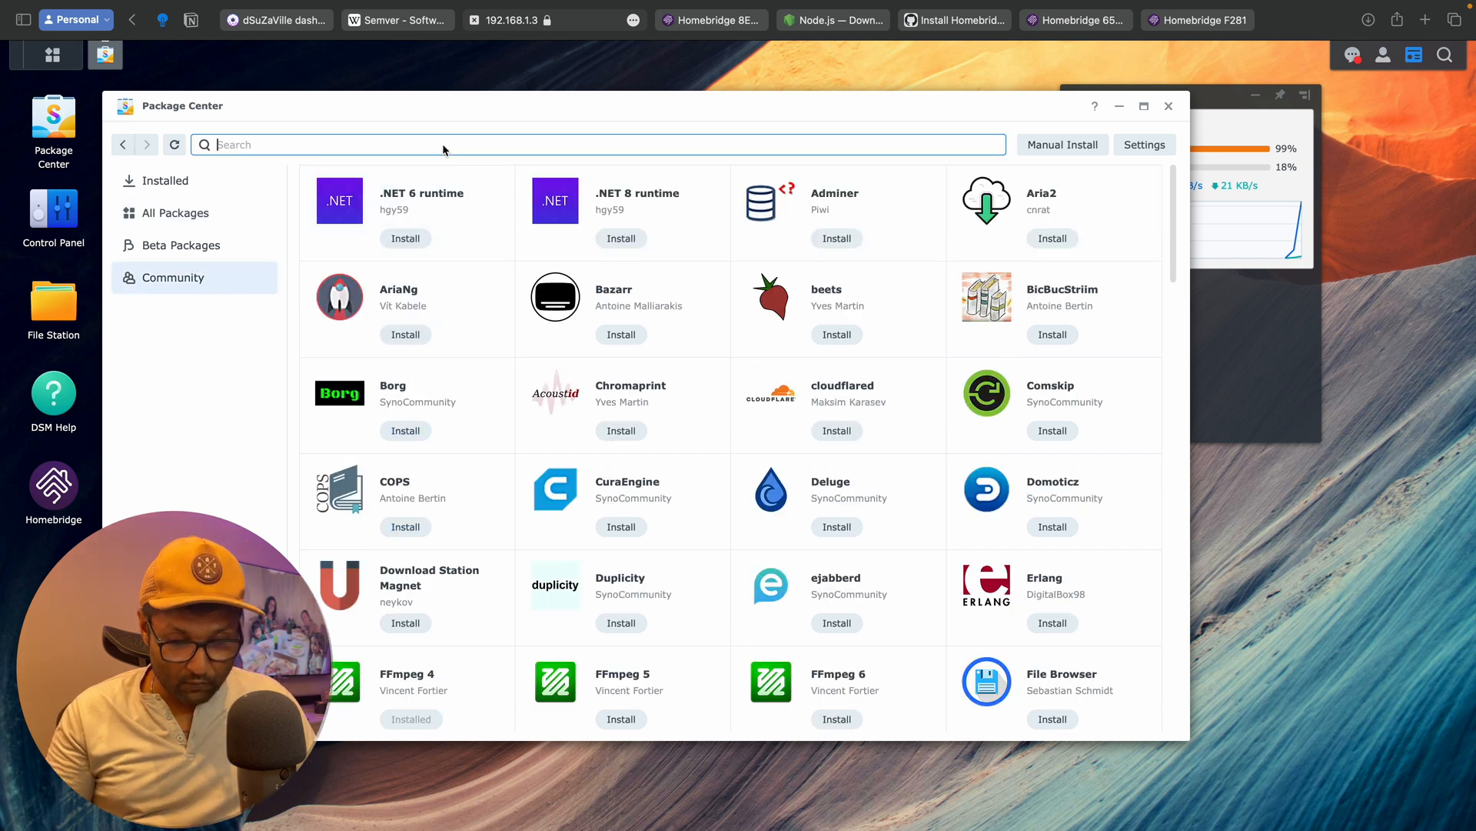
pyautogui.write('node')
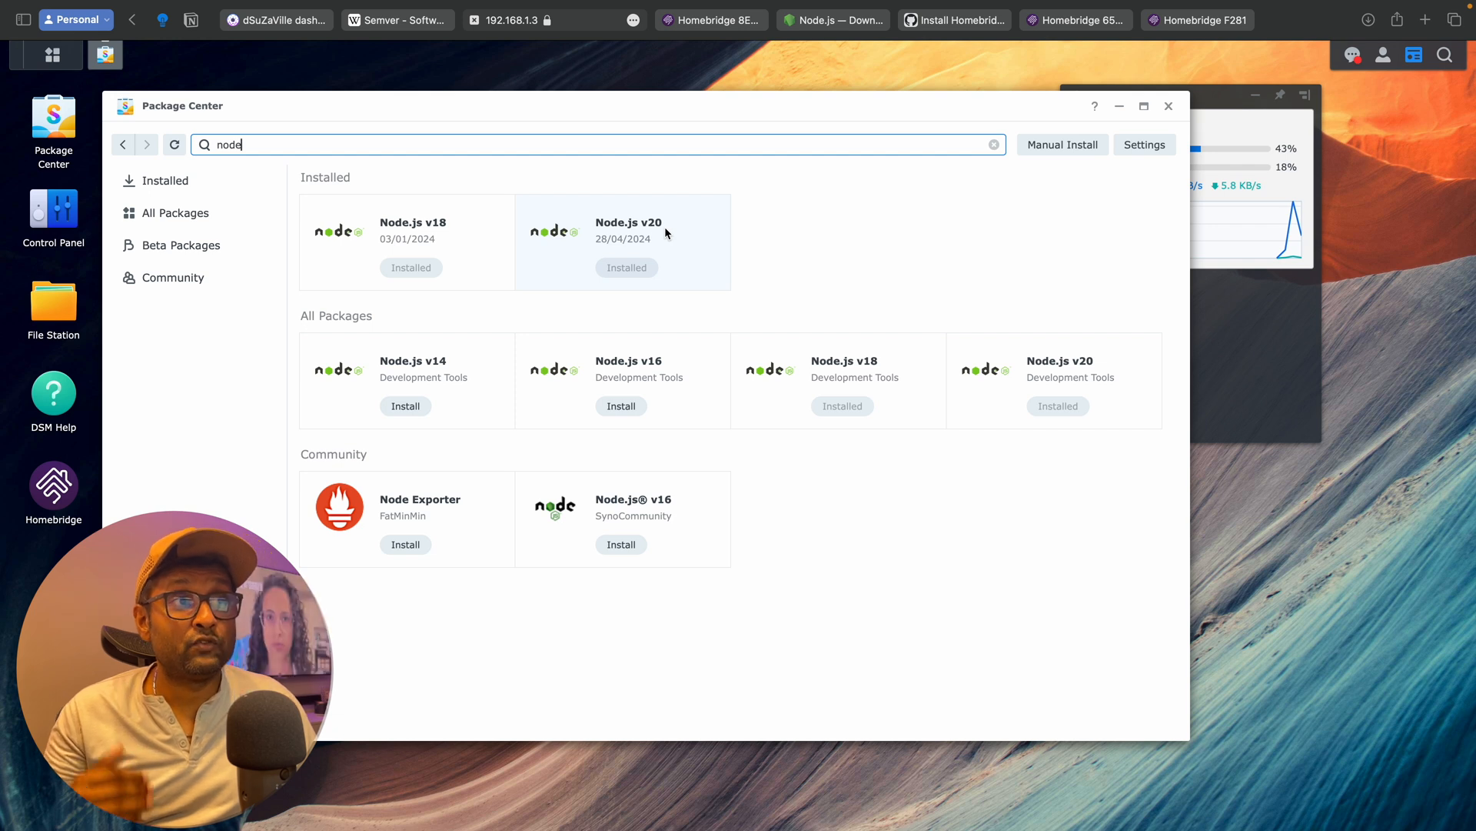
pyautogui.click(621, 236)
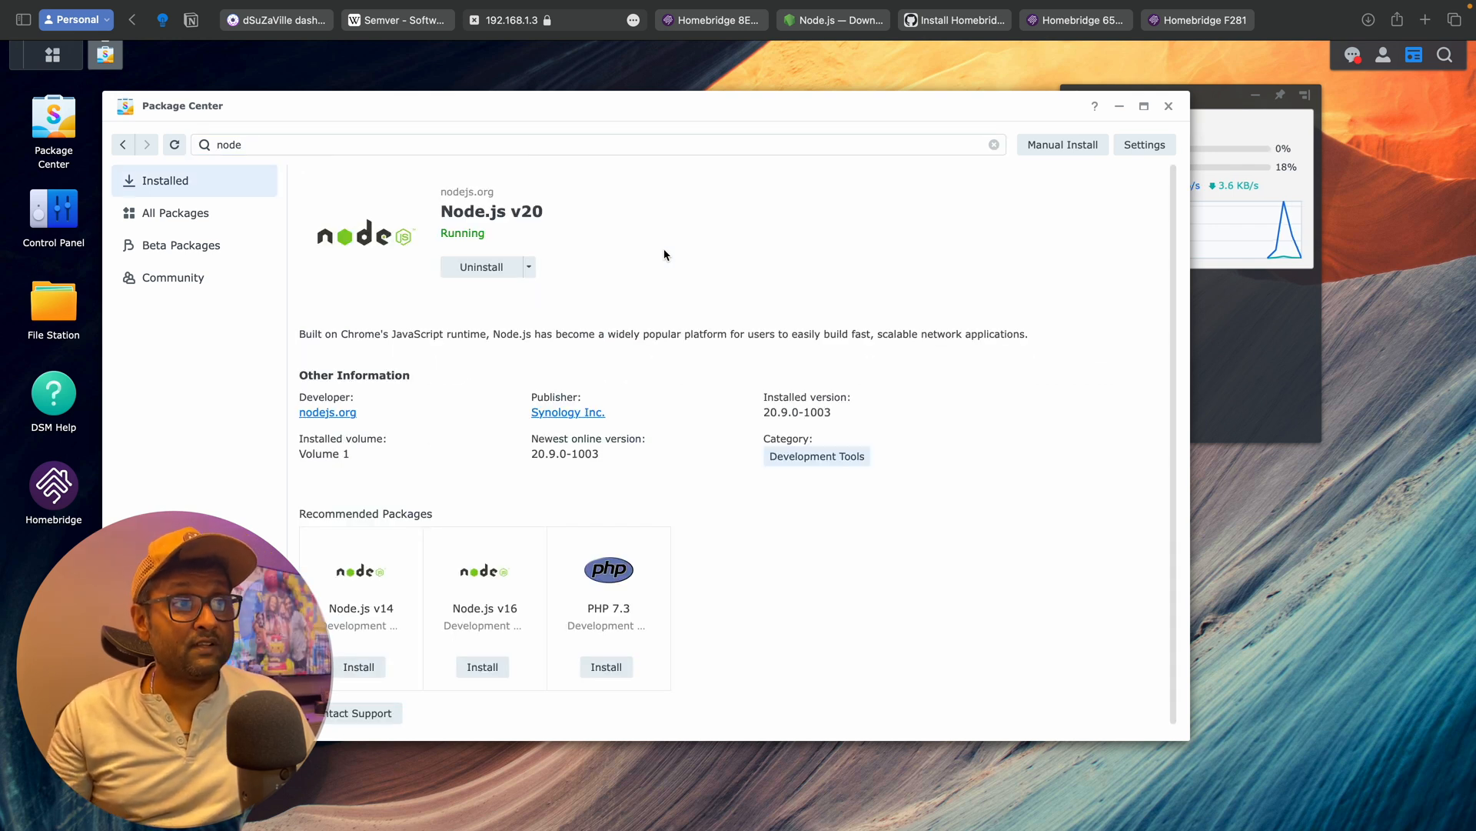
pyautogui.moveTo(547, 475)
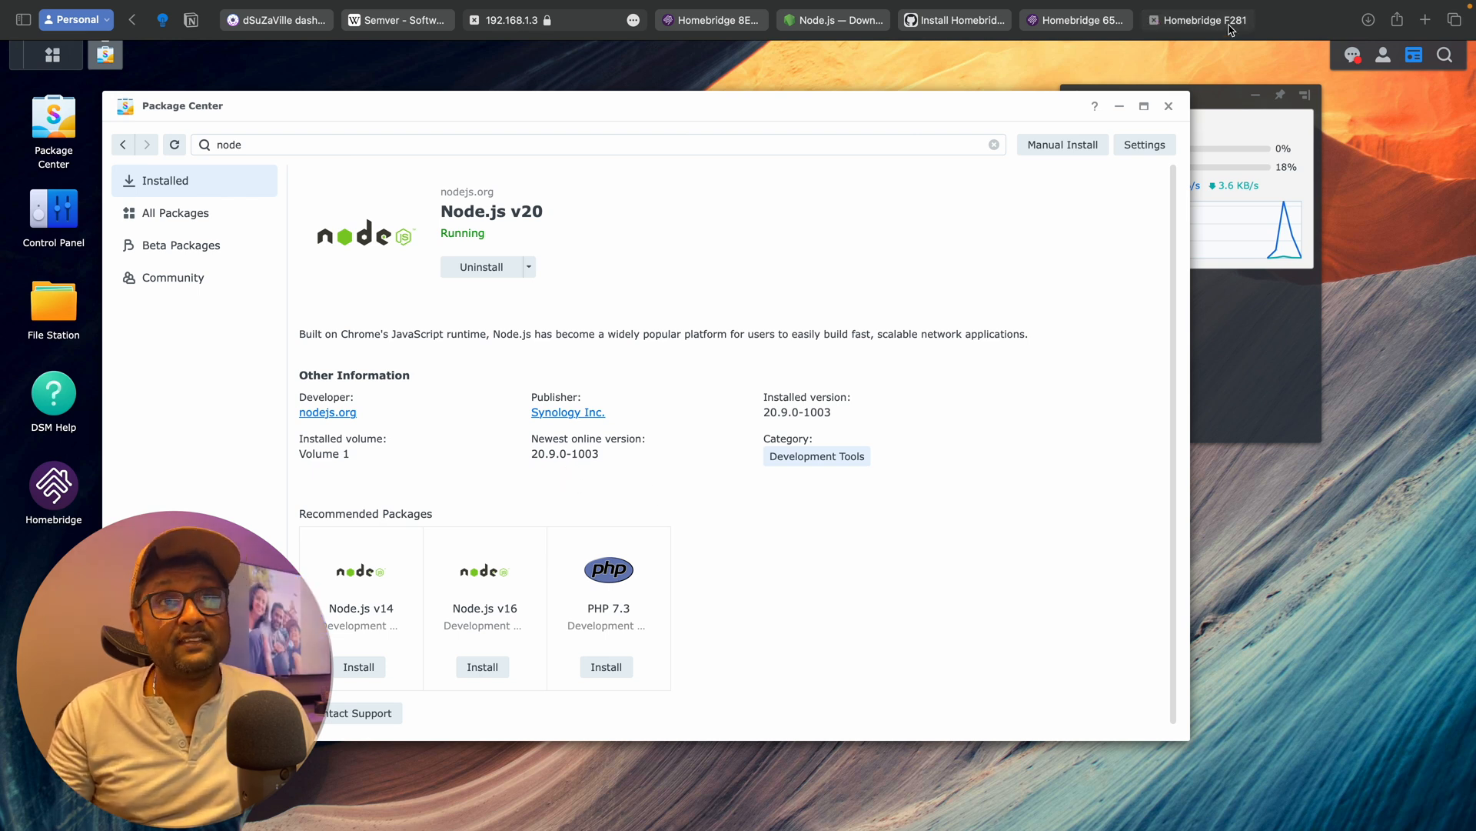
pyautogui.click(1207, 20)
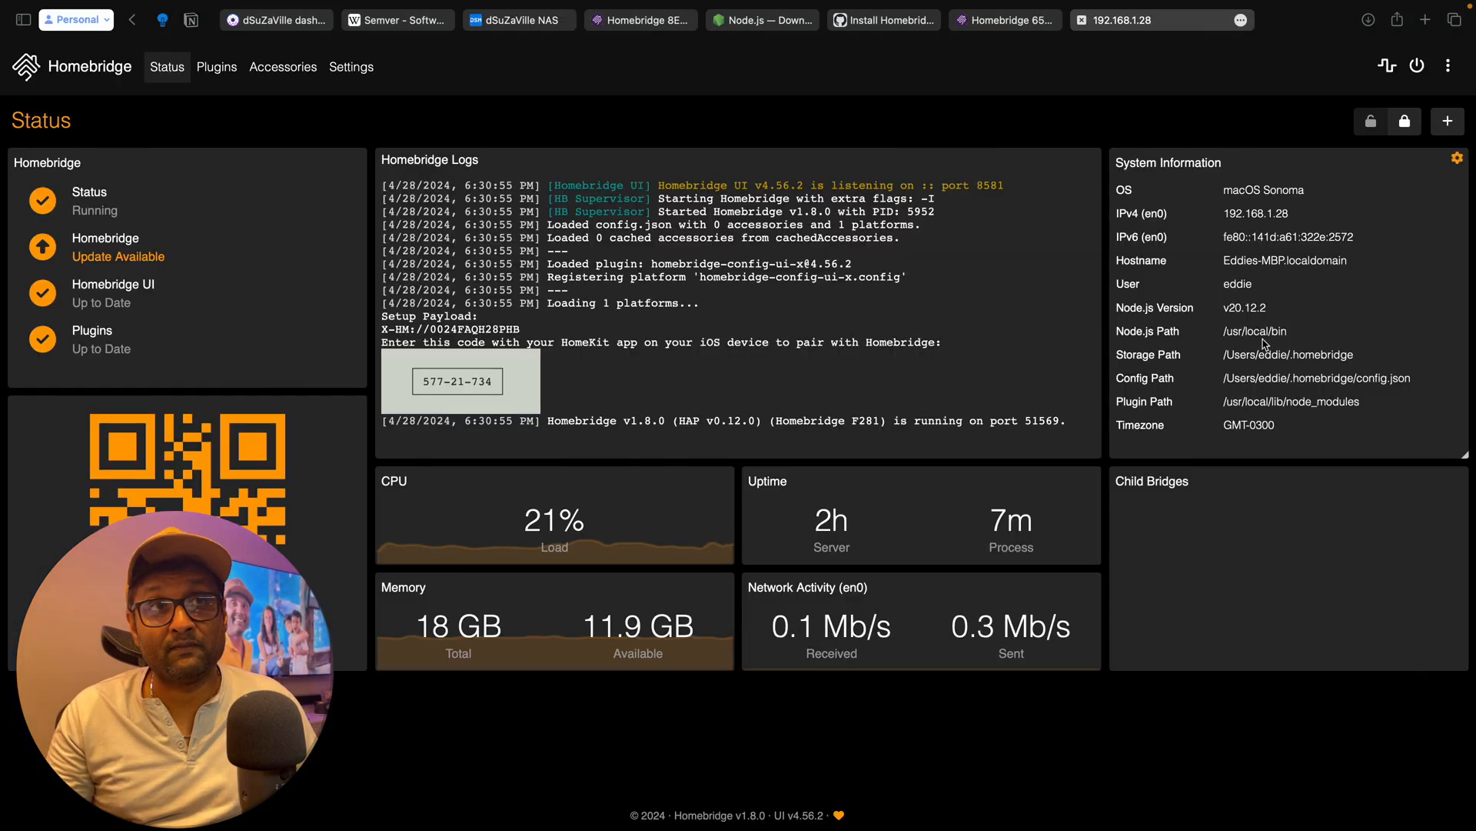